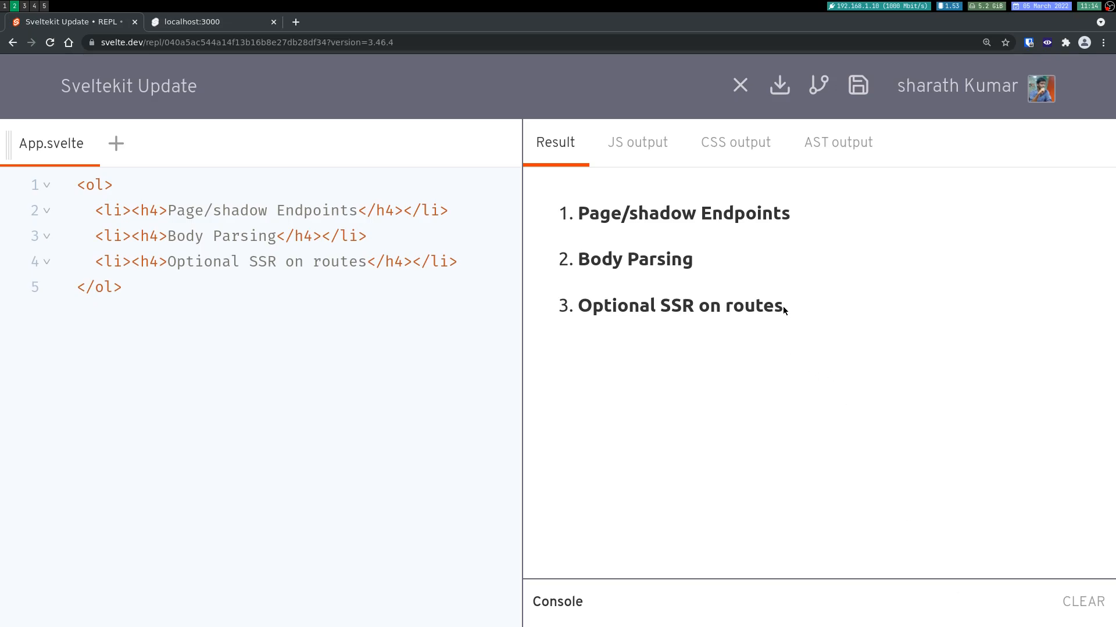
Replace posts with localStorage in index.svelte's JSON.stringify, save, and view the output in Chrome.
double_click(679, 305)
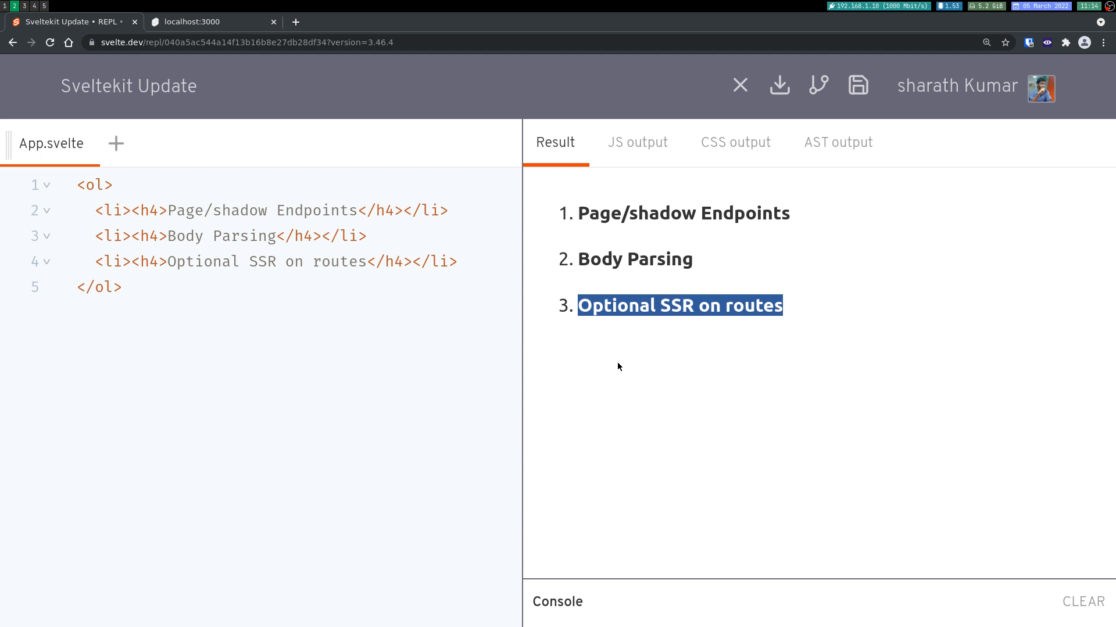
left_click(641, 370)
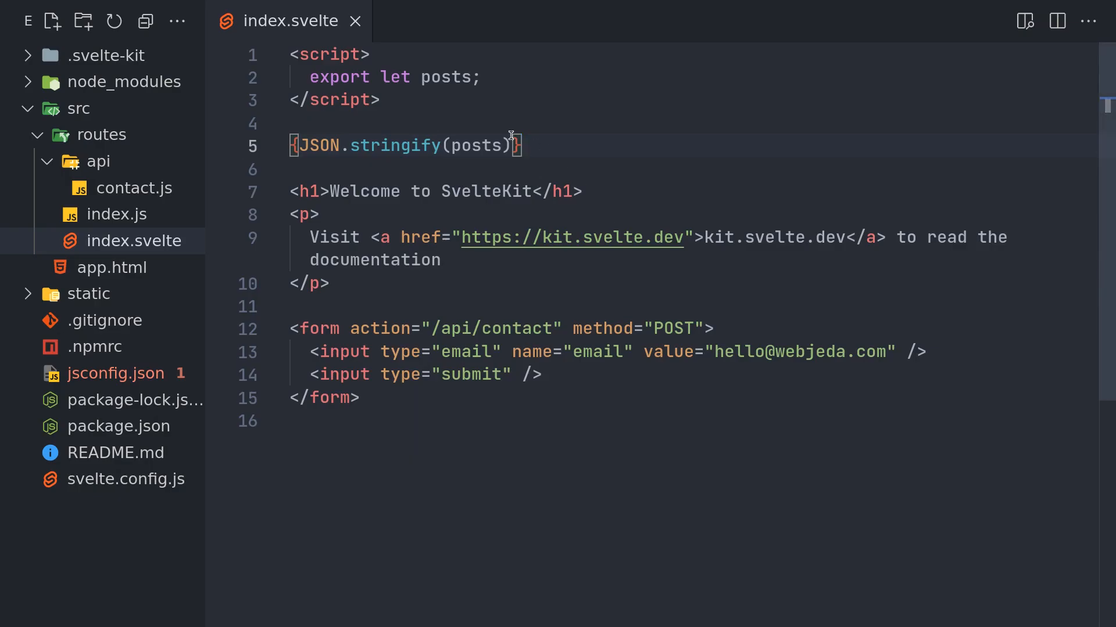
mouse_move(570, 403)
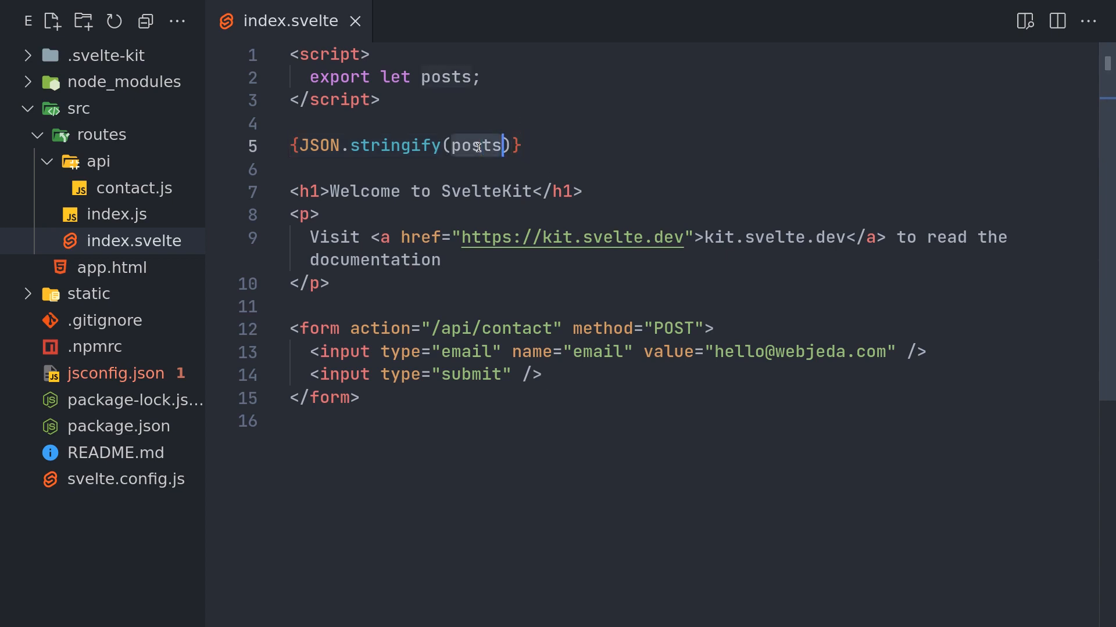
mouse_move(631, 181)
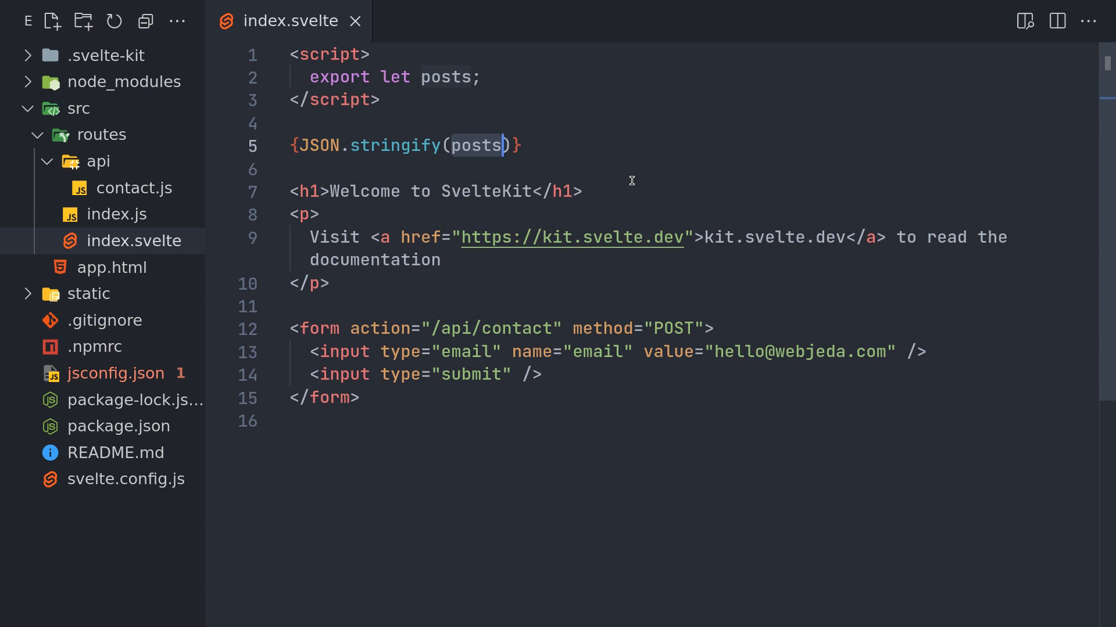
type("localStorage")
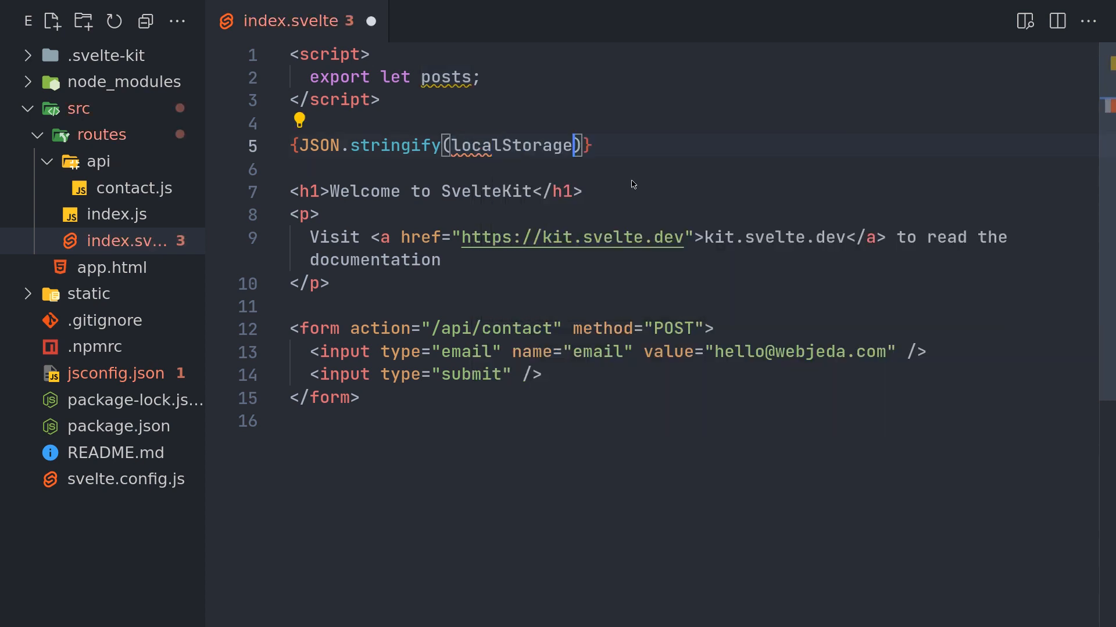
key("ctrl+s")
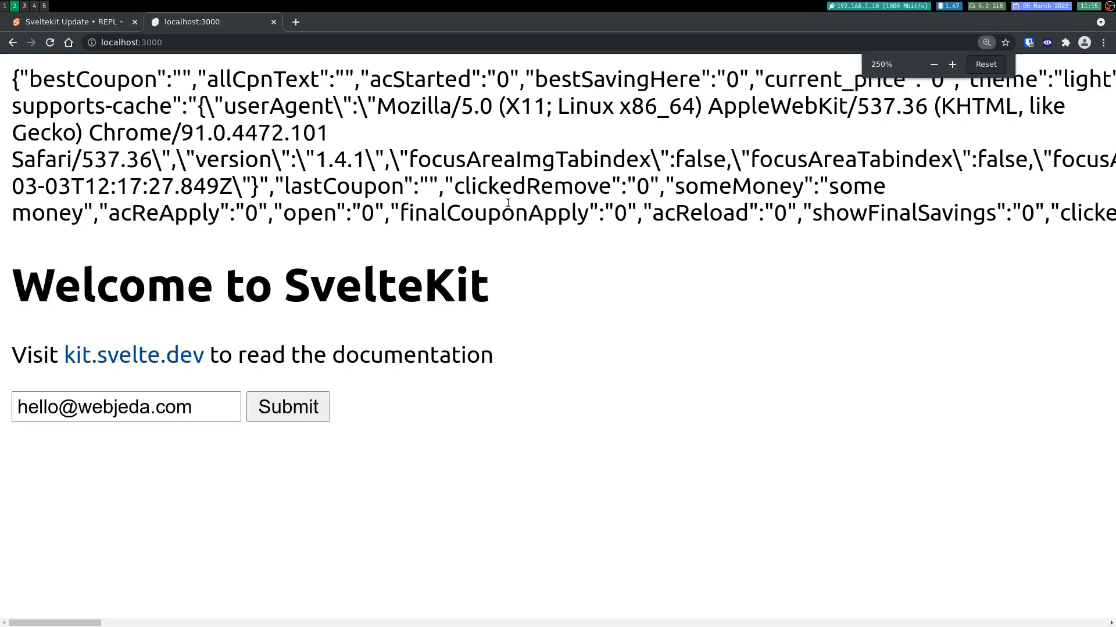
left_click(933, 64)
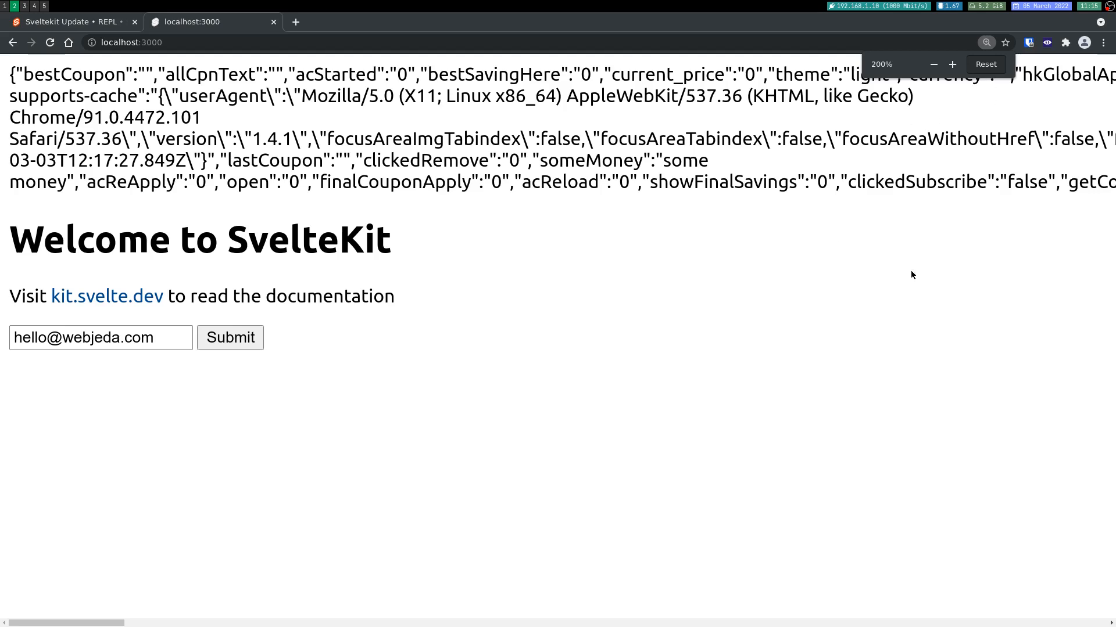
double_click(802, 74)
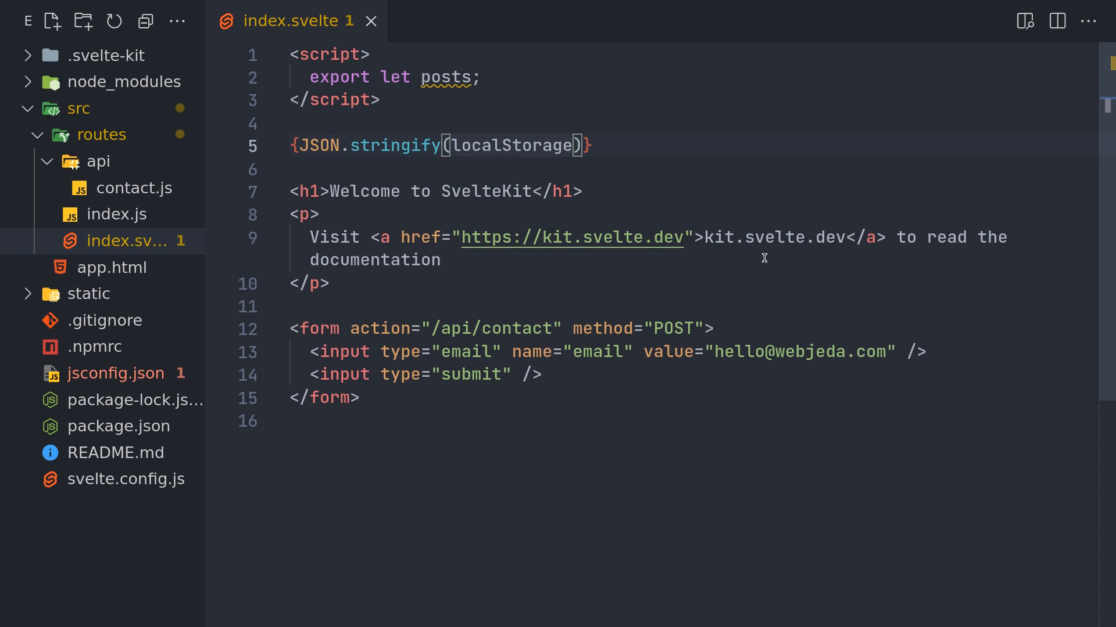
Change the expression to localStorage.getItem("theme") so the page shows "light".
type(".getItem(\"")
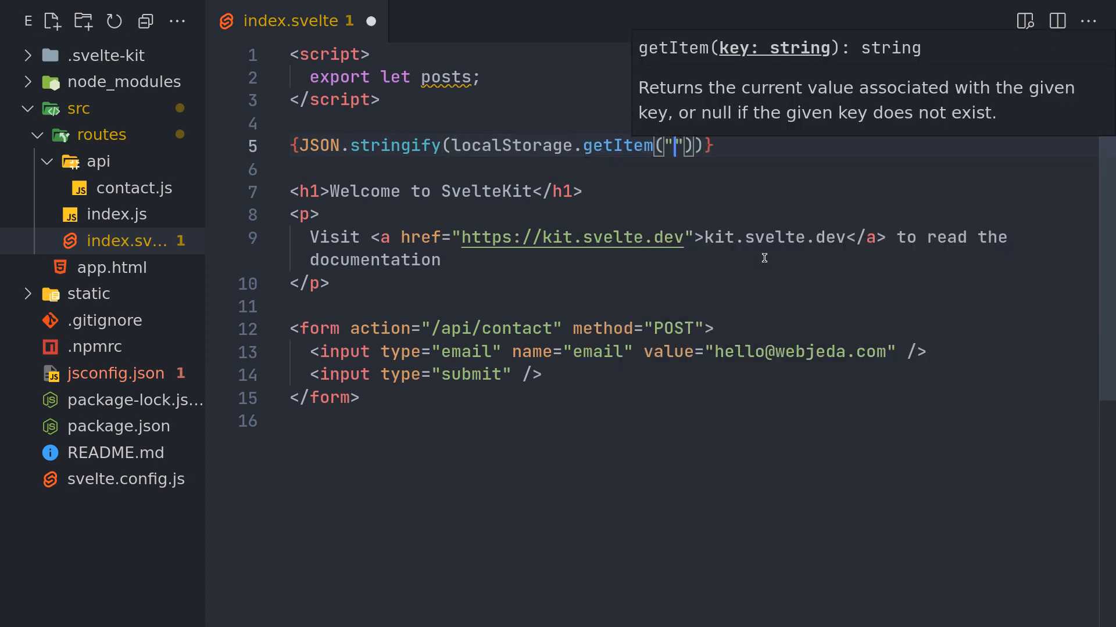
type("theme")
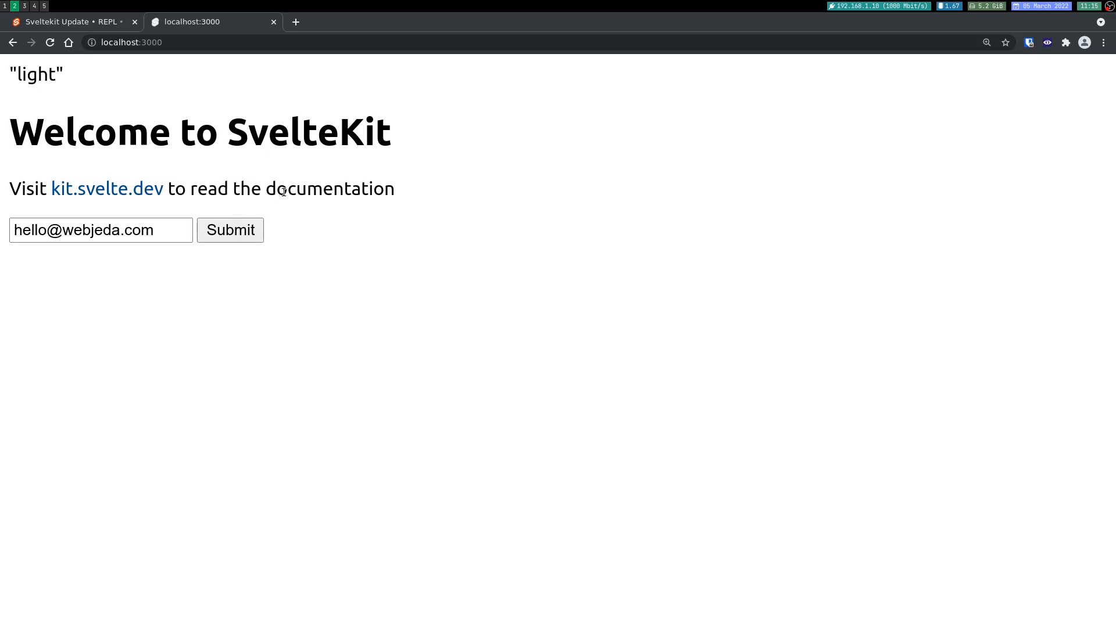
mouse_move(93, 48)
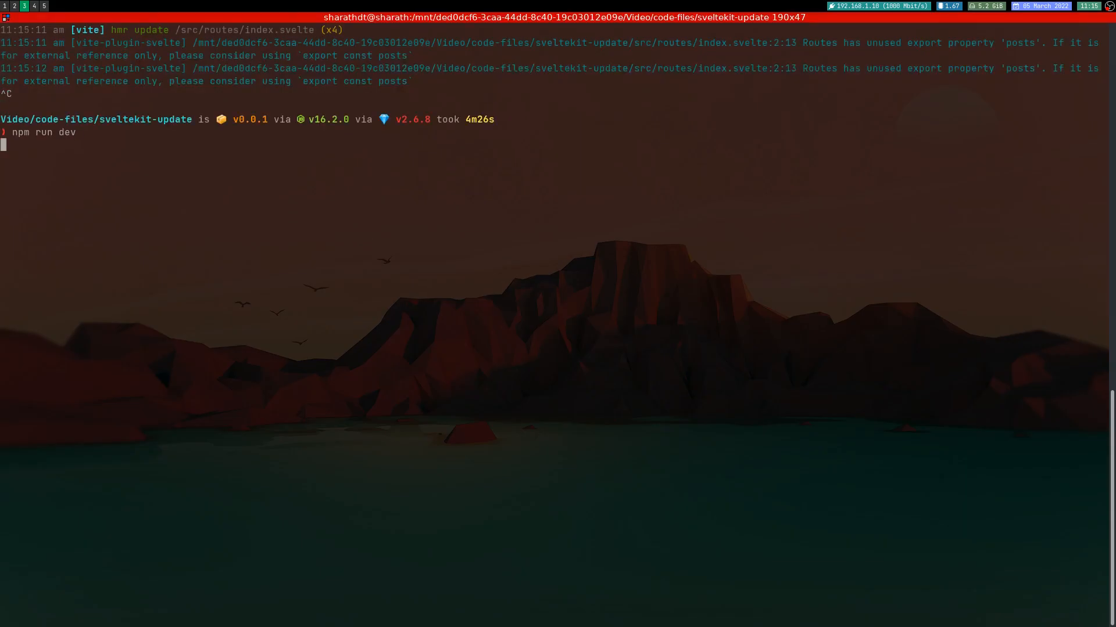
Rerun npm run dev and highlight the 'localStorage is not defined' ReferenceError.
key("Return")
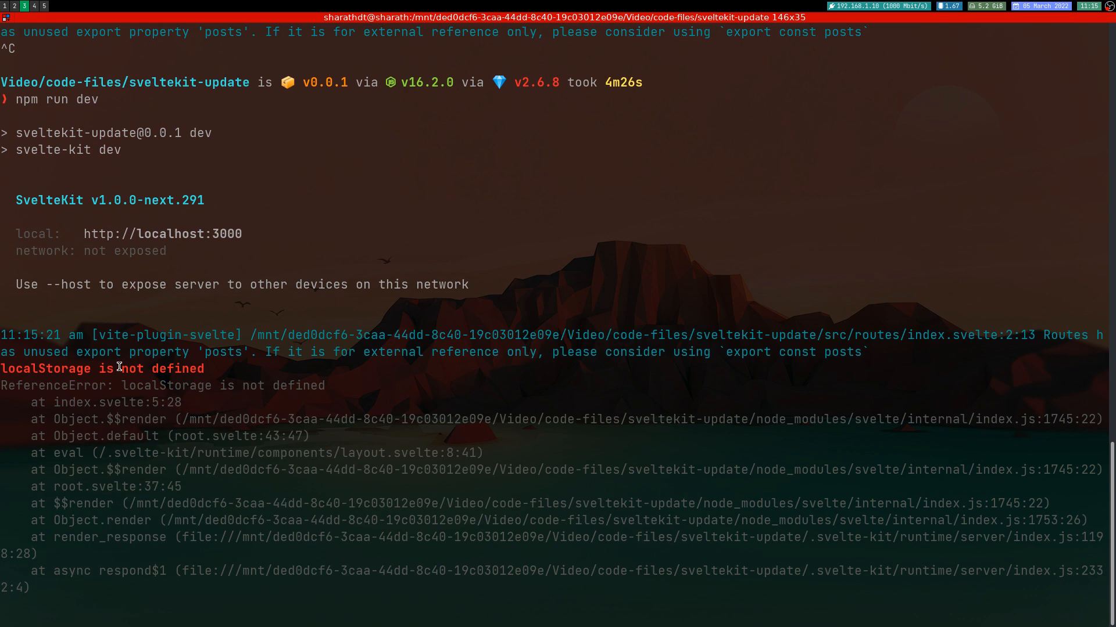
double_click(46, 368)
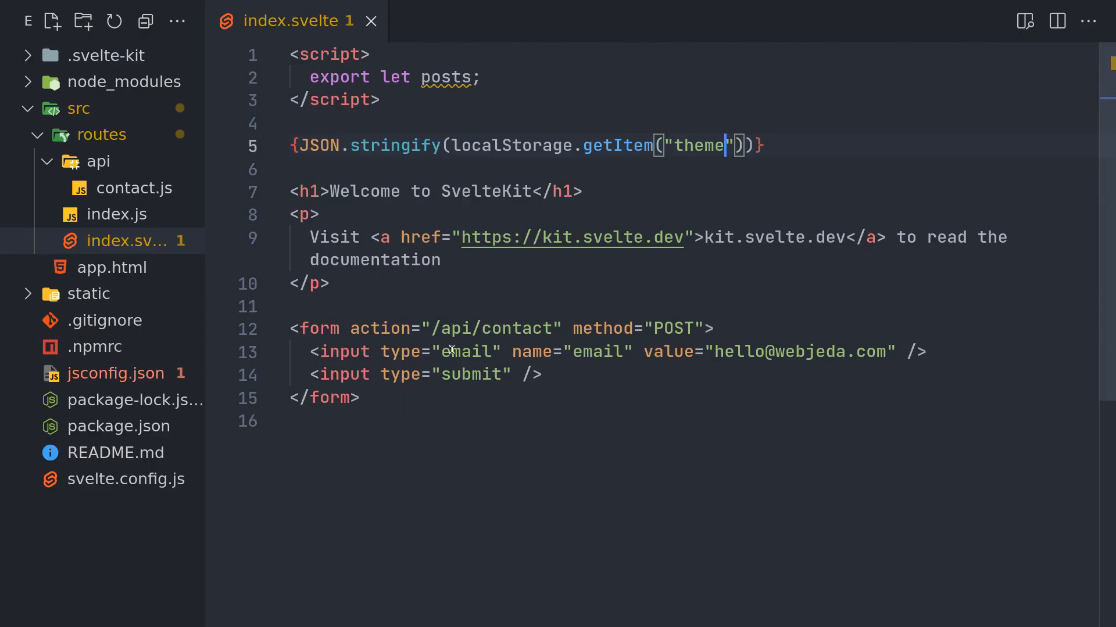
mouse_move(527, 84)
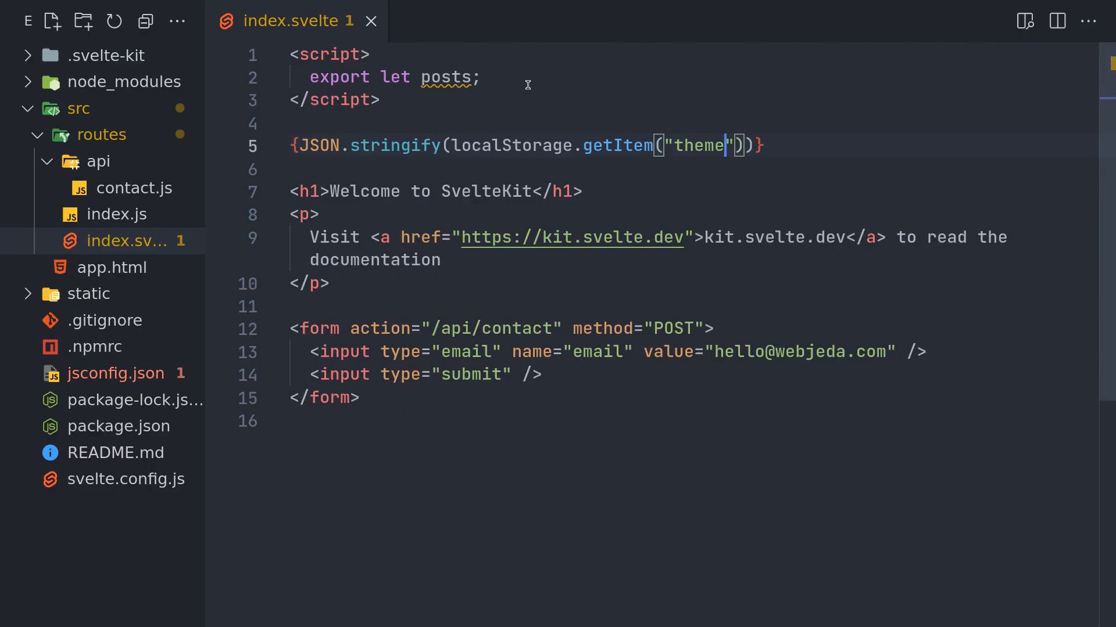
mouse_move(498, 79)
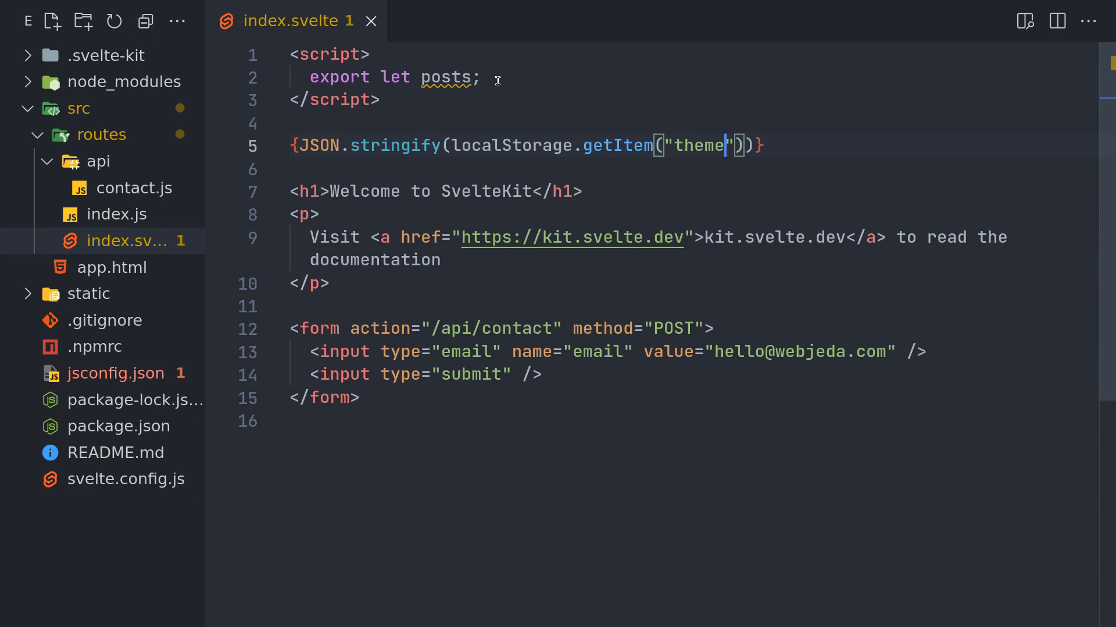
mouse_move(422, 58)
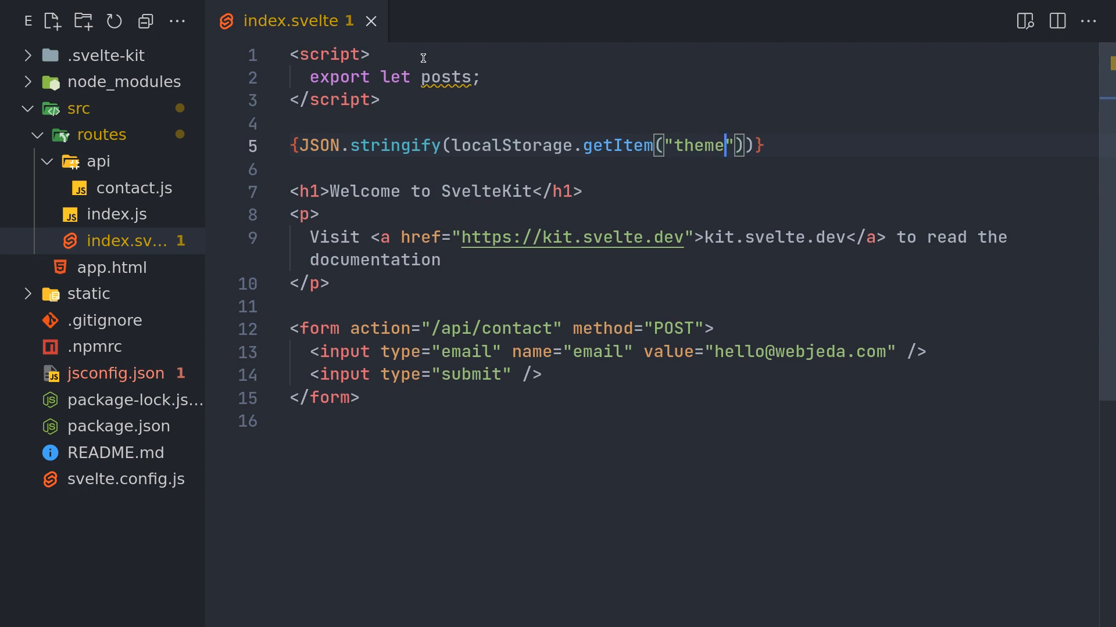
Add import {browser} from "$app/env" inside the script block.
key("Enter")
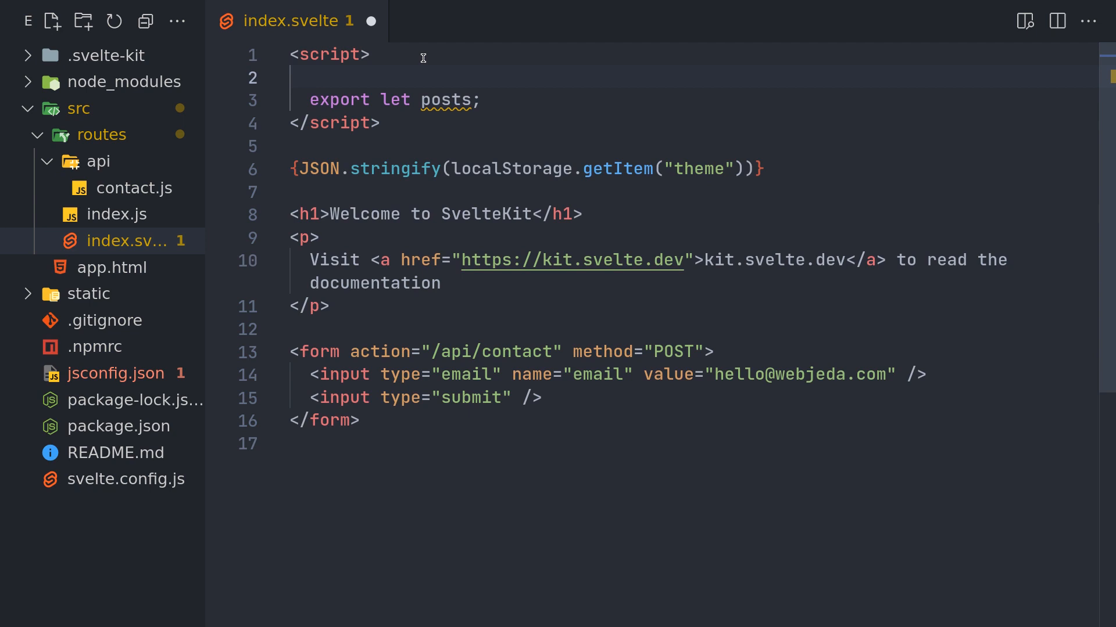
type("import")
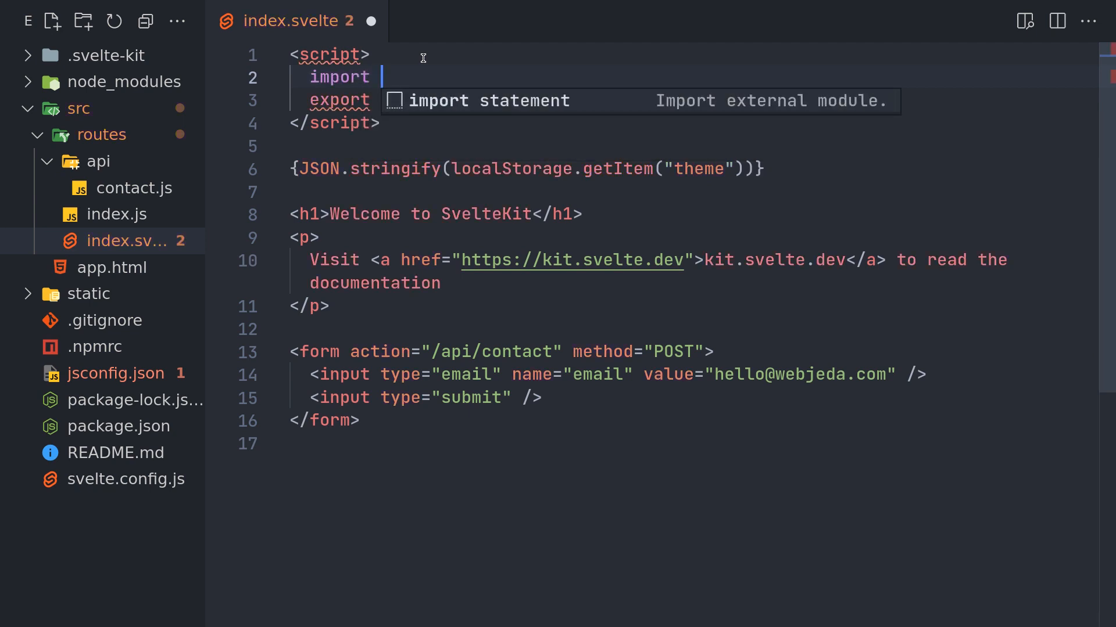
type("{browser}")
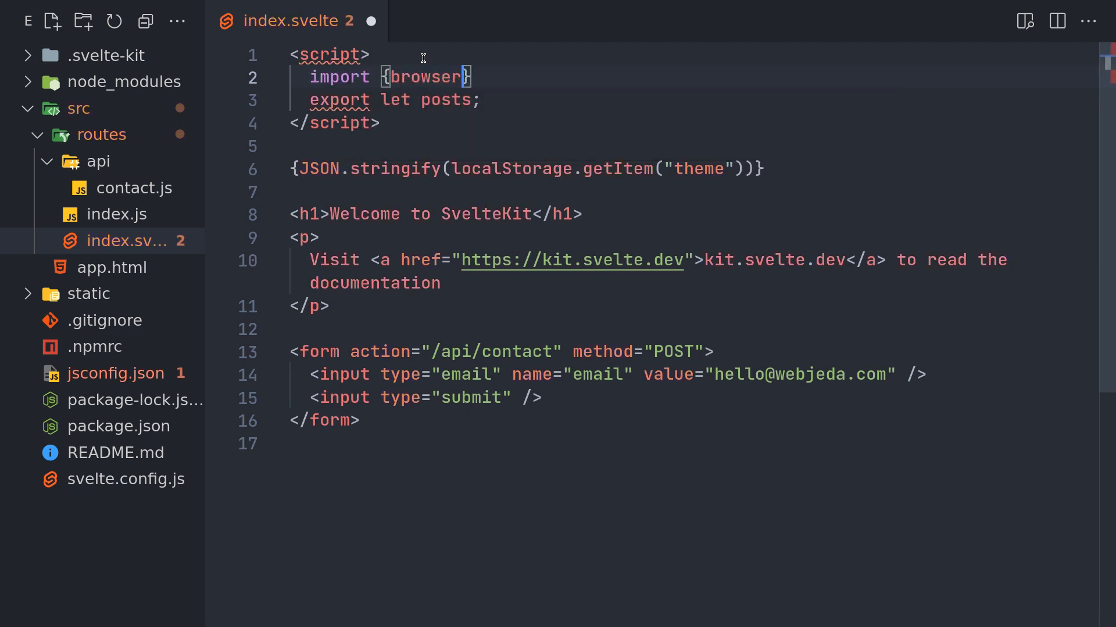
type("from \"")
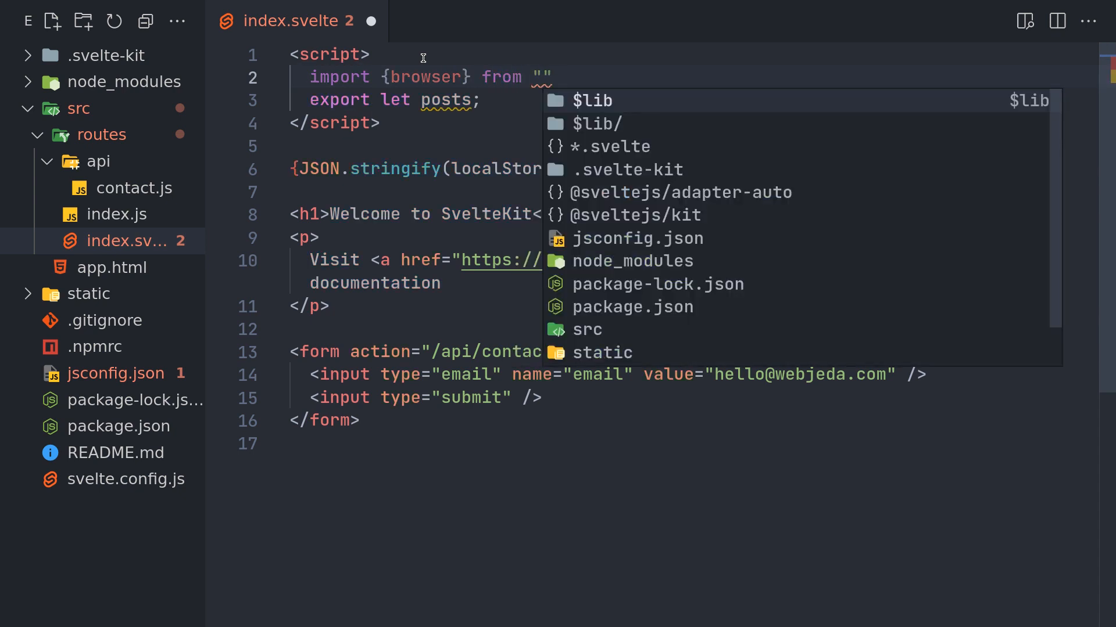
type("$app")
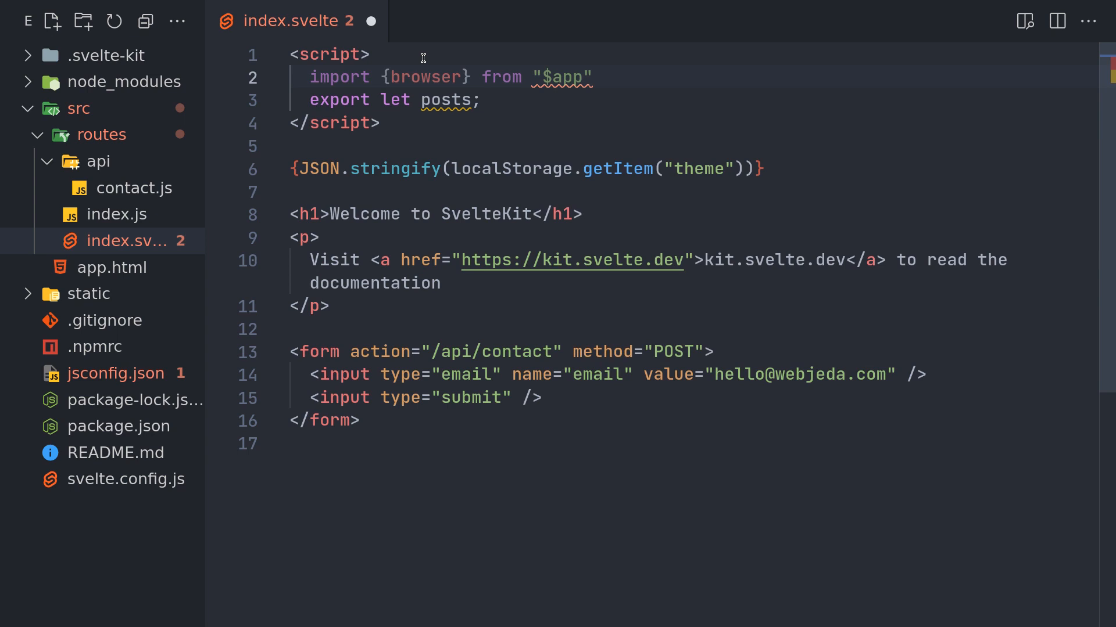
type("/env")
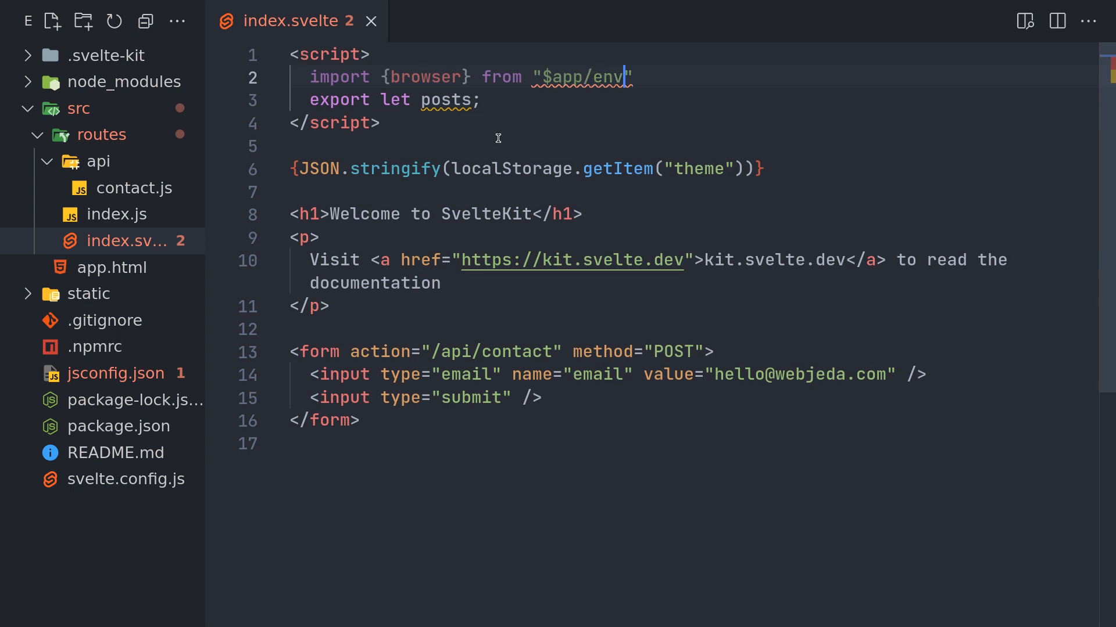
Prefix the theme read with browser && and reload the page in Chrome.
type("br")
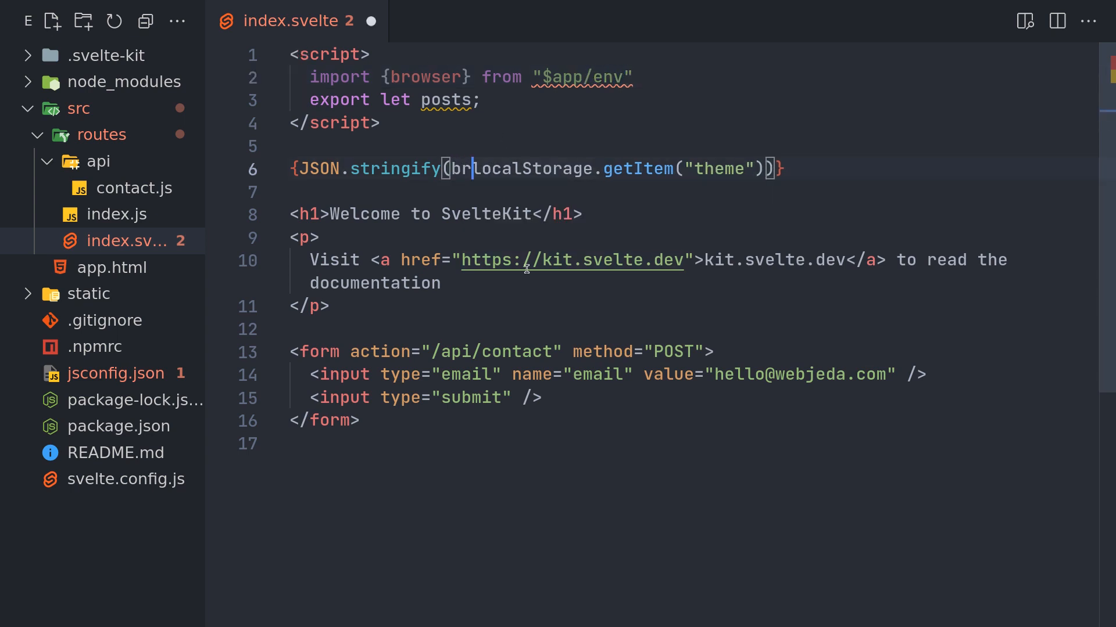
type("owser")
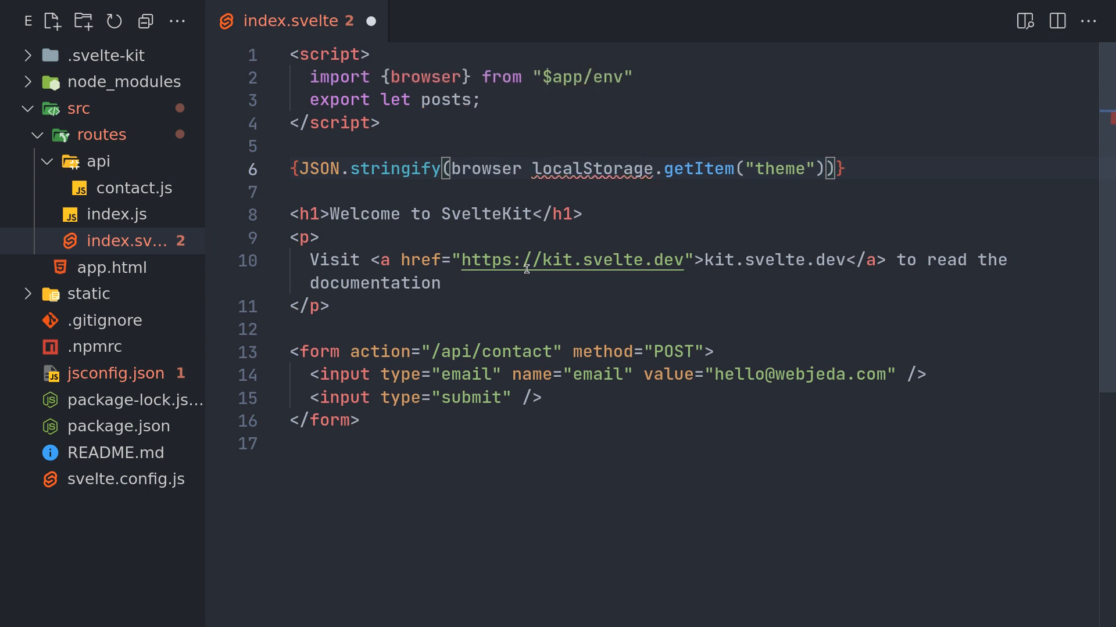
type("&&")
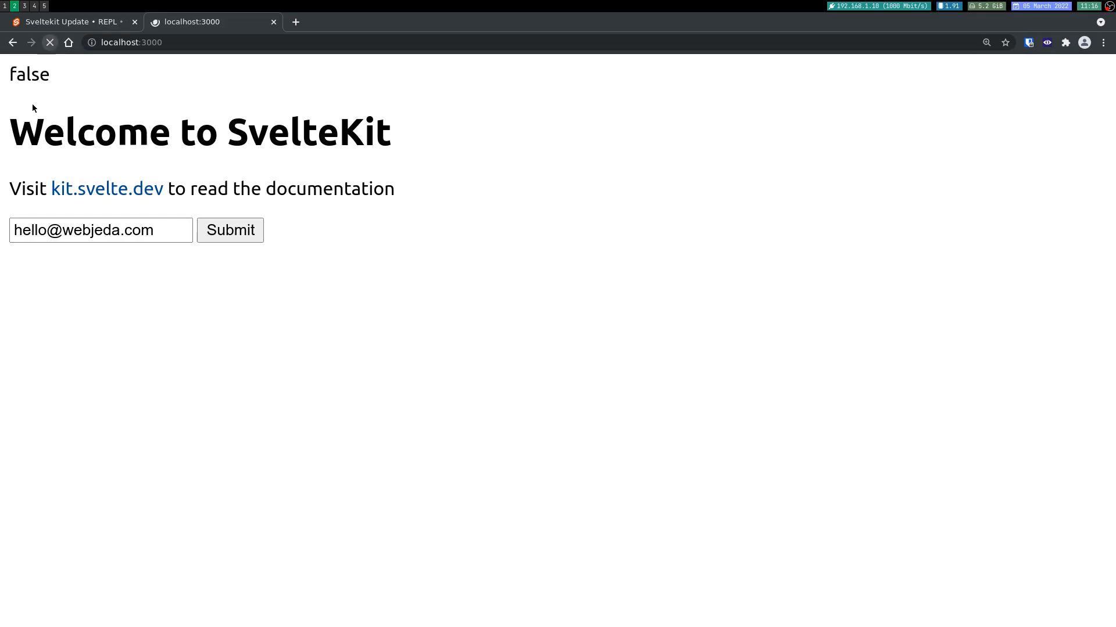
left_click(49, 41)
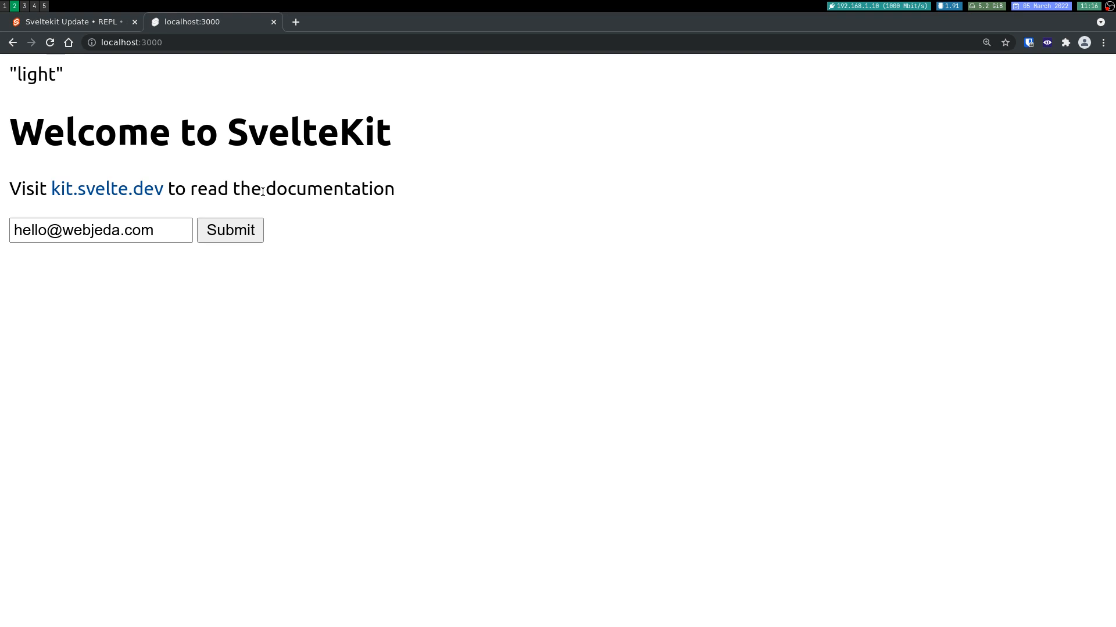
mouse_move(296, 268)
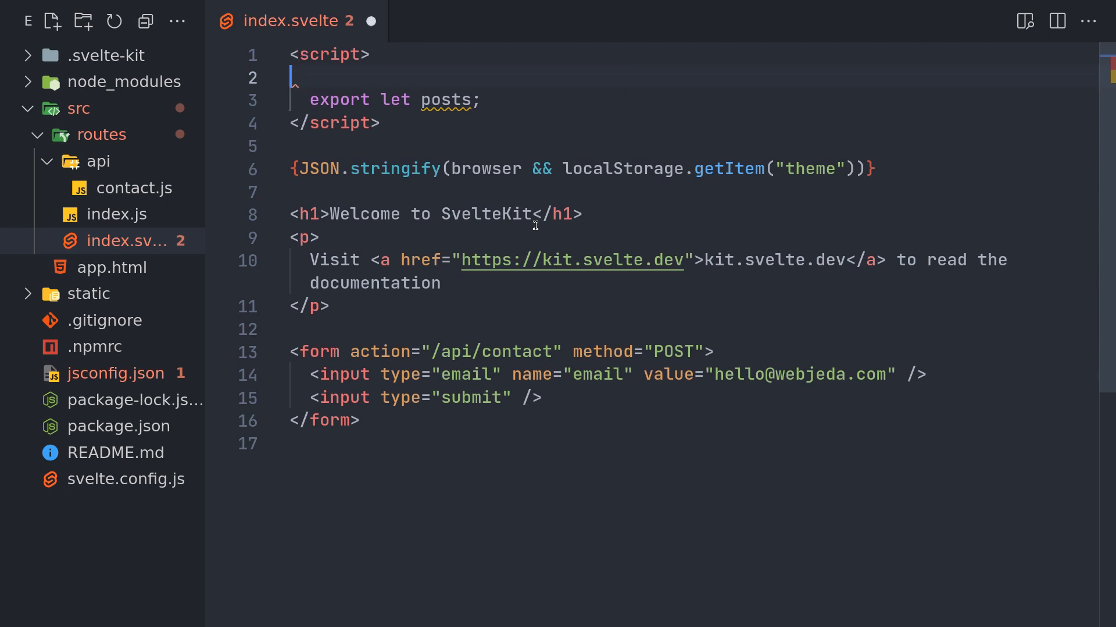
Remove the browser guard from index.svelte and create hooks.js in src.
key("Backspace")
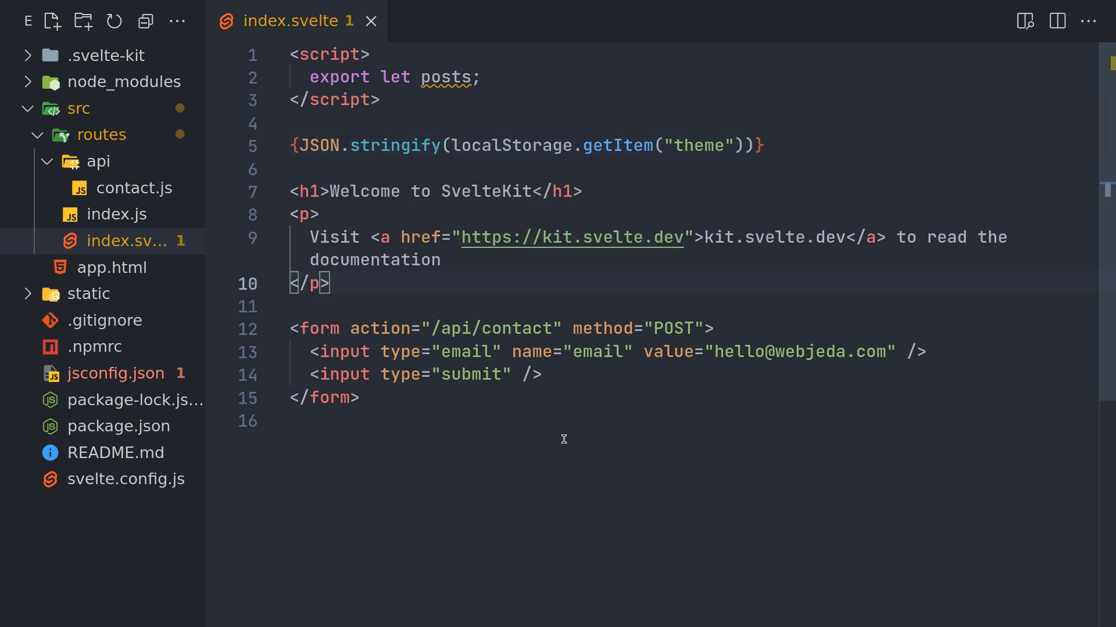
mouse_move(552, 437)
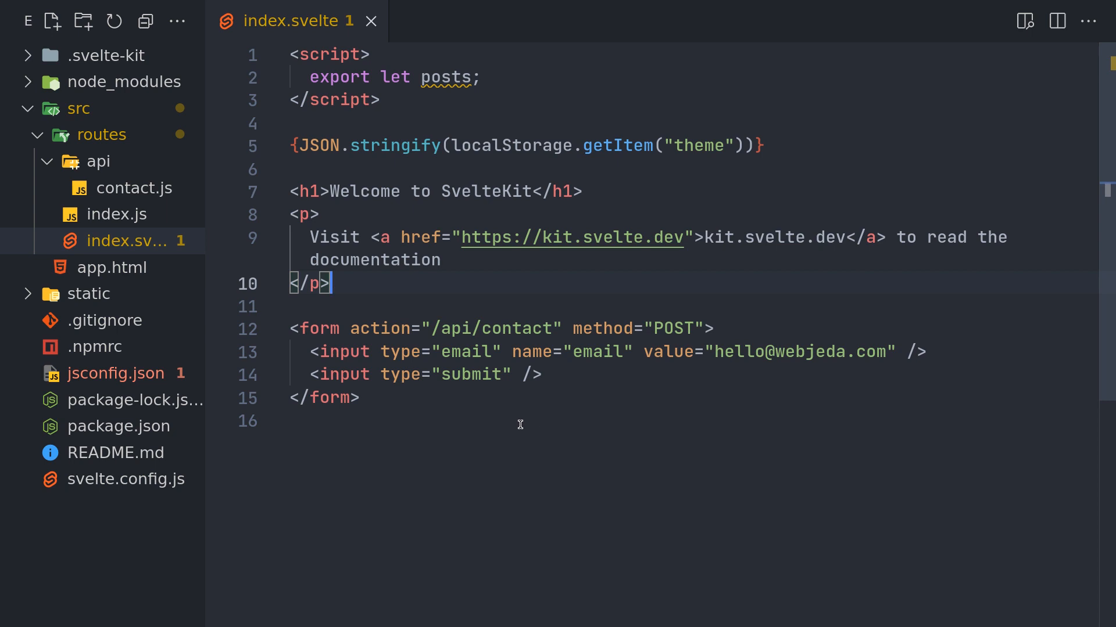
mouse_move(419, 432)
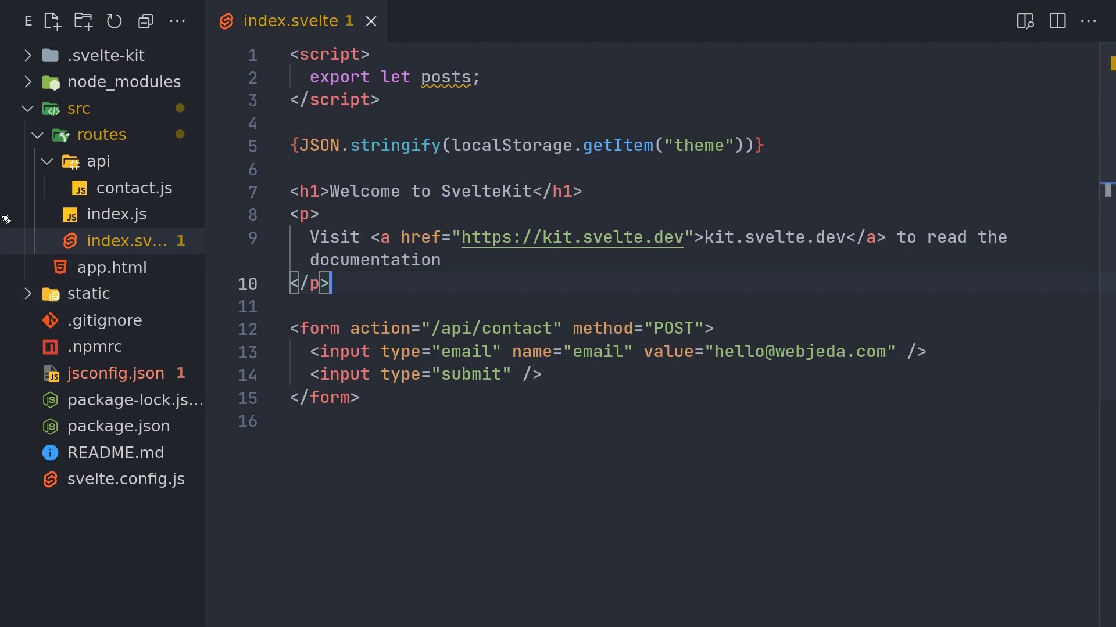
left_click(83, 21)
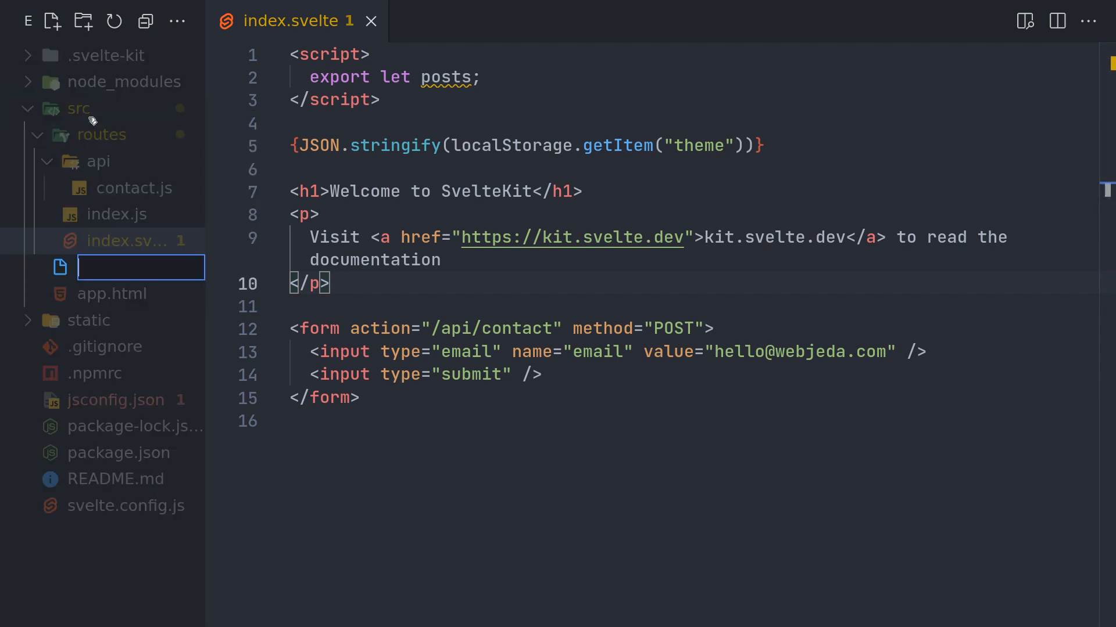
type("hooks.js")
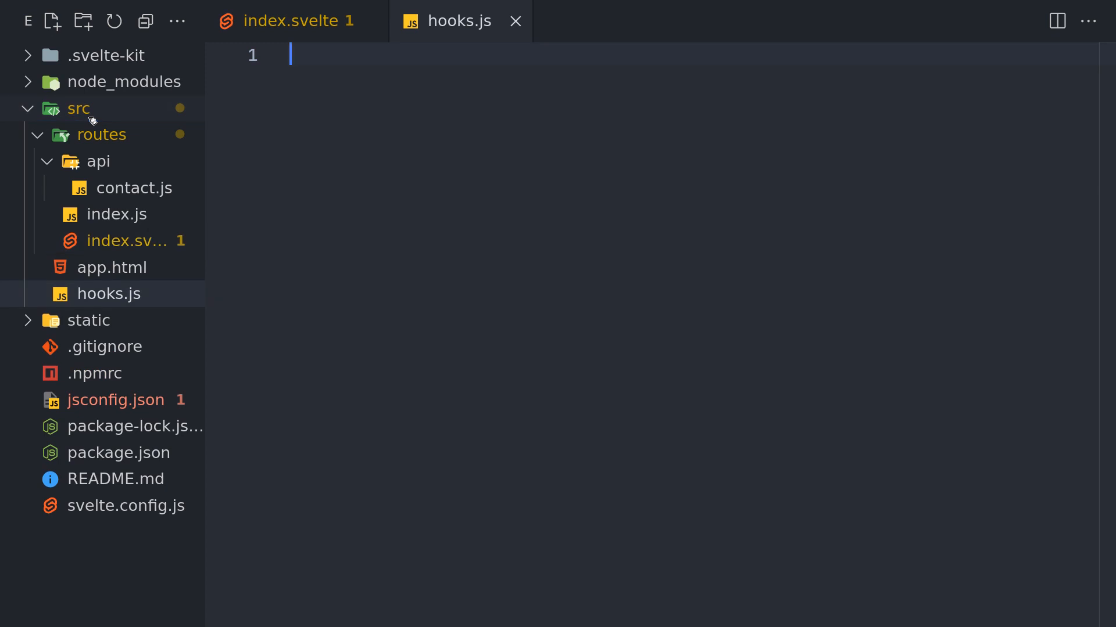
mouse_move(367, 223)
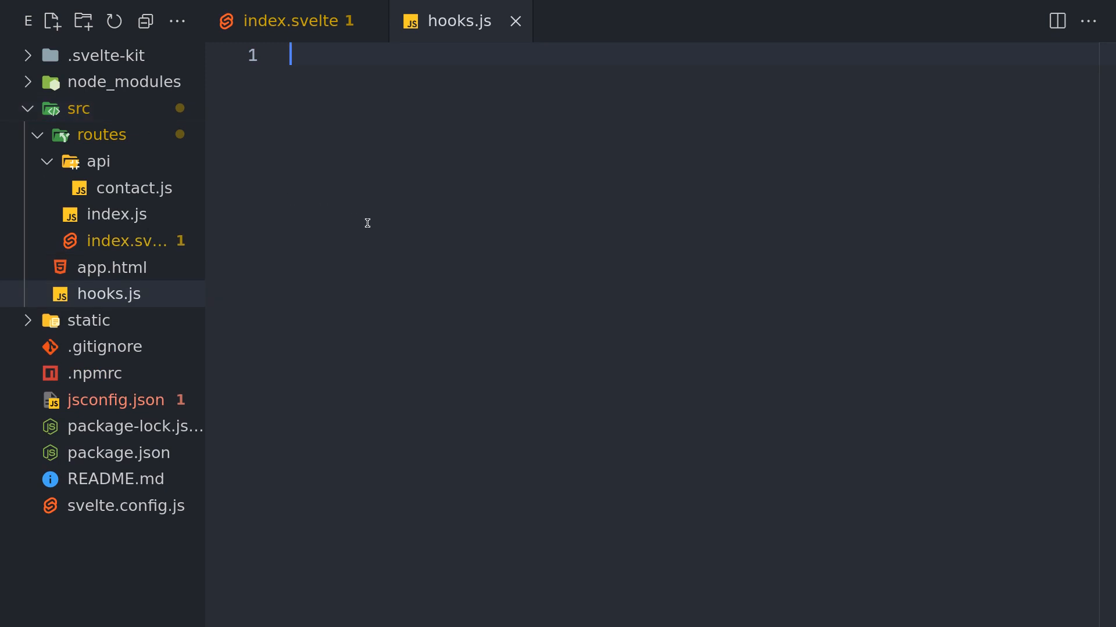
Write export const handle = () => {}; in hooks.js and reload the app page.
type("export")
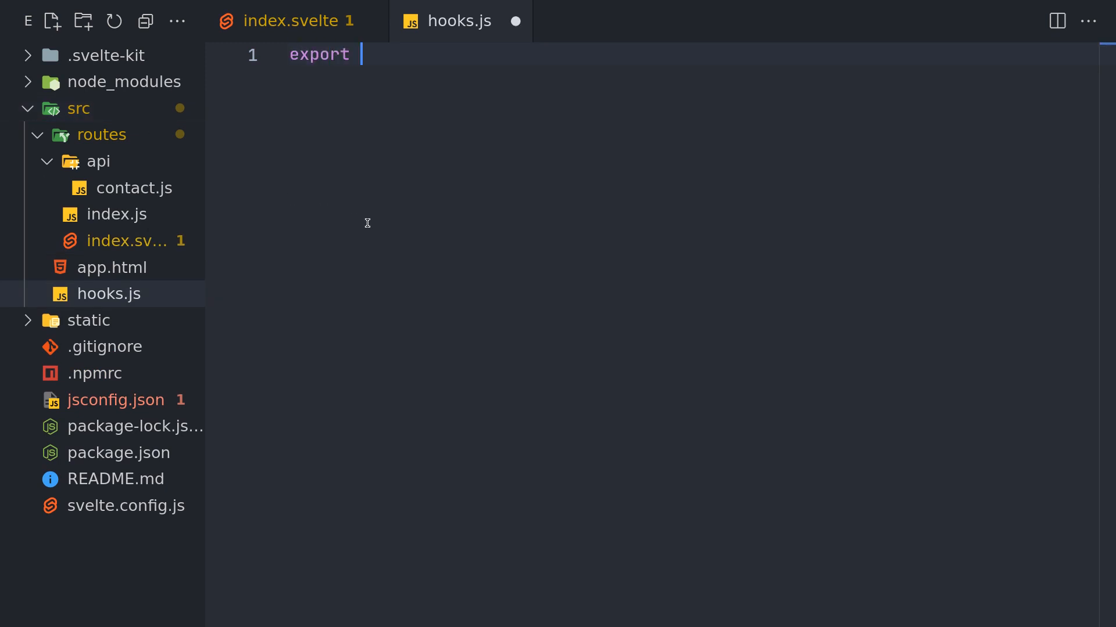
type("const h")
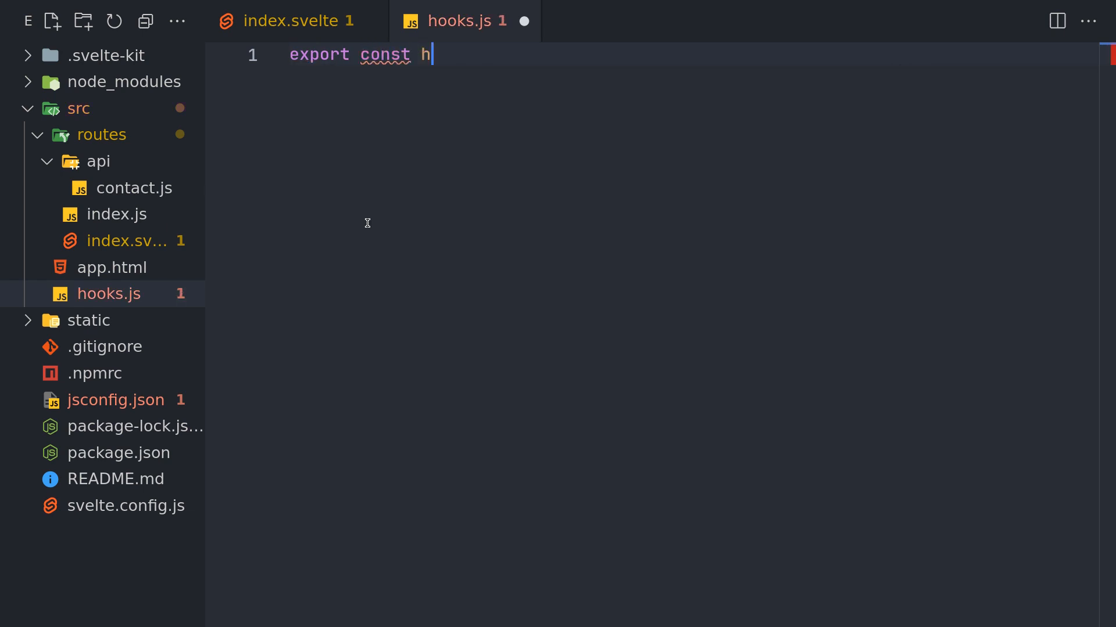
type("andle =")
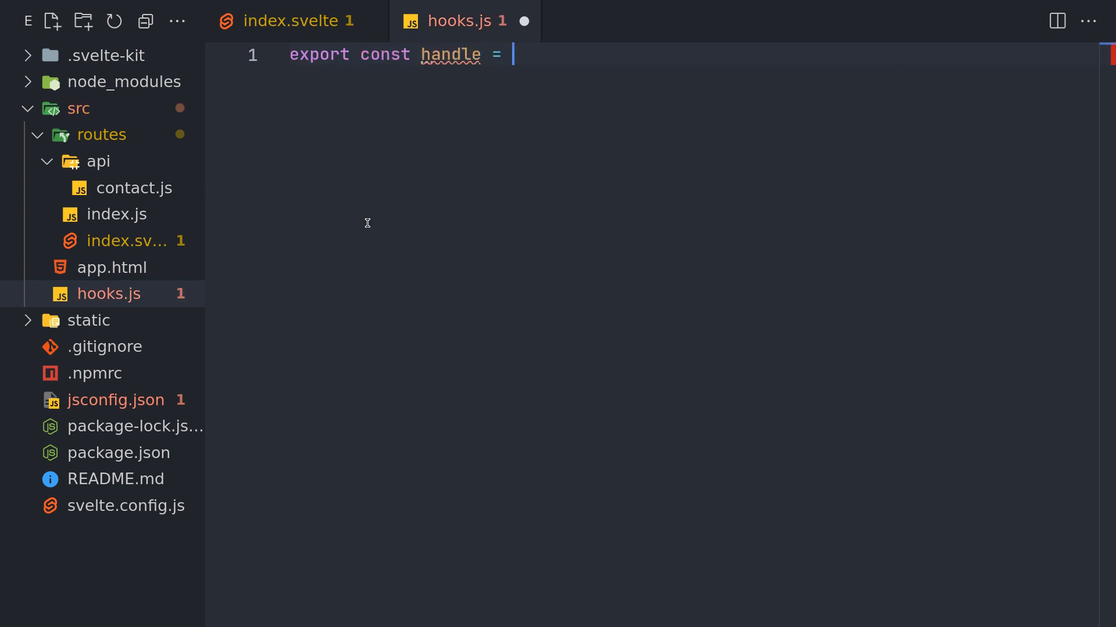
type("() =>")
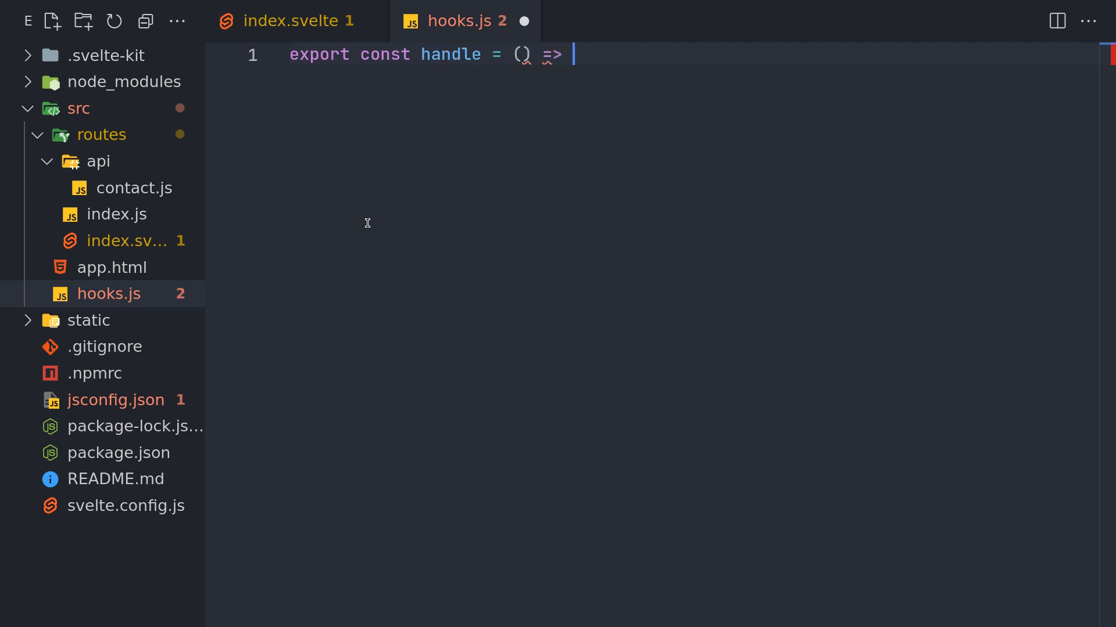
type("{};")
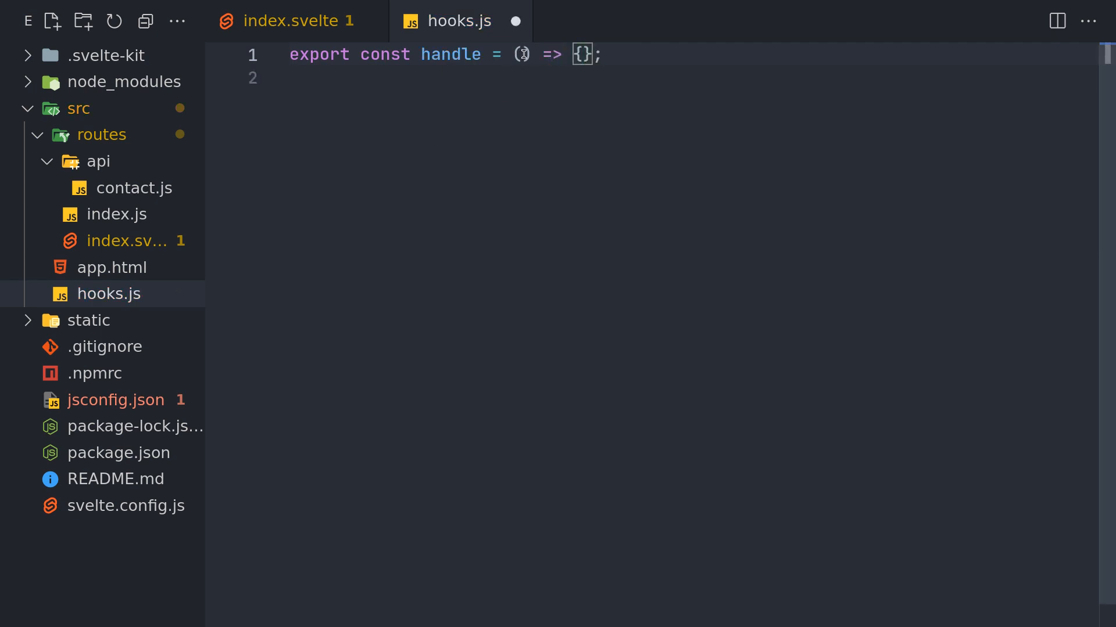
left_click(520, 54)
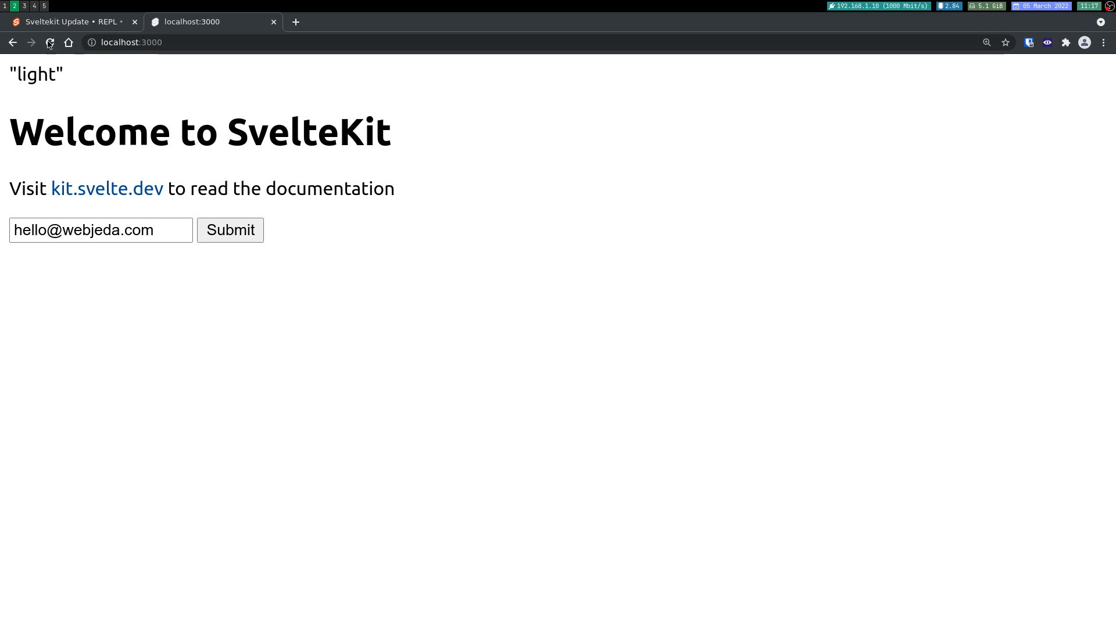
left_click(50, 42)
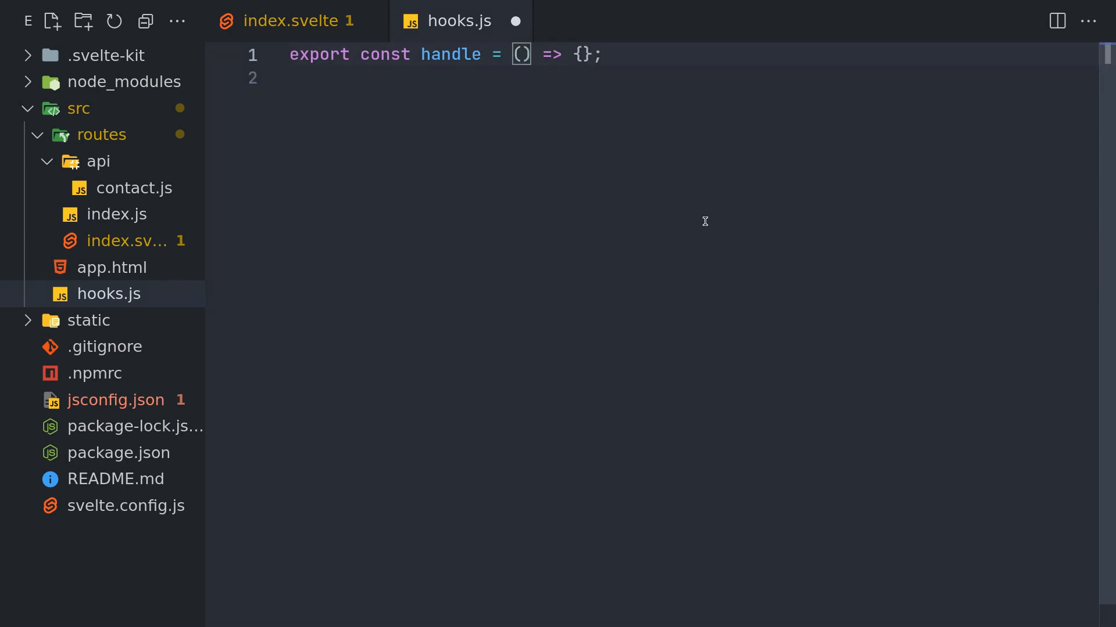
Give handle the { event, resolve } parameters and a body returning response.
type("{event, resolve")
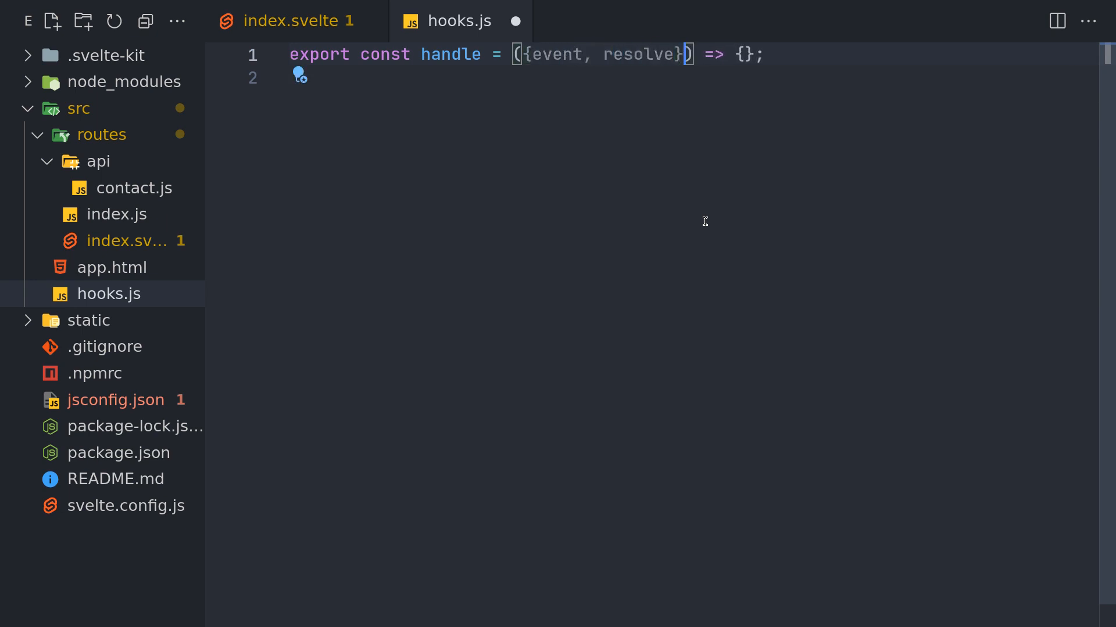
key("Enter")
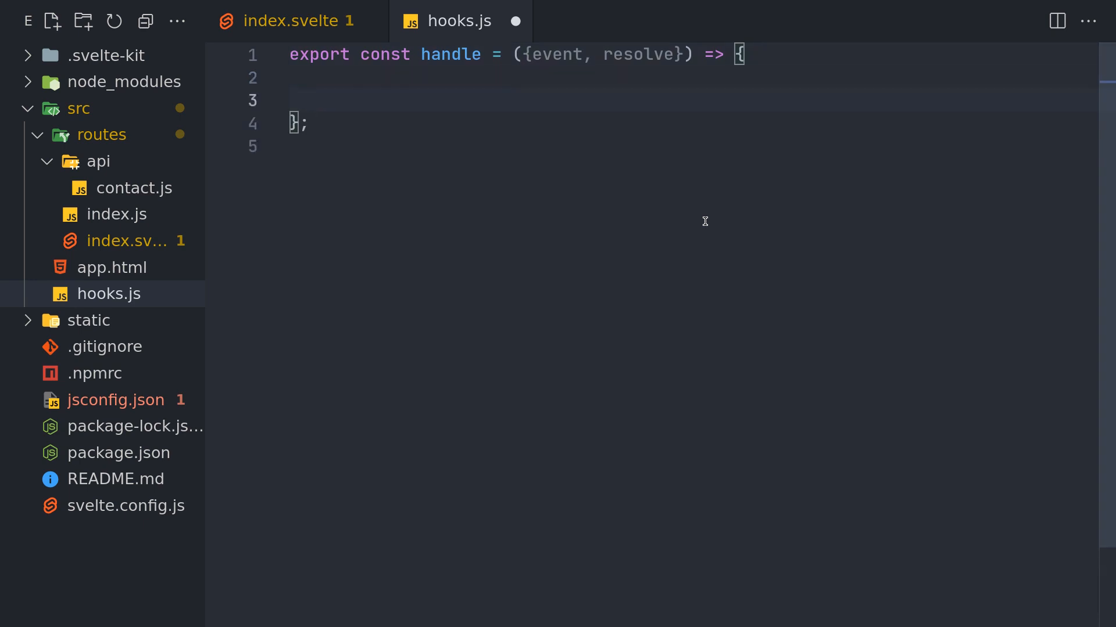
type("retrun")
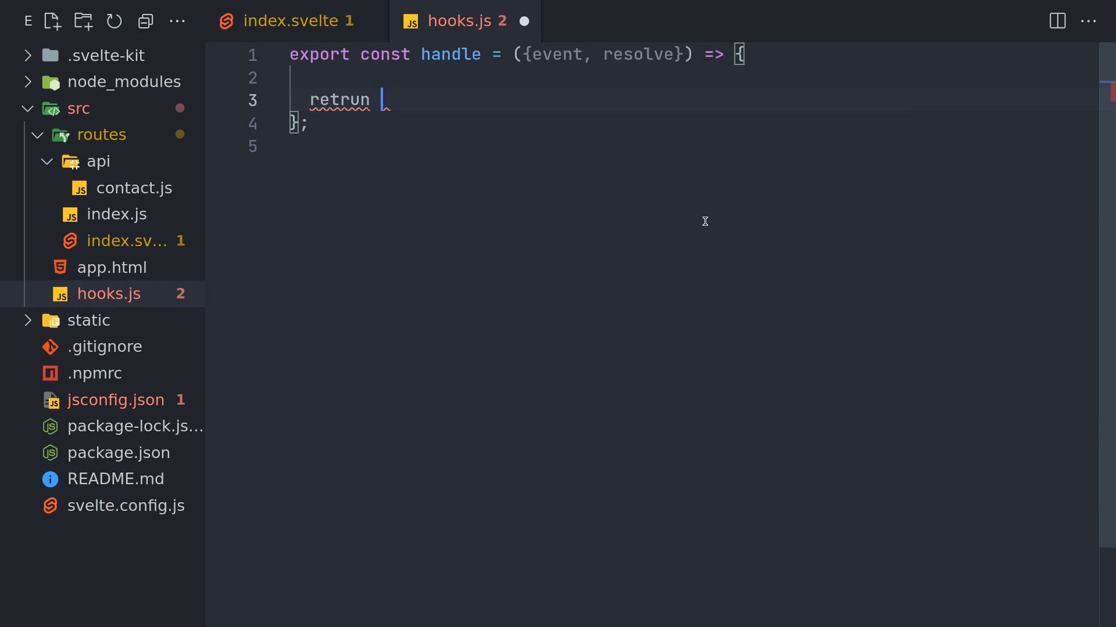
type("return")
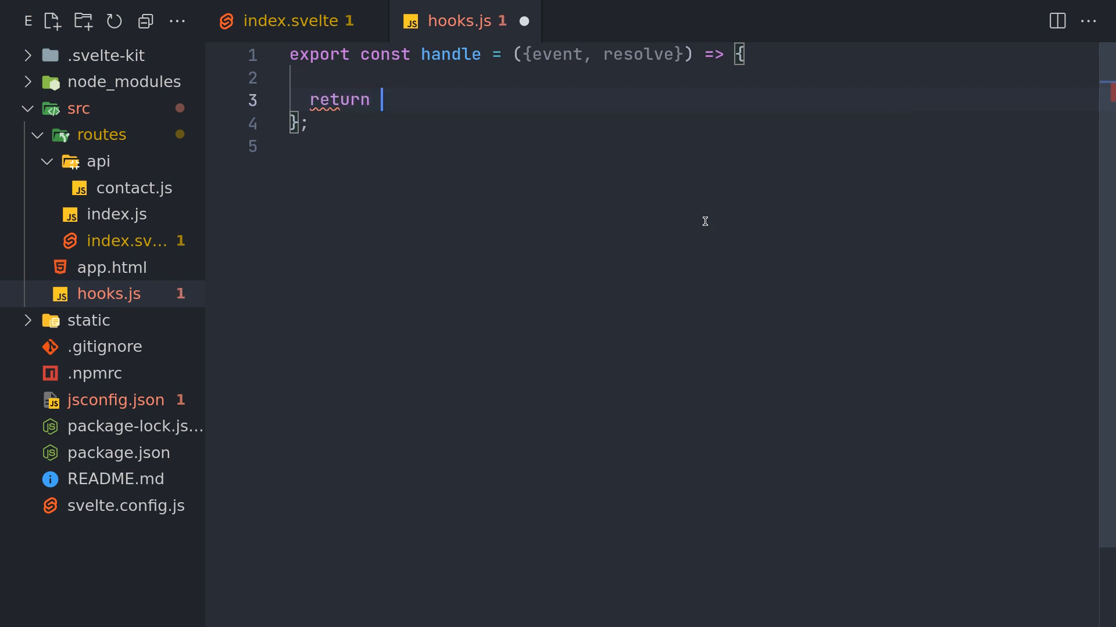
type("response")
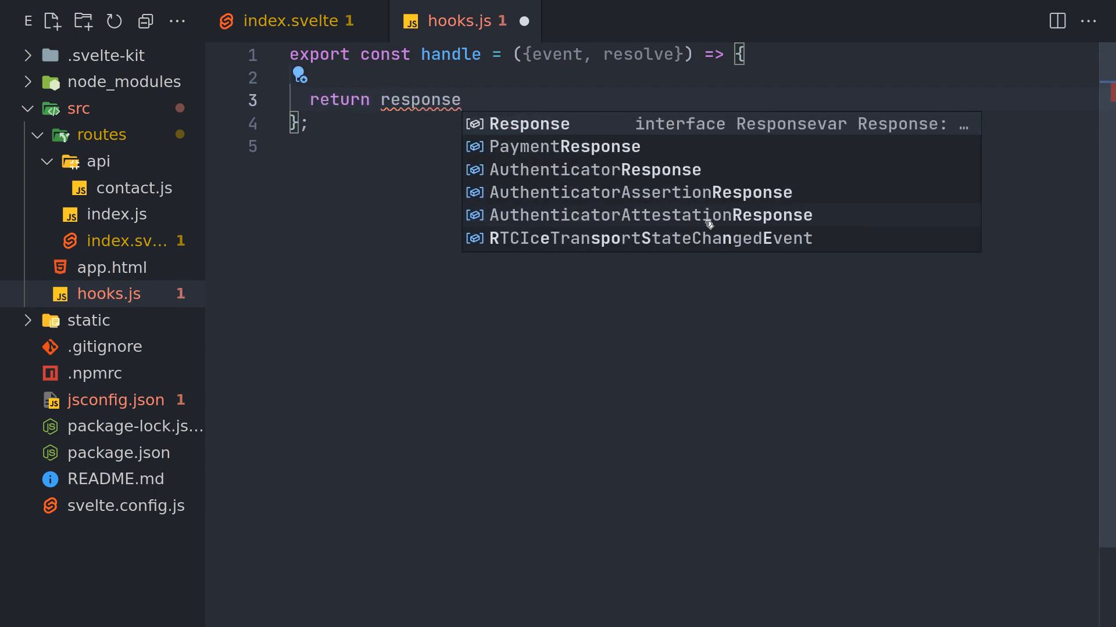
key("Escape")
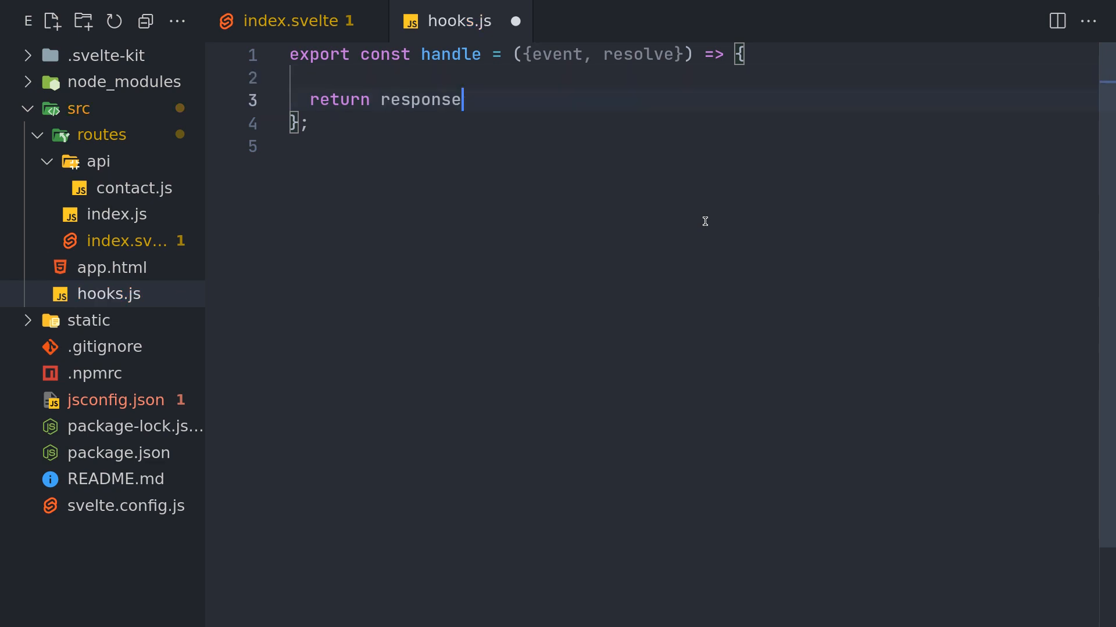
Add const response = await resolve(event) and make handle async.
type("con")
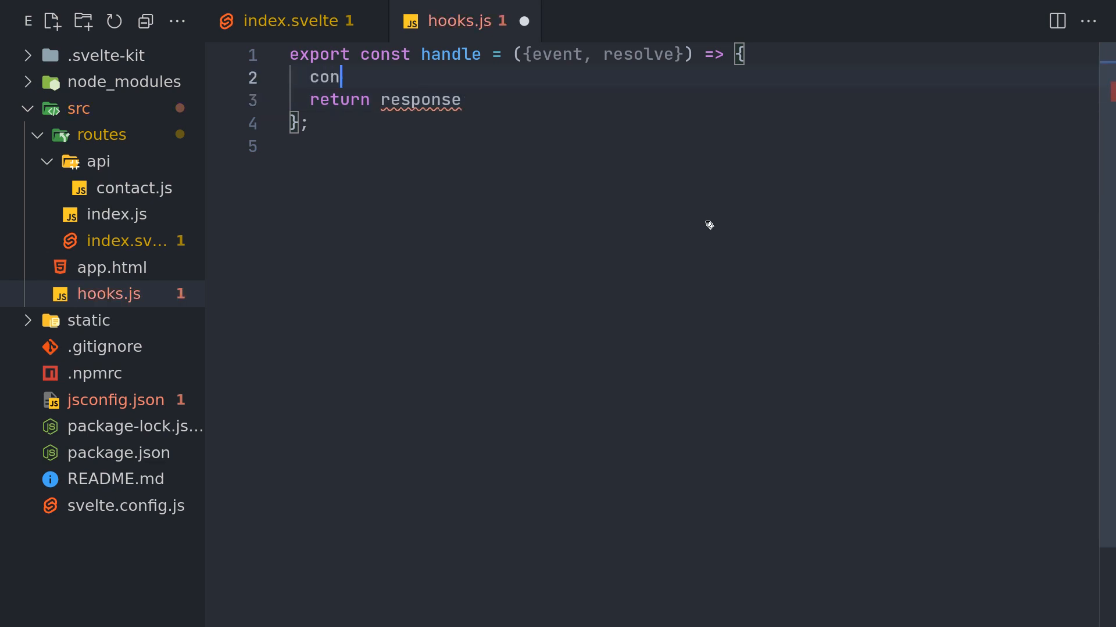
type("st")
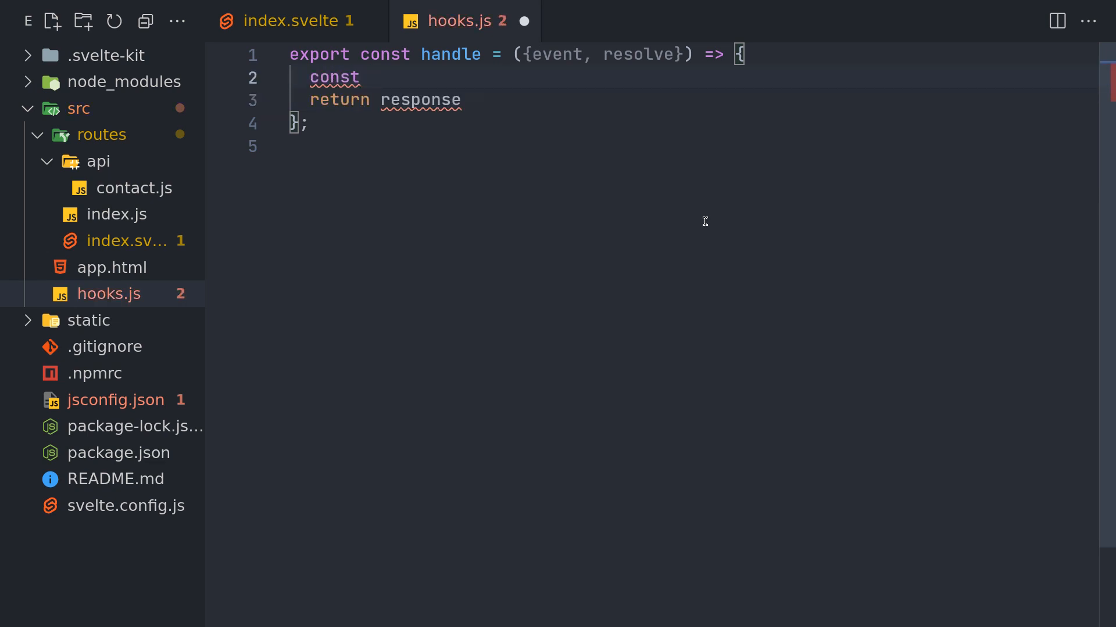
type("response =")
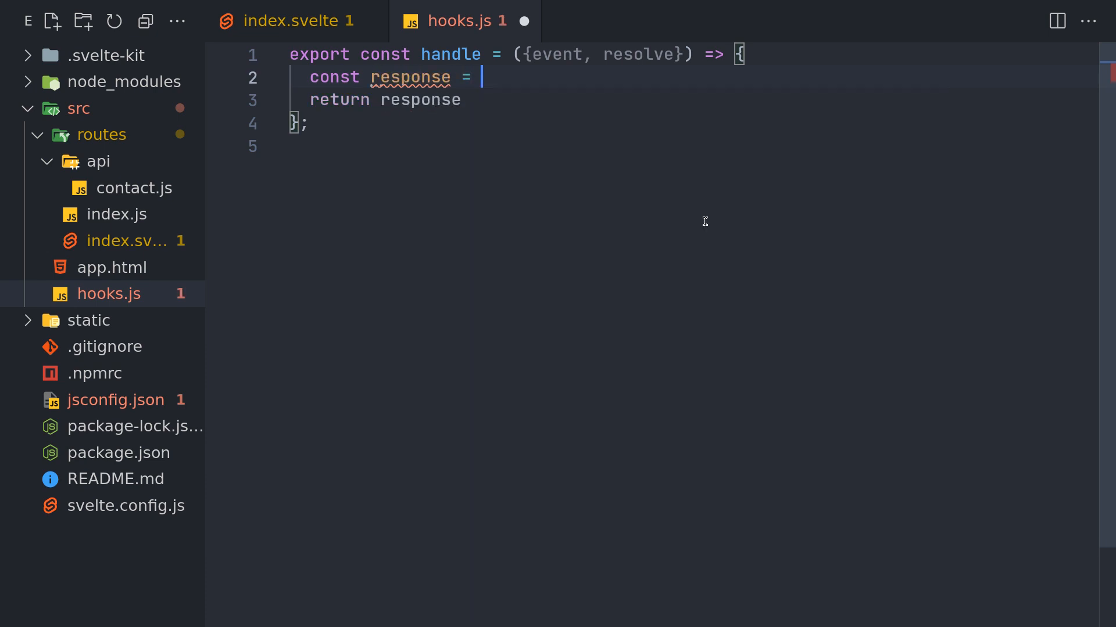
type("await")
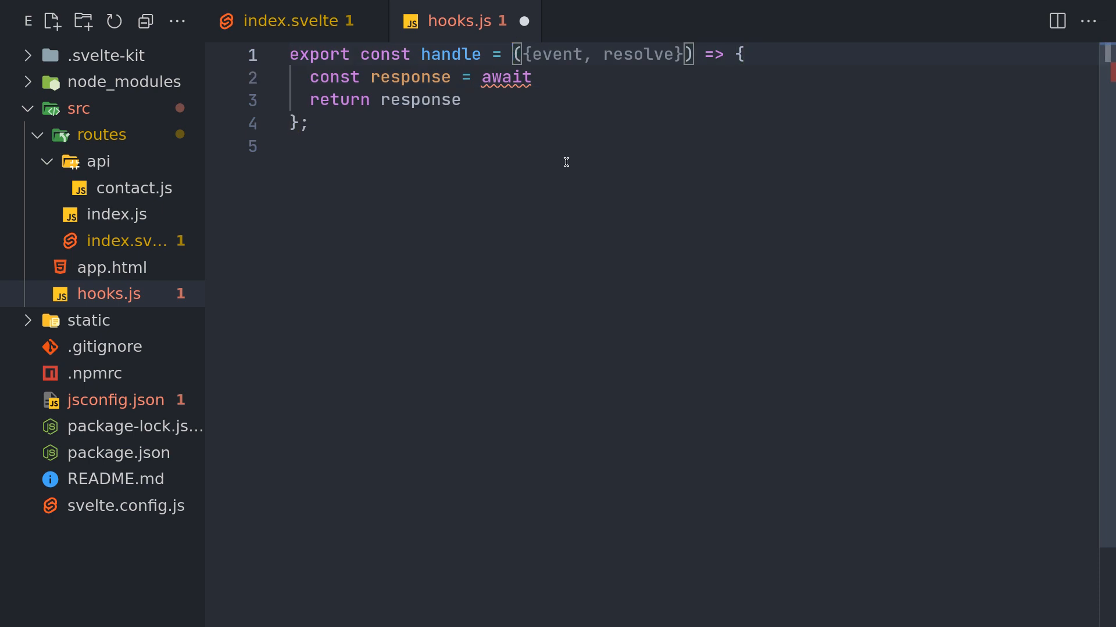
type("async")
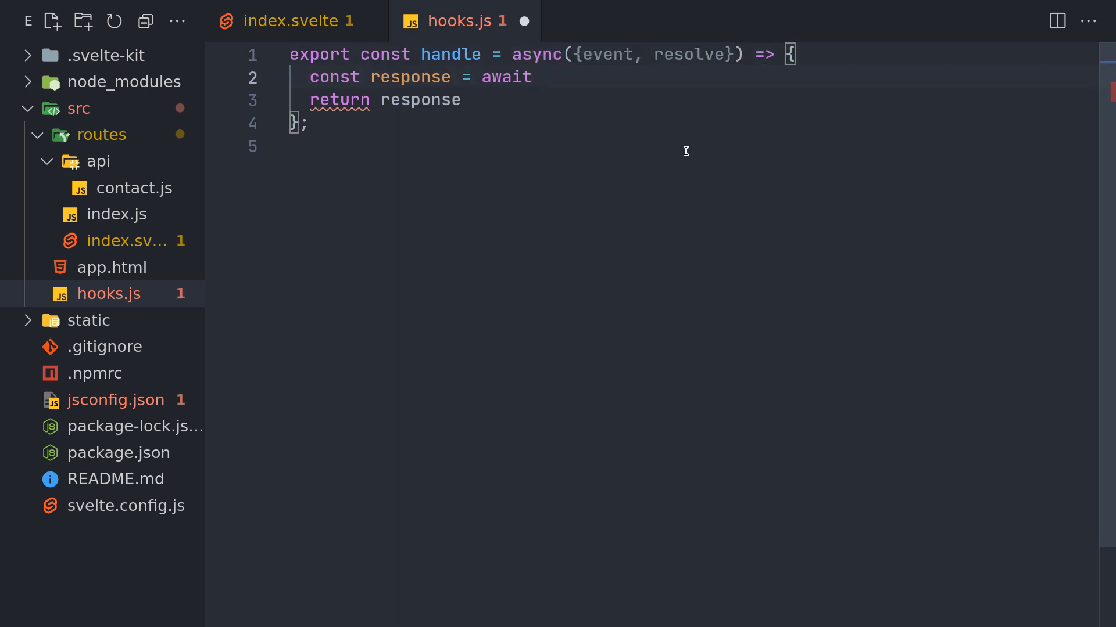
type("resolve(event);")
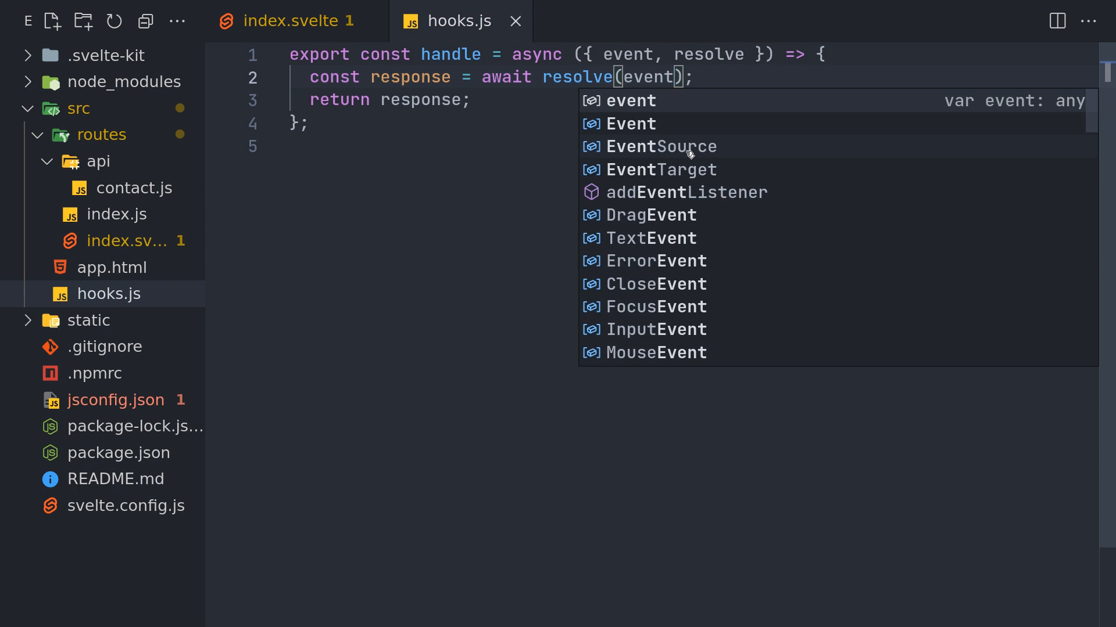
key("Escape")
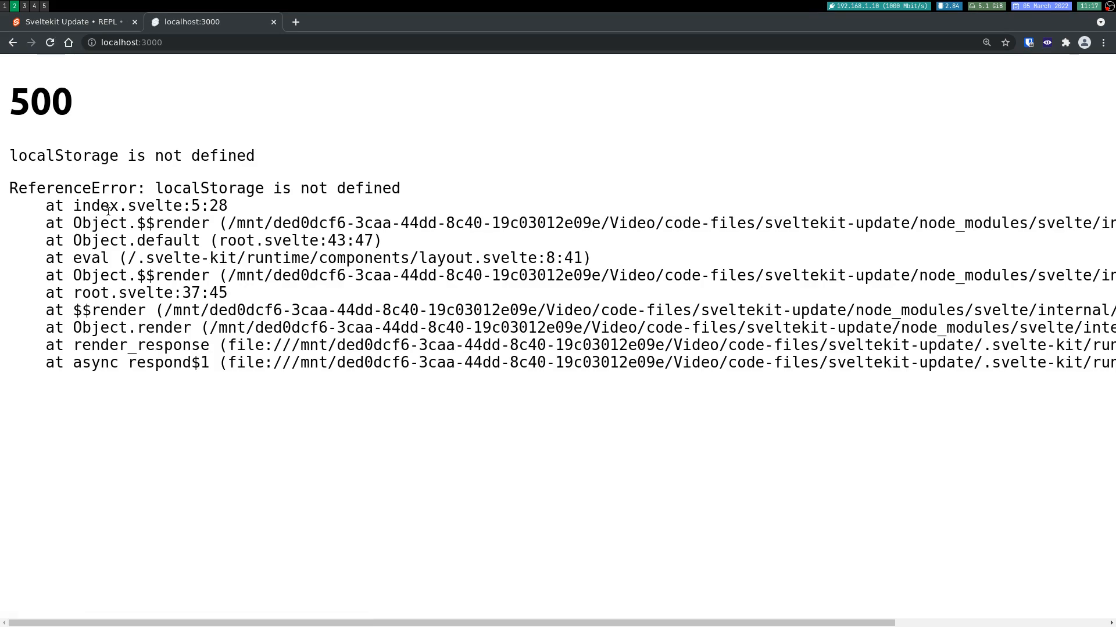
mouse_move(266, 214)
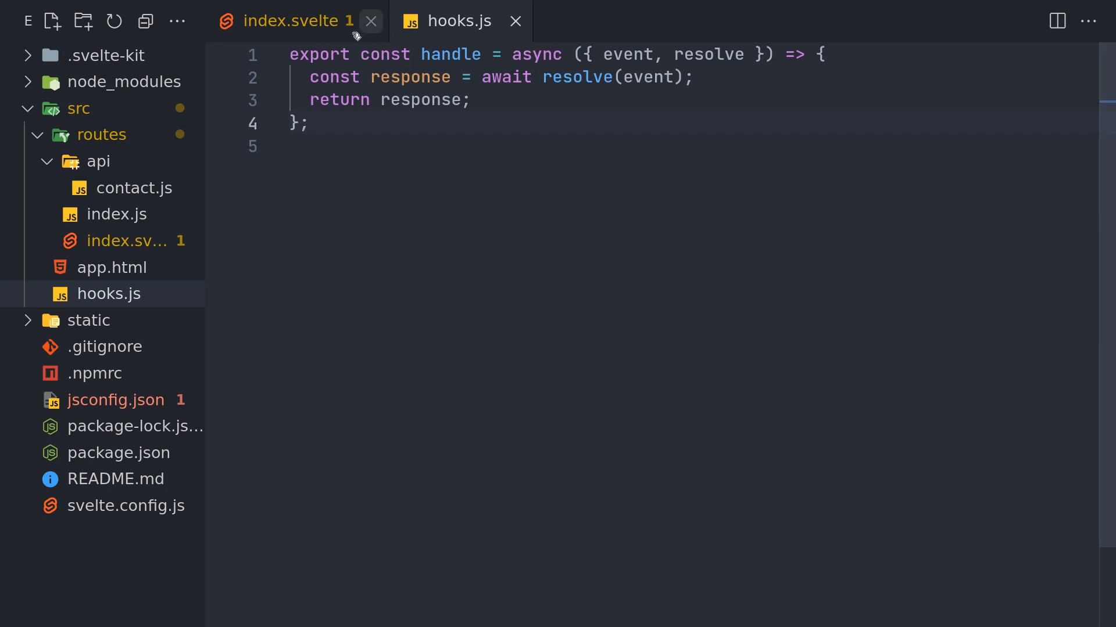
left_click(288, 21)
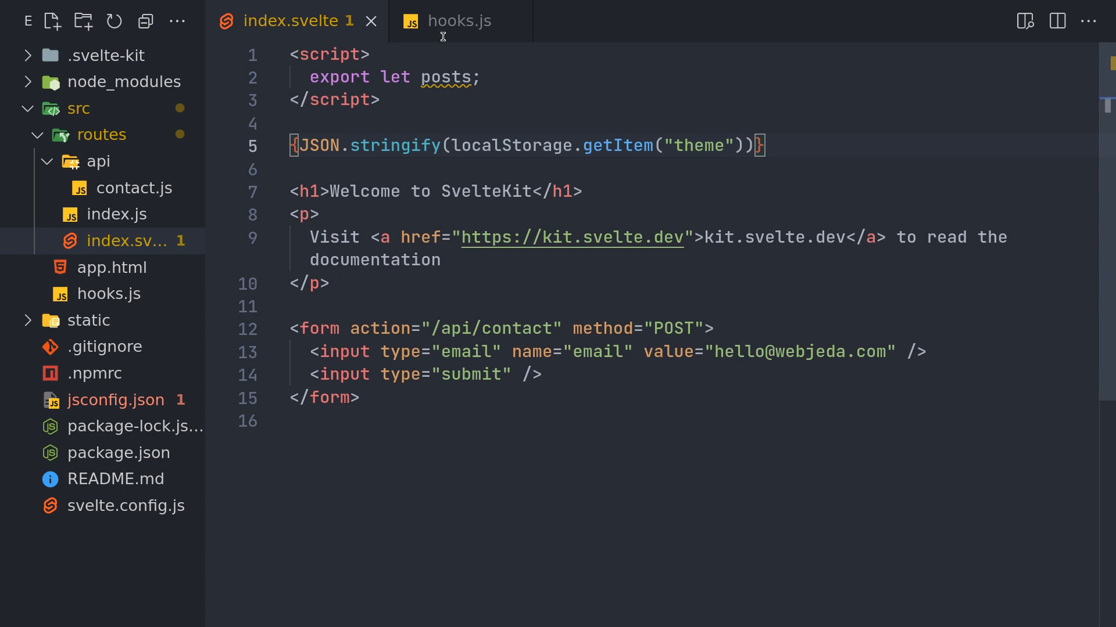
left_click(459, 21)
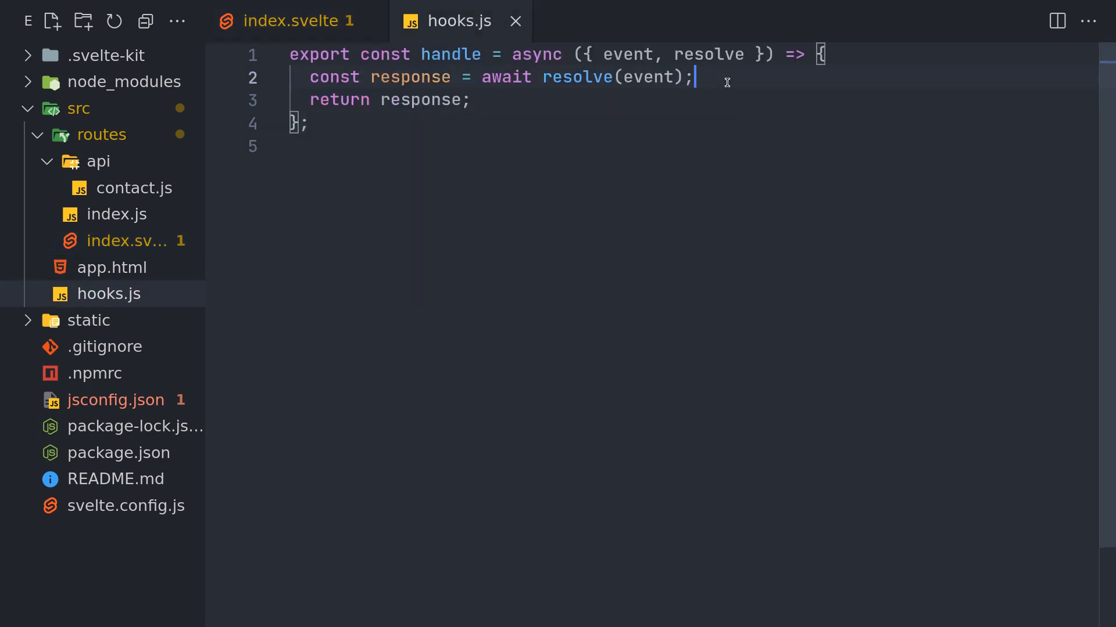
left_click(669, 77)
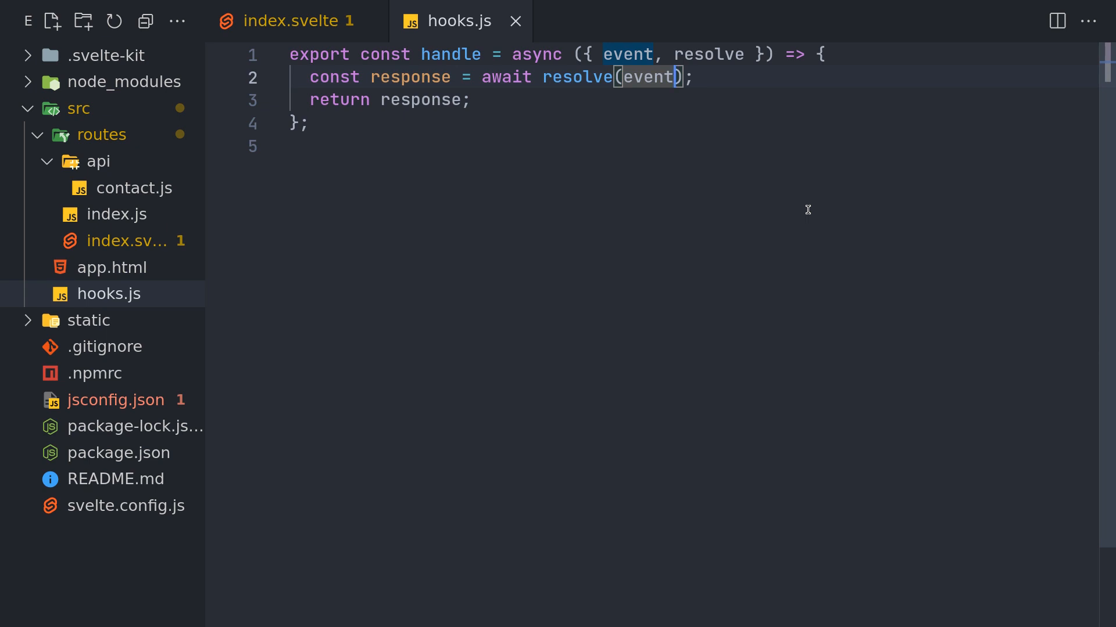
Pass an options object { ssr: false } as resolve's second argument in hooks.js.
type(",")
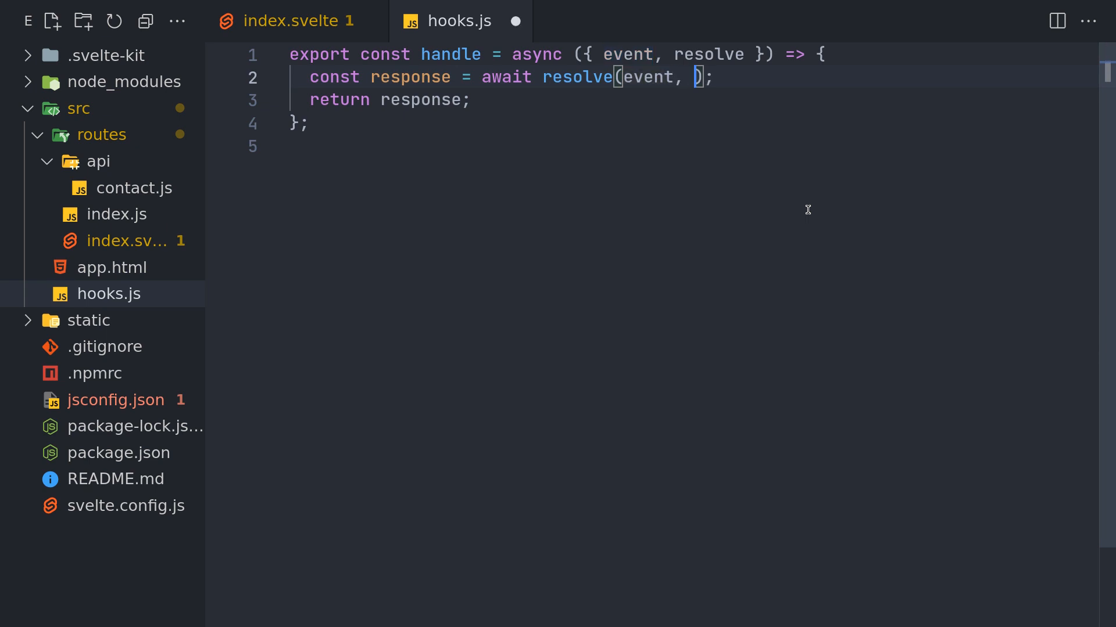
type("{")
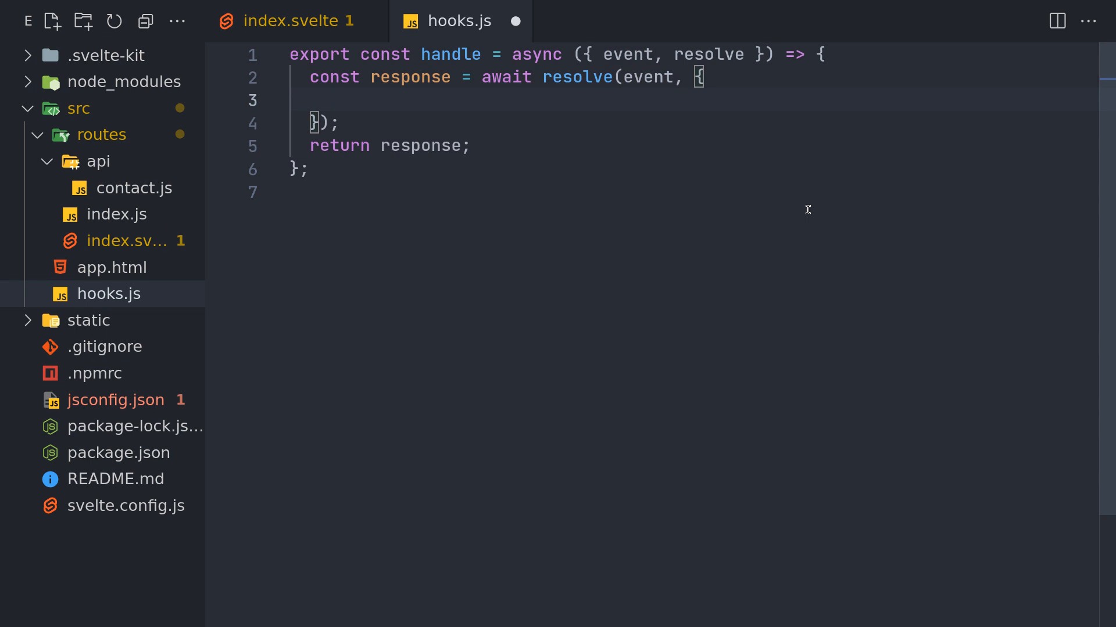
type("ss")
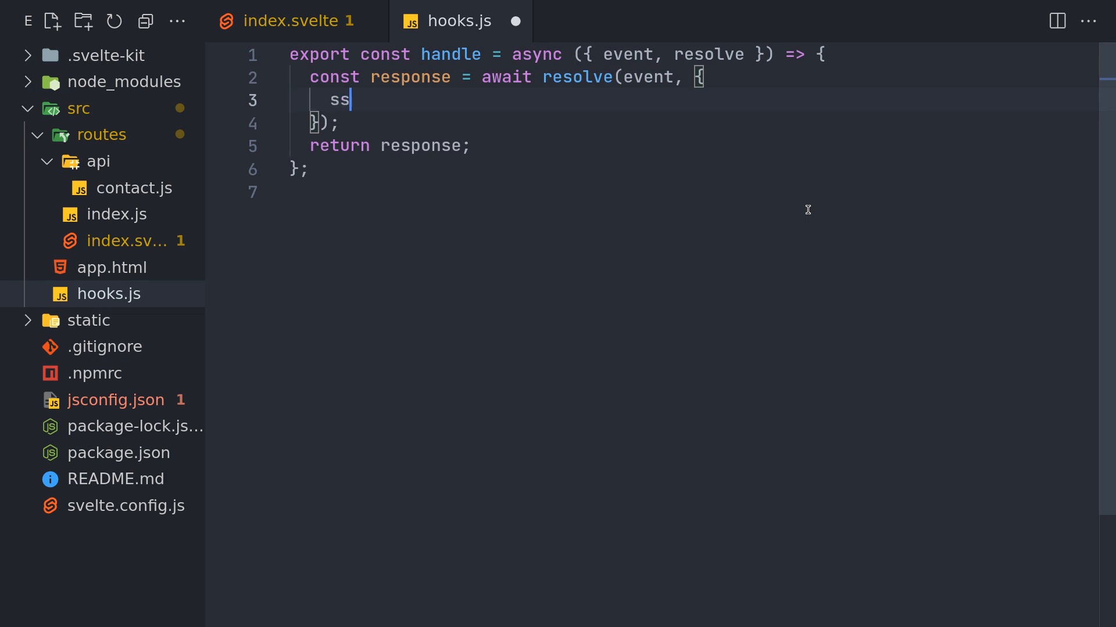
type("r:")
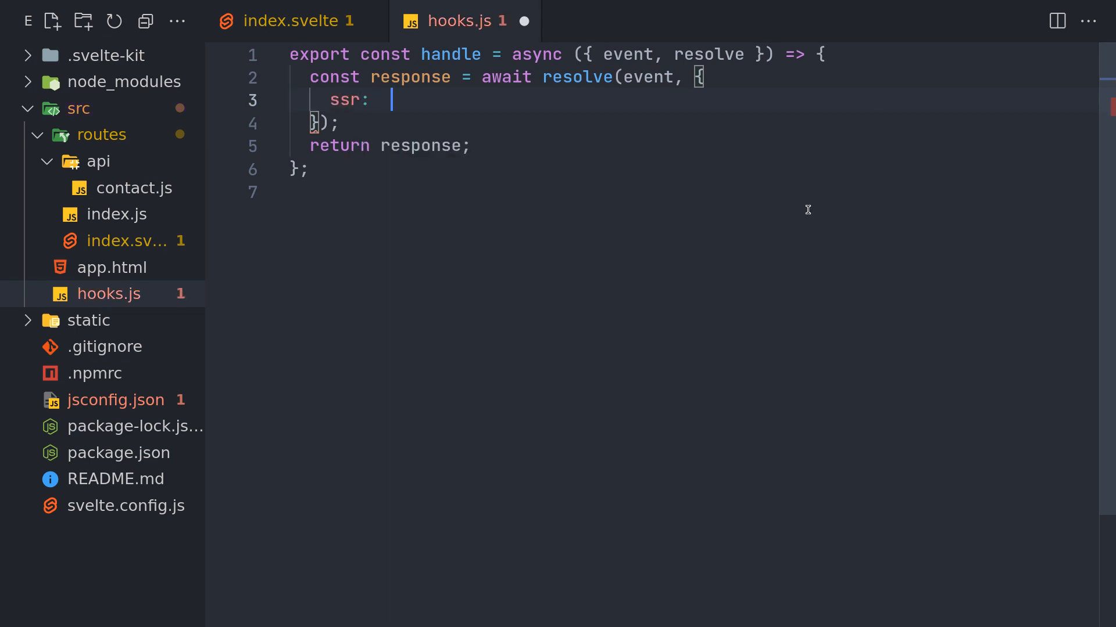
type("false")
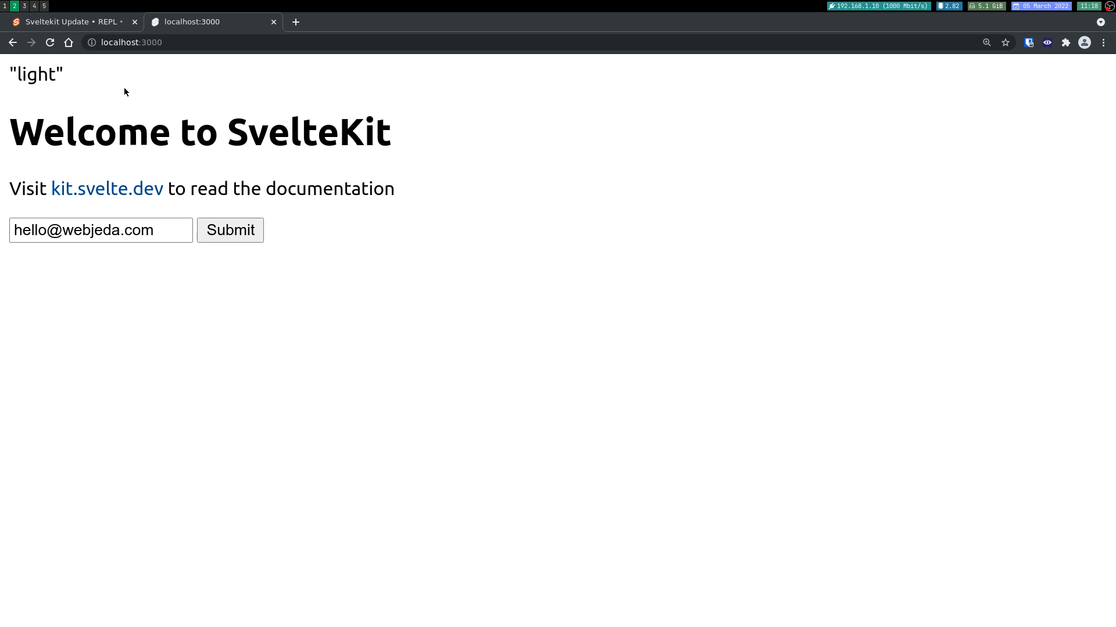
mouse_move(345, 264)
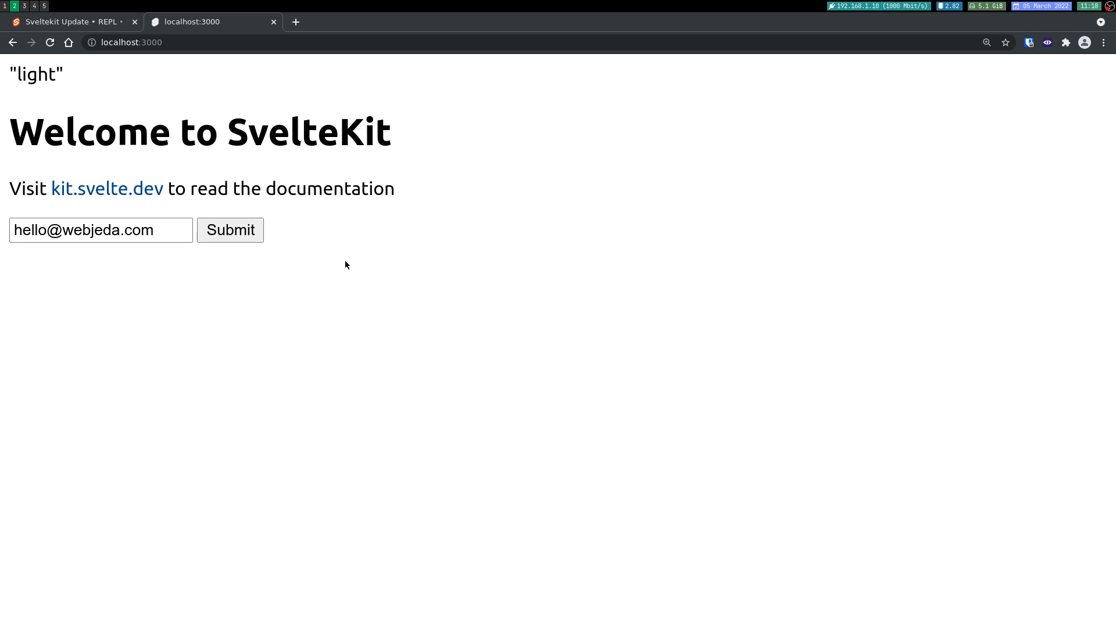
View the localhost:3000 page source, set ssr to true in hooks.js, and return to the page.
right_click(346, 265)
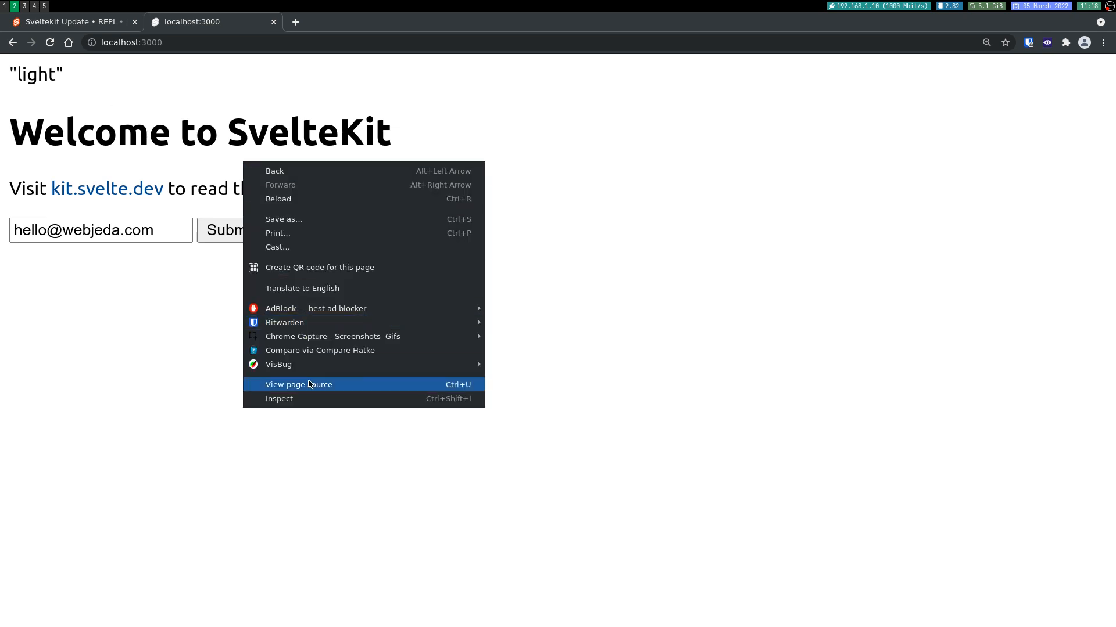
left_click(298, 385)
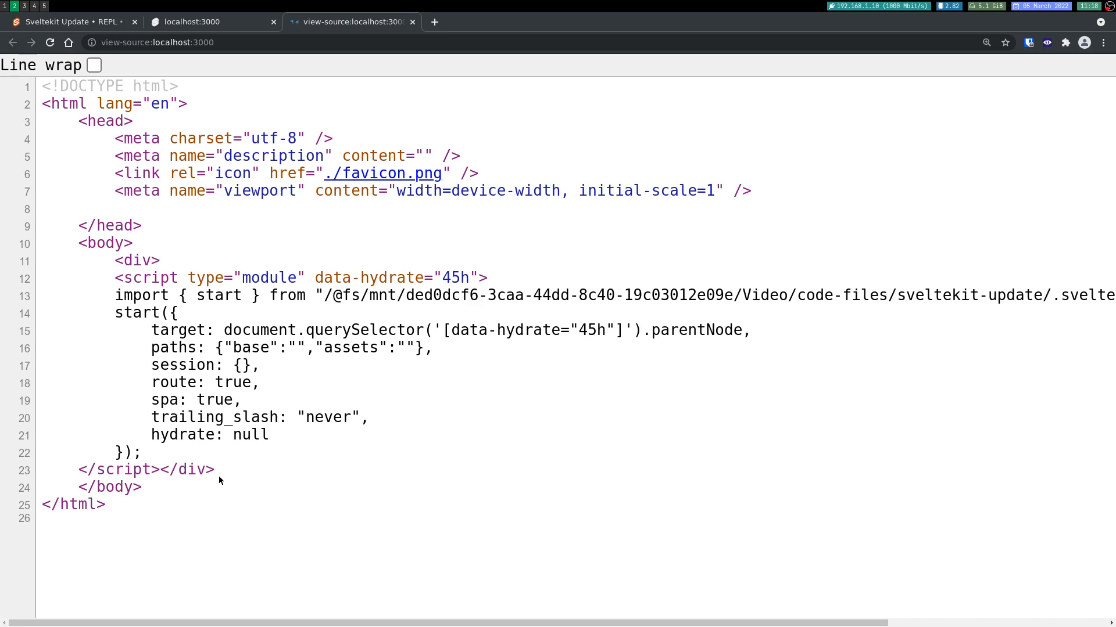
mouse_move(228, 137)
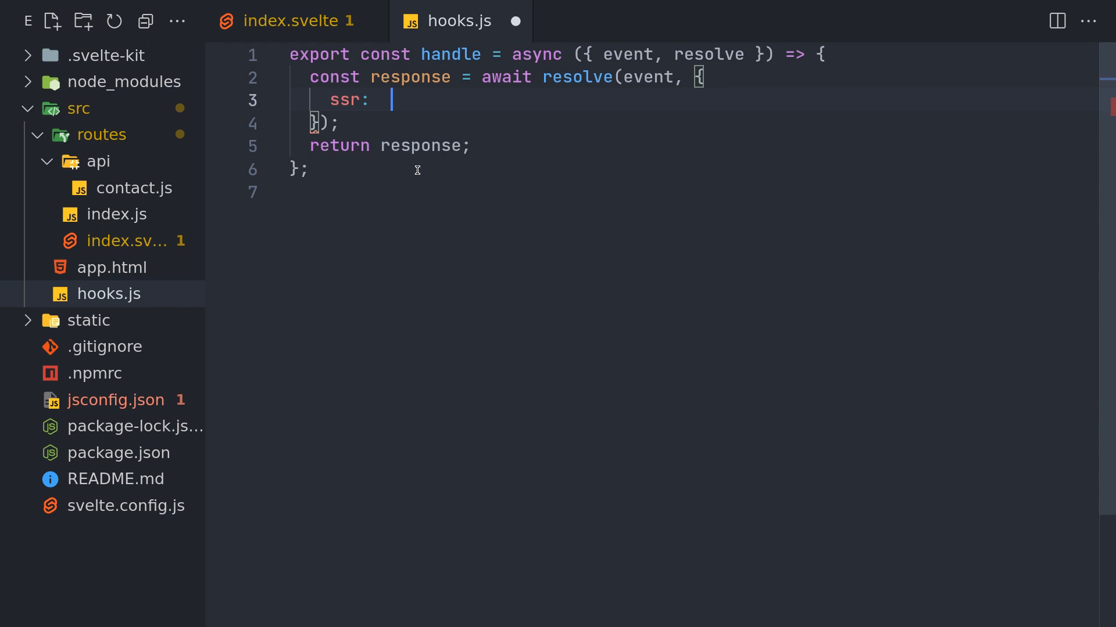
type("rce:localhost:3000")
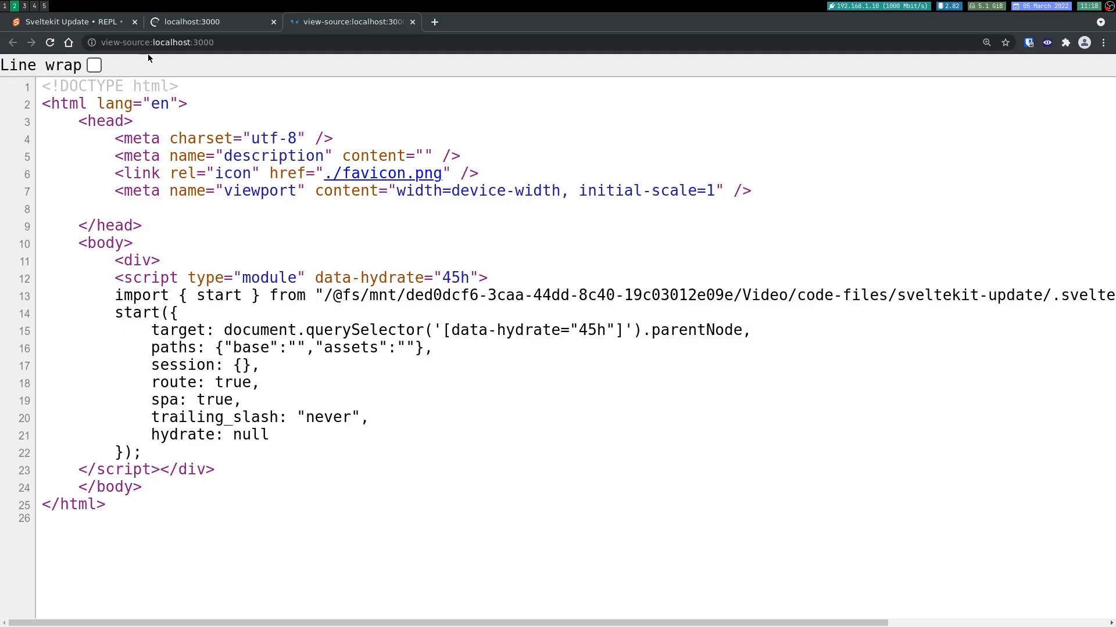
left_click(206, 22)
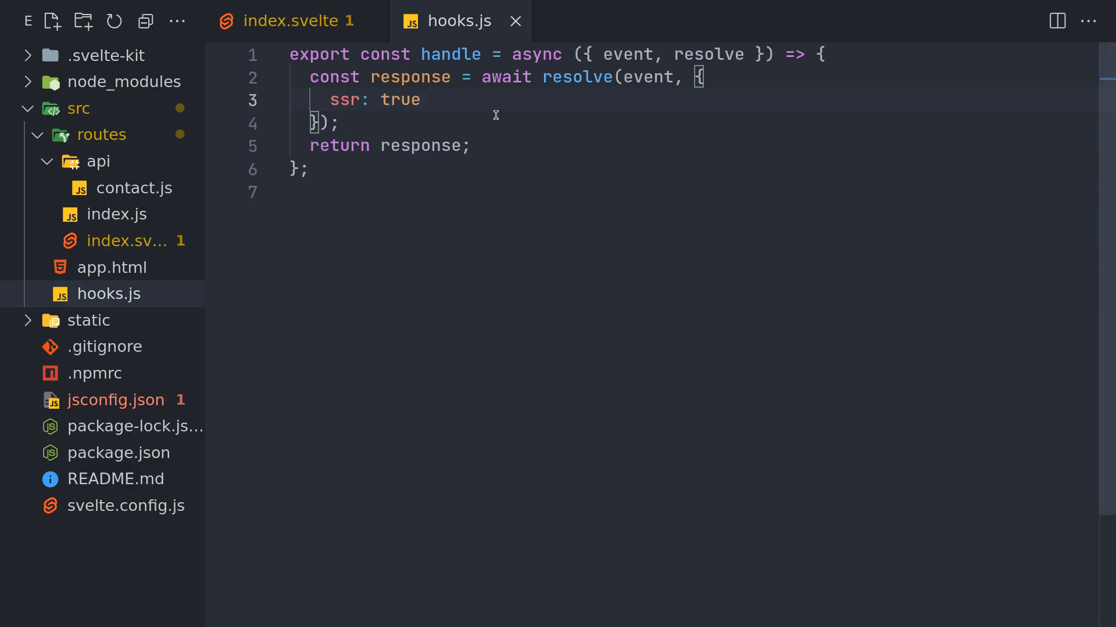
Compare the page source view and select the ssr true value in hooks.js.
left_click(288, 21)
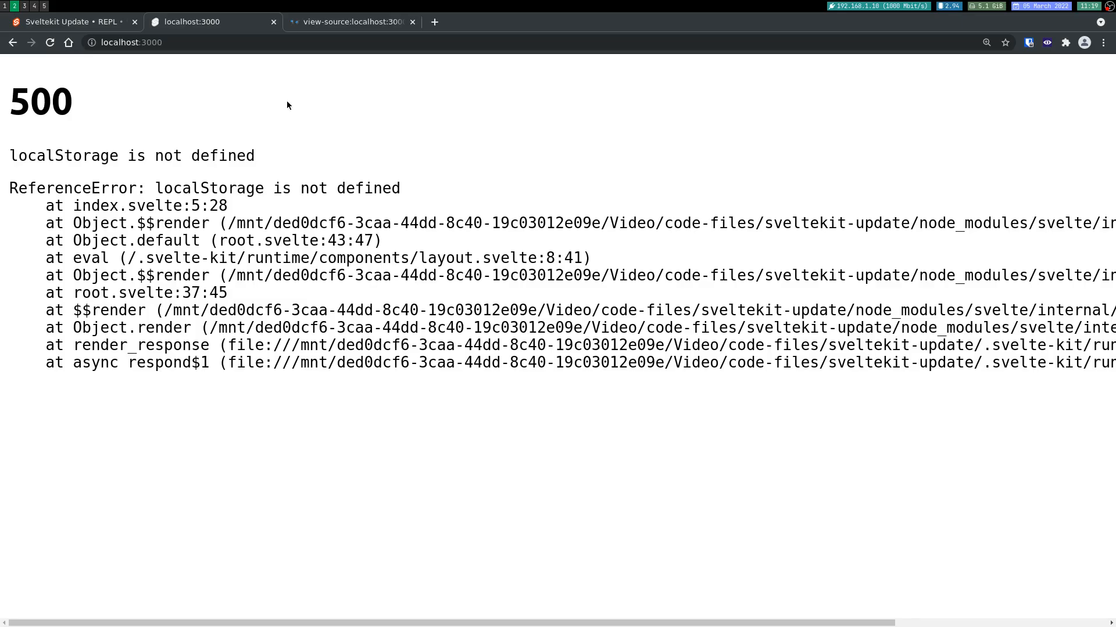
left_click(349, 22)
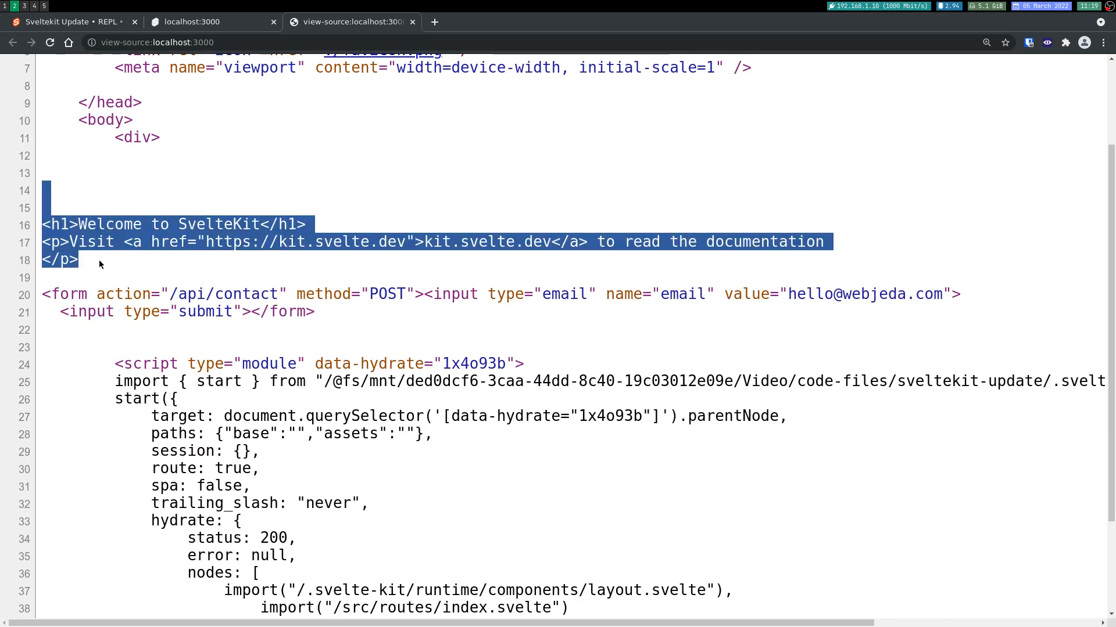
scroll("down", 3)
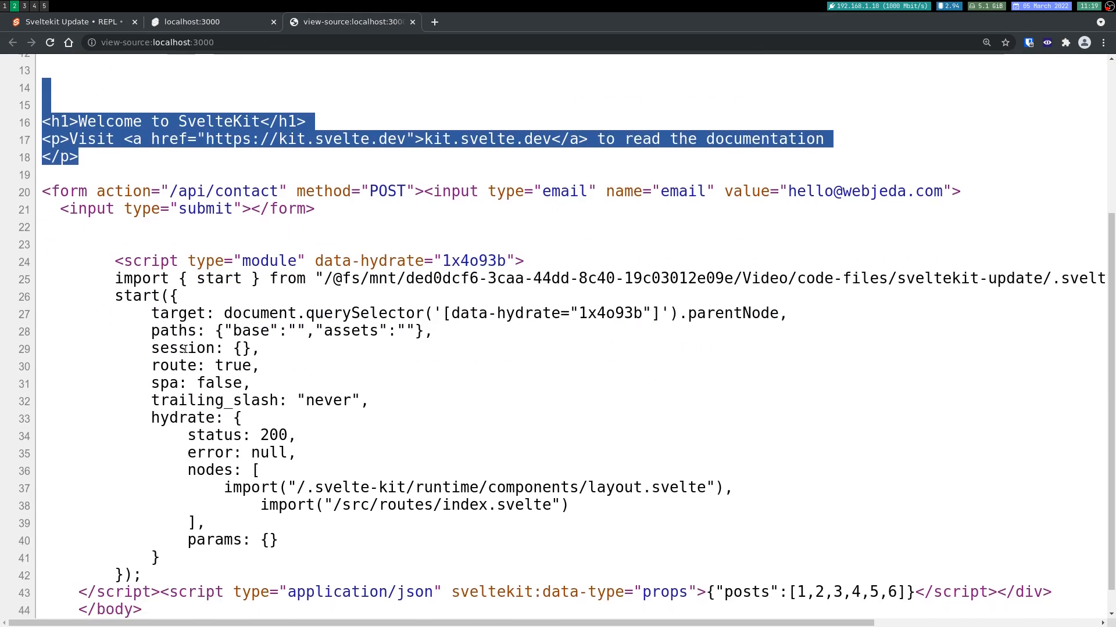
left_click(206, 21)
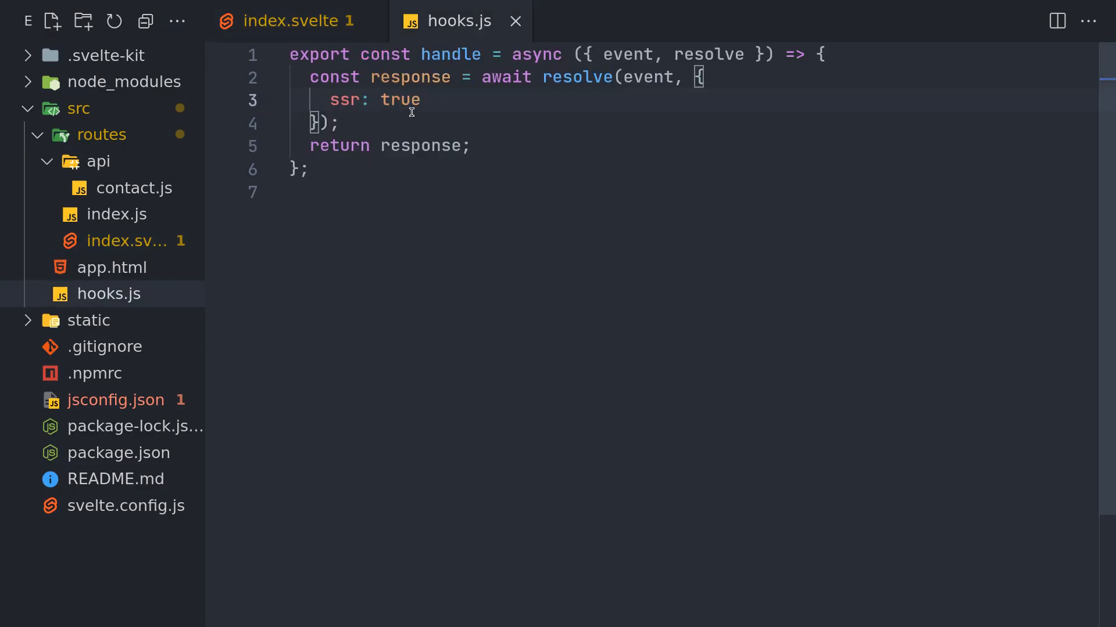
double_click(401, 99)
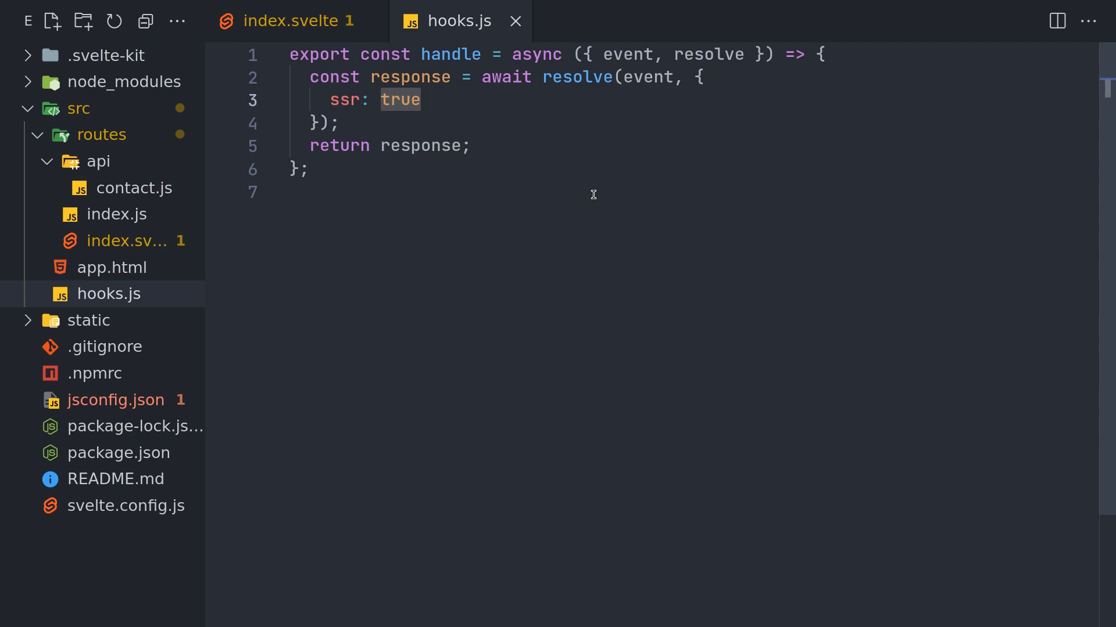
left_click(422, 99)
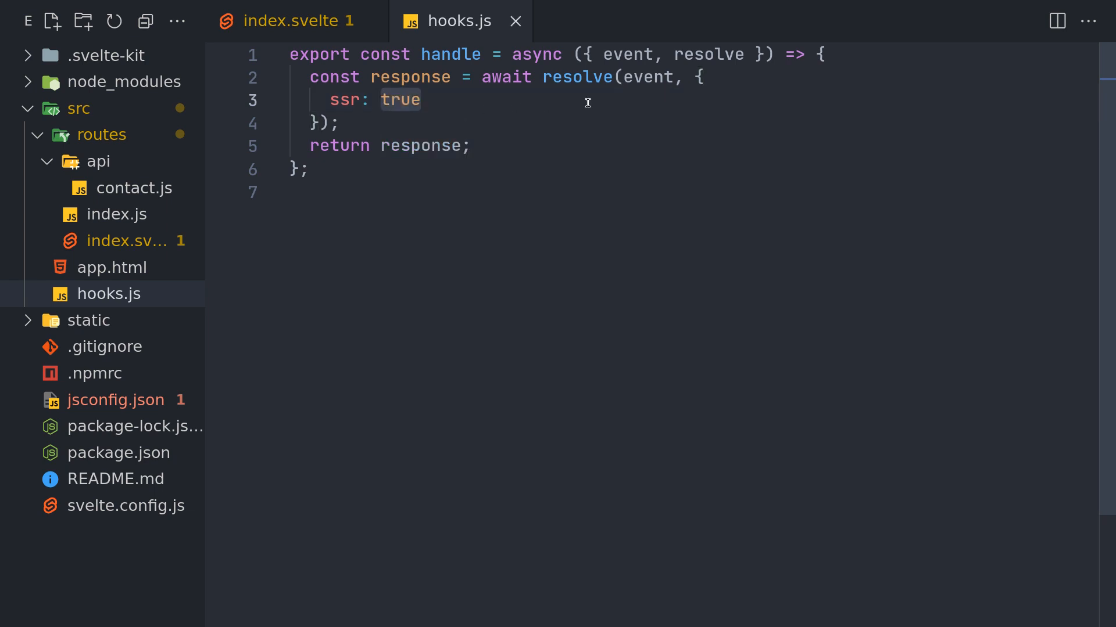
Change ssr to false and add console.log(event) at the start of handle.
key("Enter")
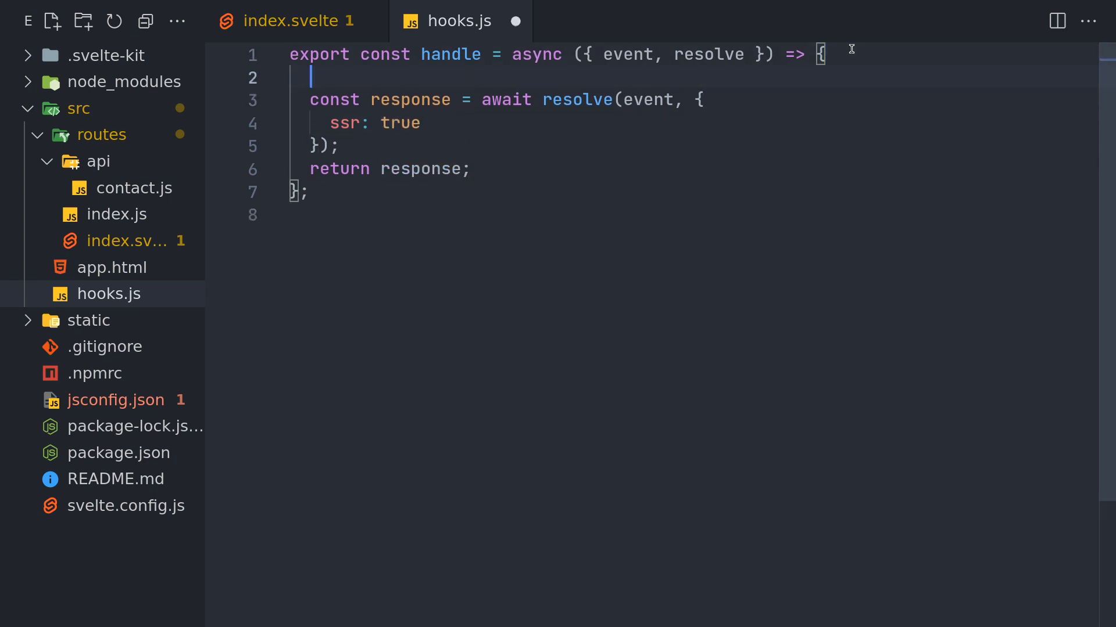
double_click(402, 123)
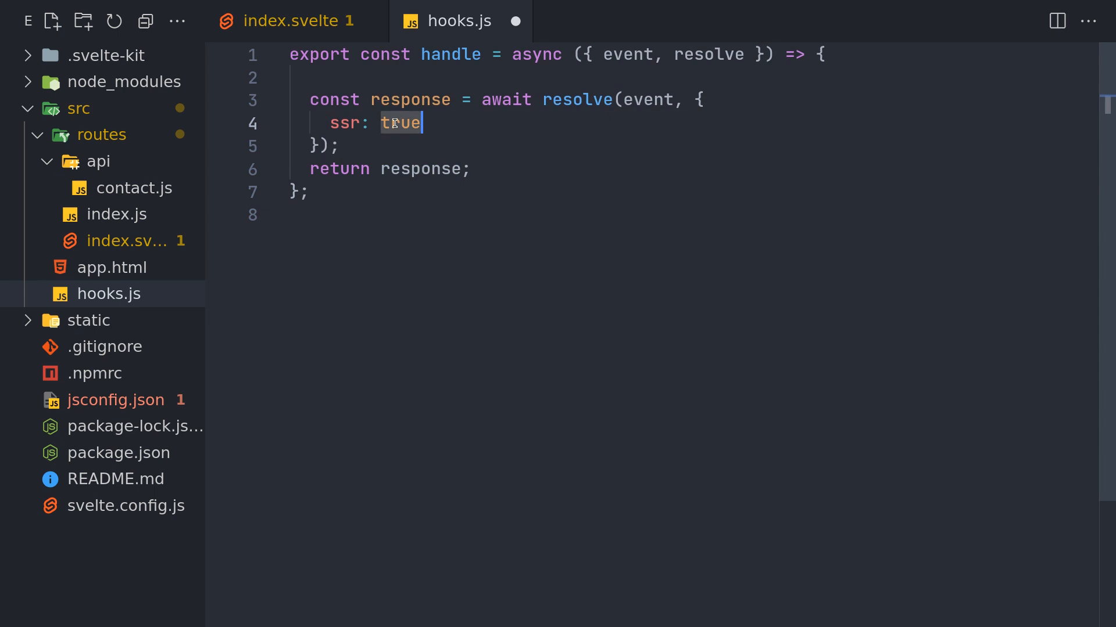
type("false")
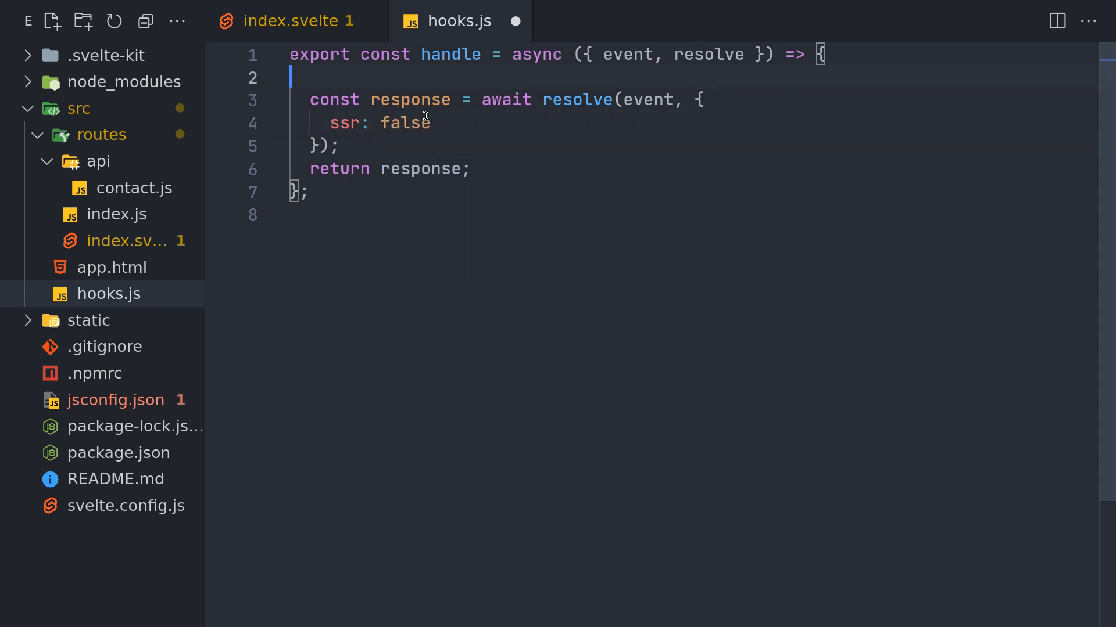
type("console")
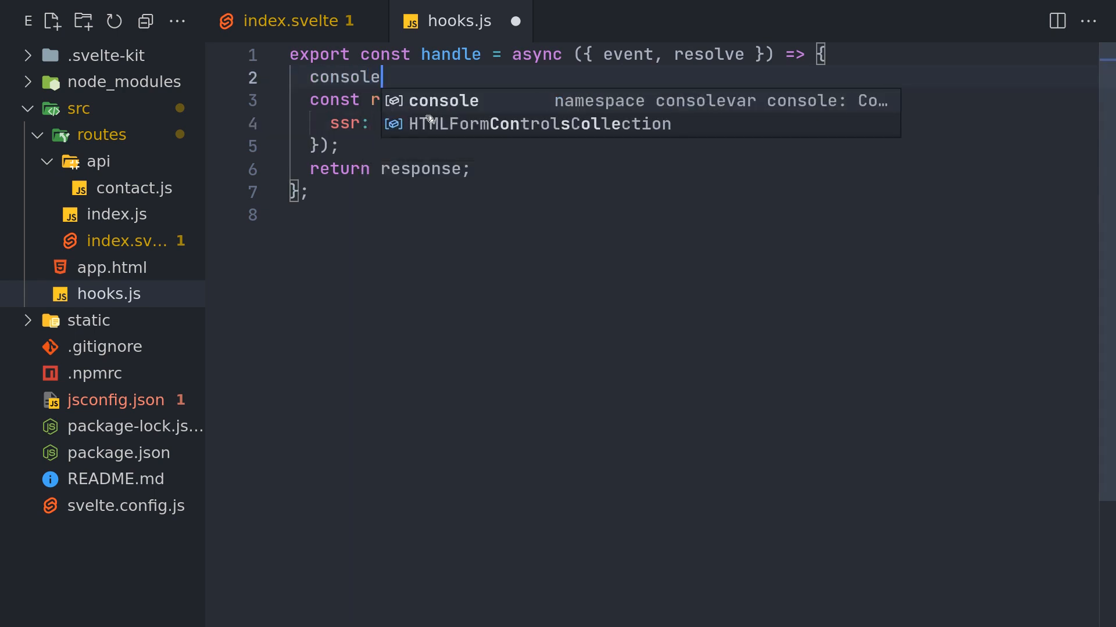
type(".log(e")
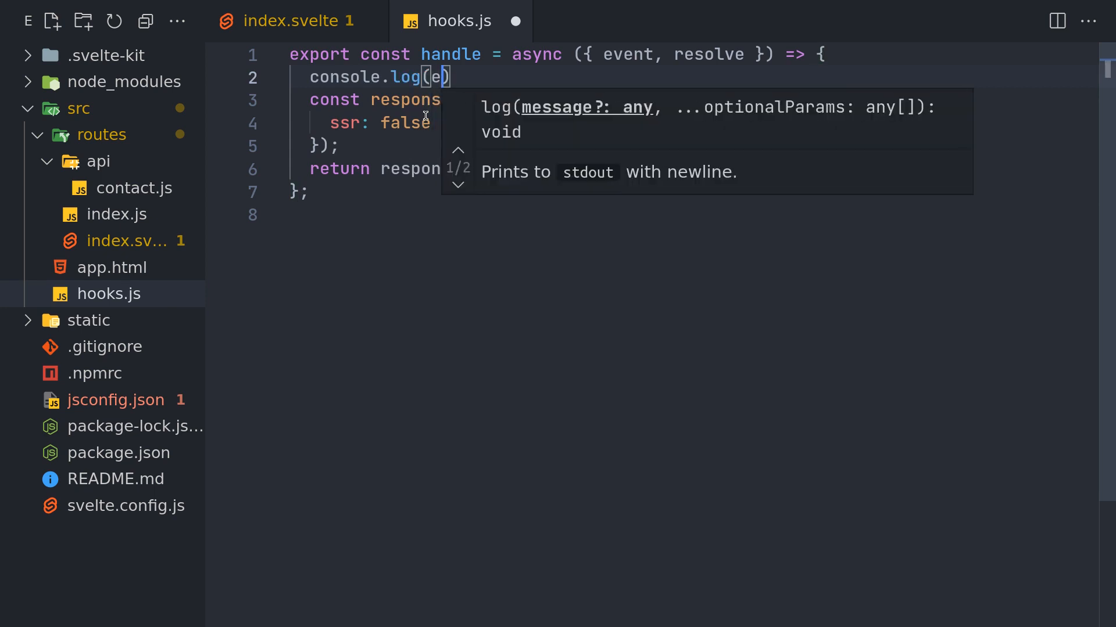
type("vent")
left_click(694, 122)
type(",")
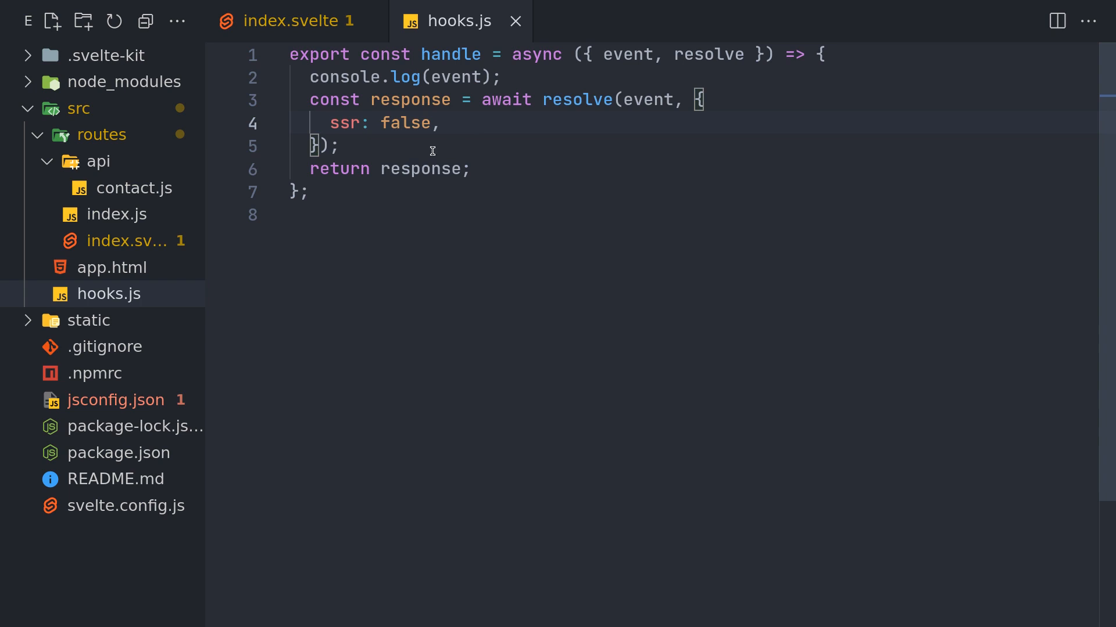
mouse_move(128, 241)
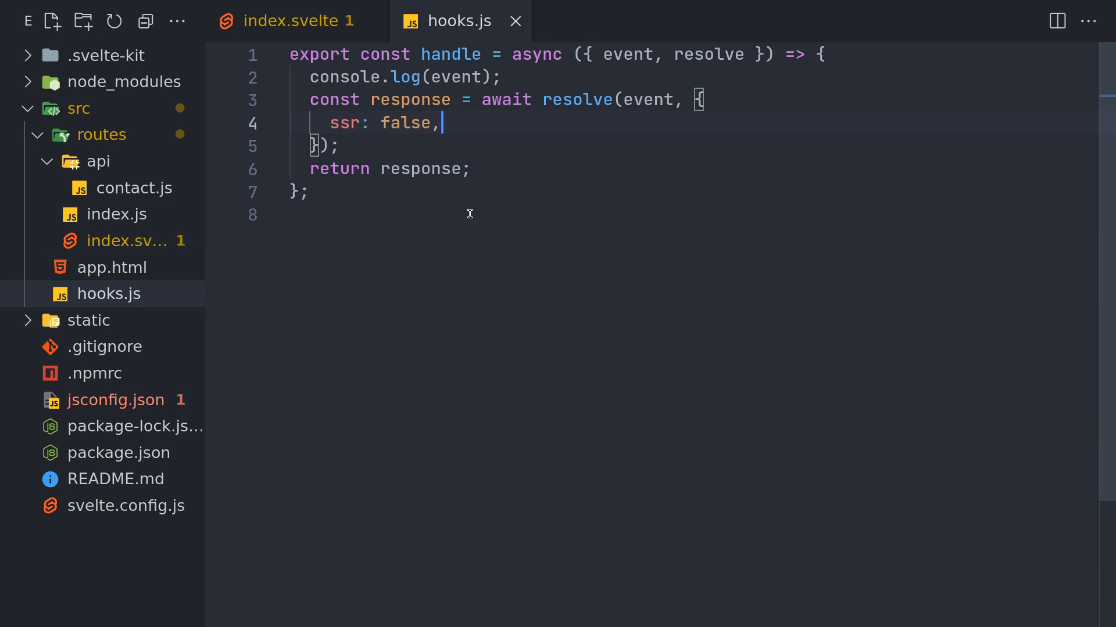
right_click(359, 277)
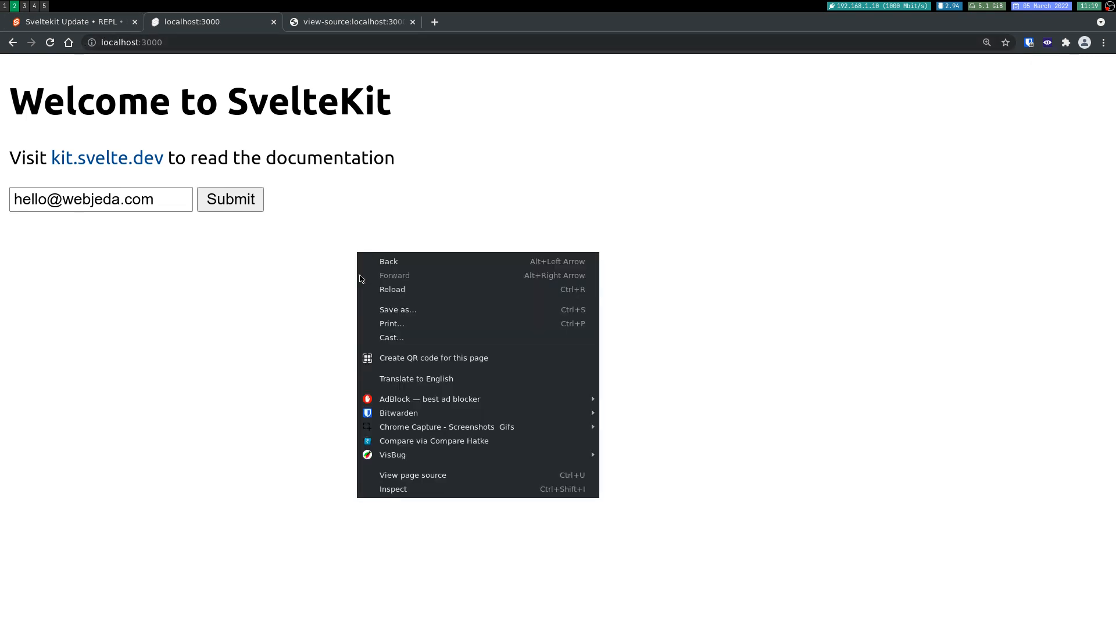
left_click(392, 289)
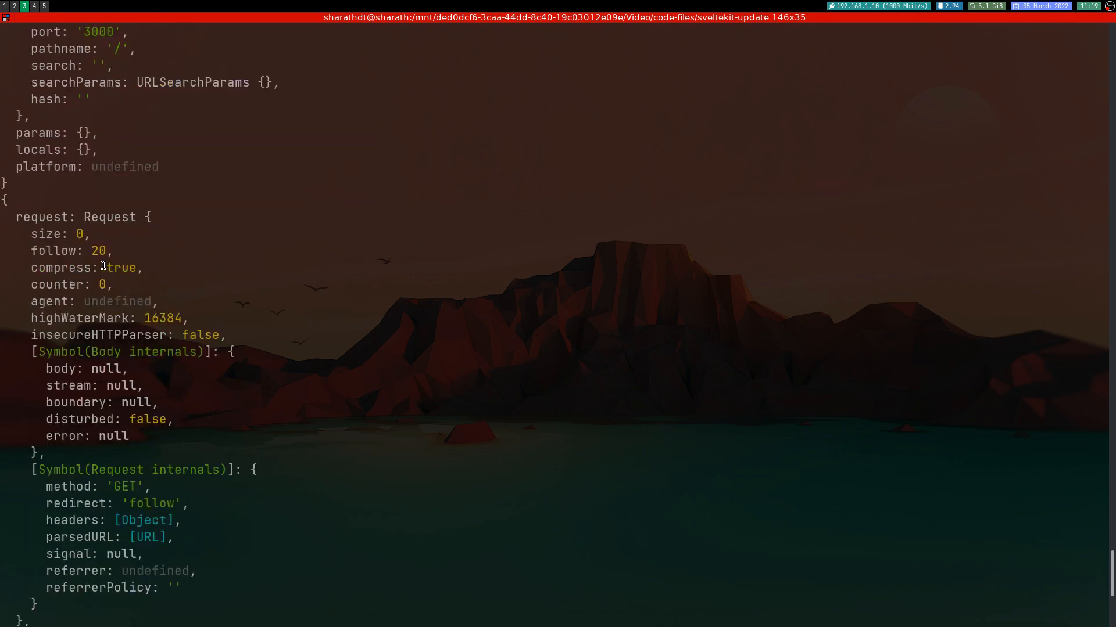
scroll("down", 3)
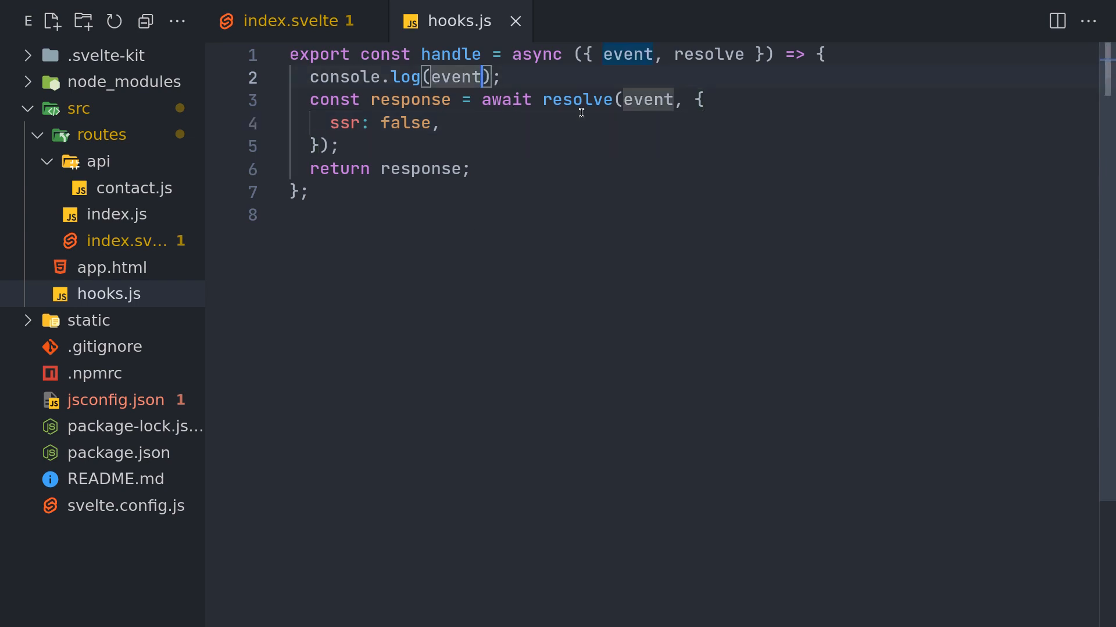
Log event.url.pathname, which prints '/' and '/__data.json' in the terminal.
type(".url")
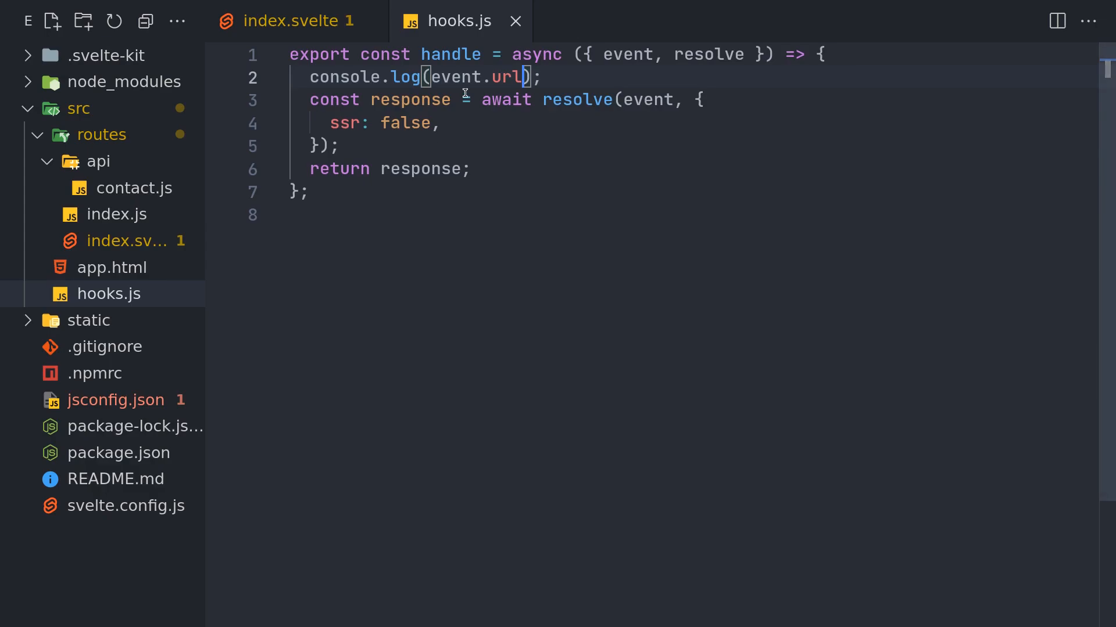
type(".p")
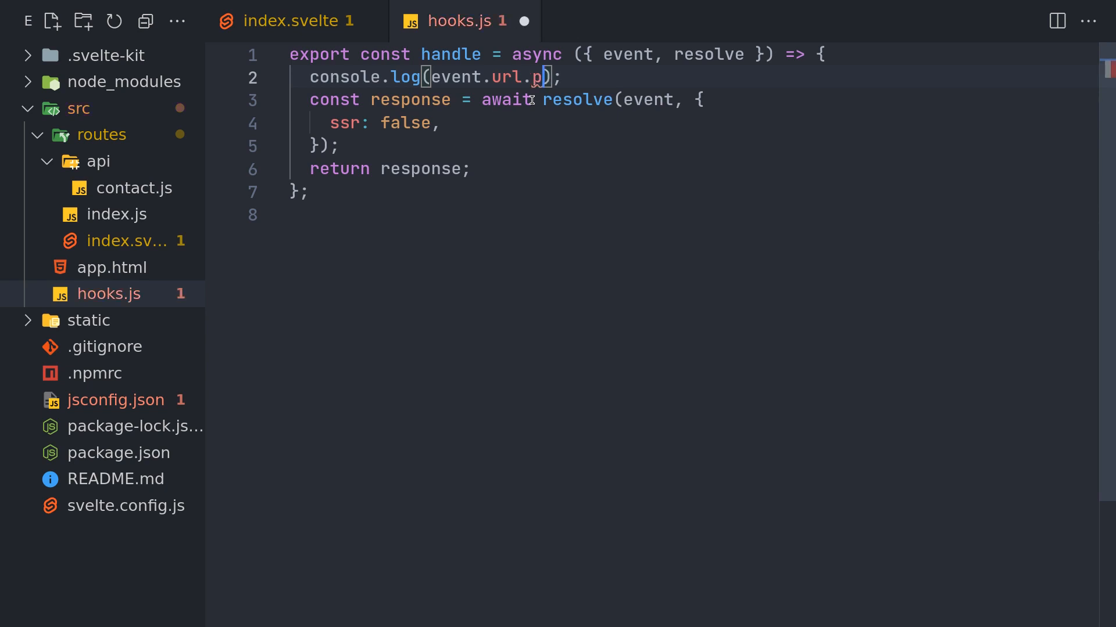
type("athname")
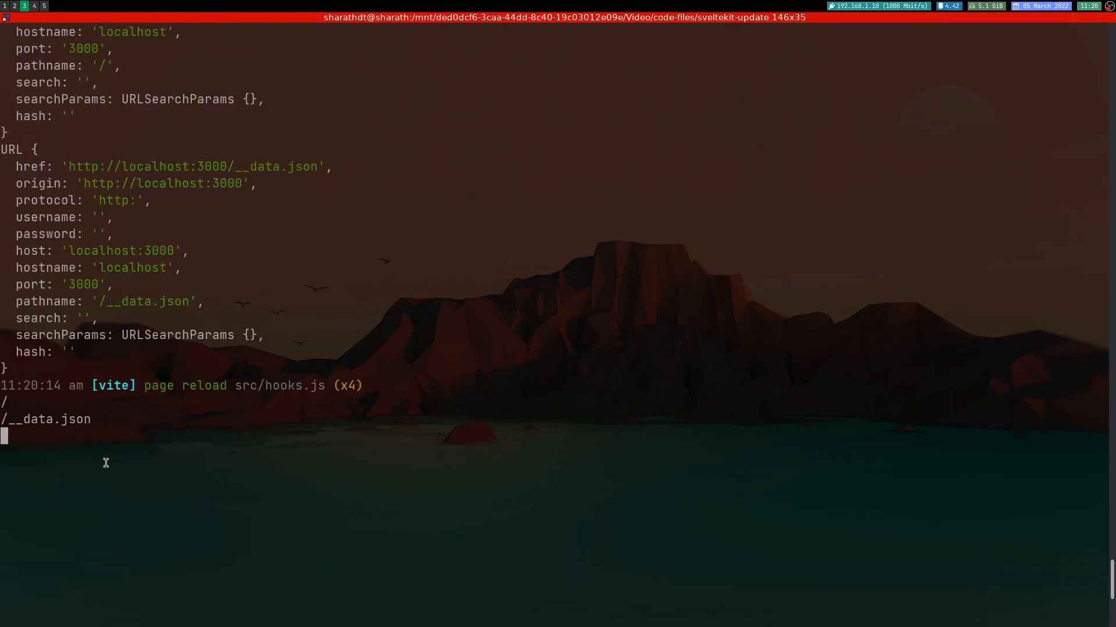
mouse_move(23, 413)
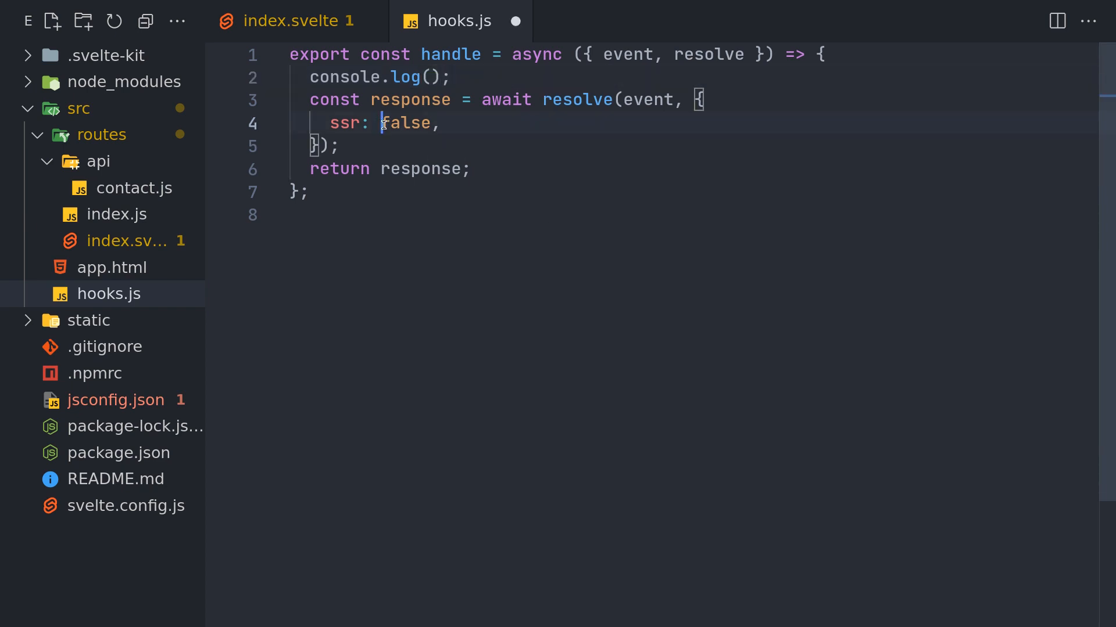
In hooks.js, set ssr to event.url.pathname == "/" ? false : true and save.
type("event.url.pathname")
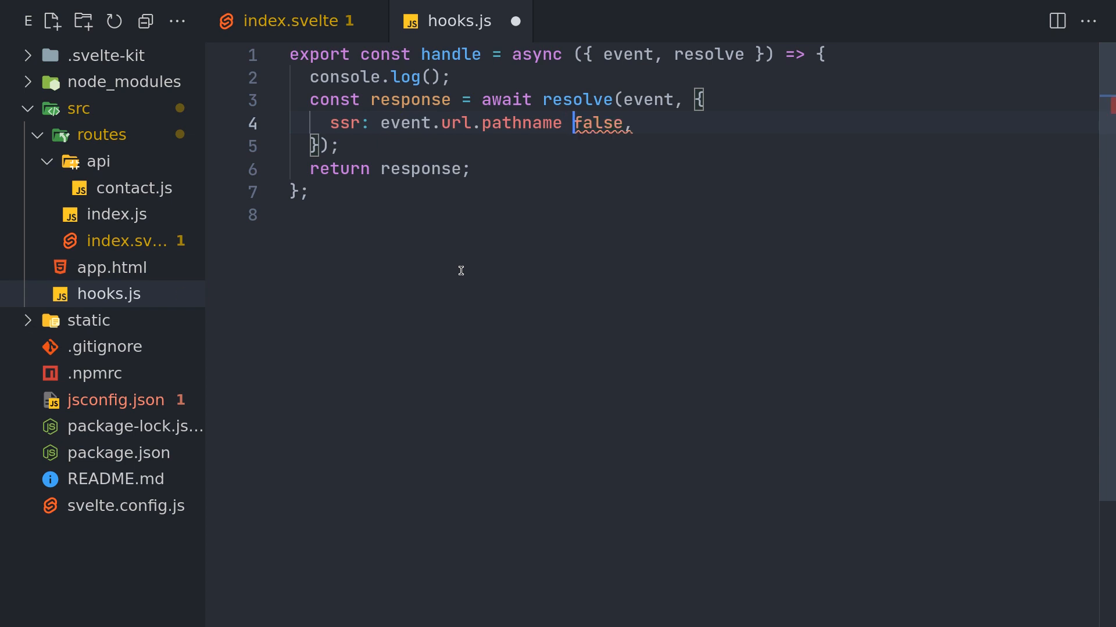
type("==")
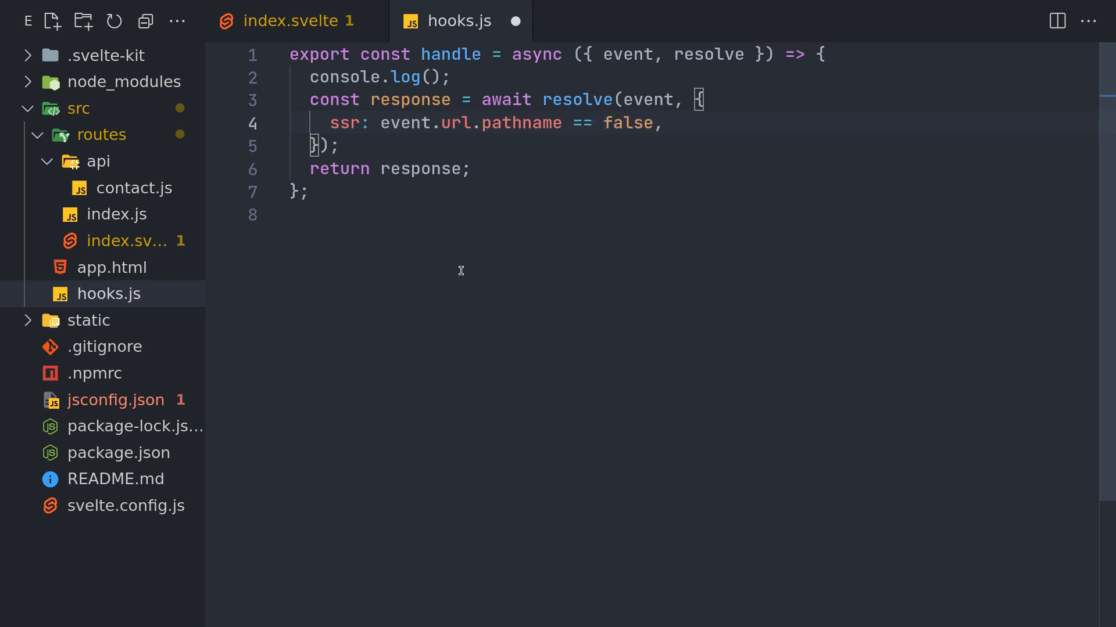
type("\"\"")
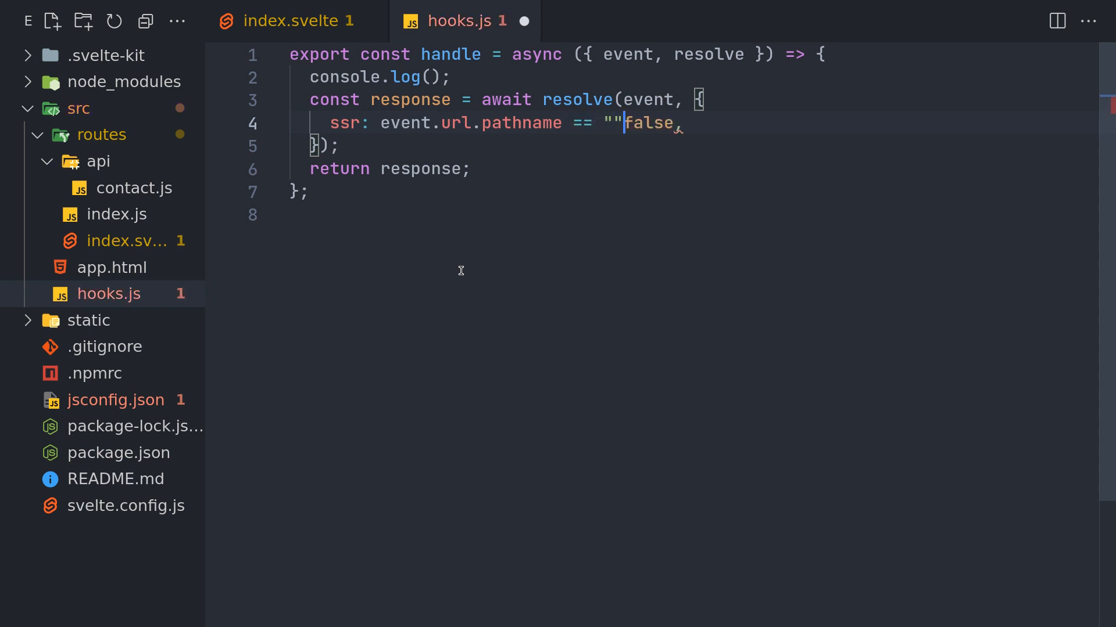
type("/")
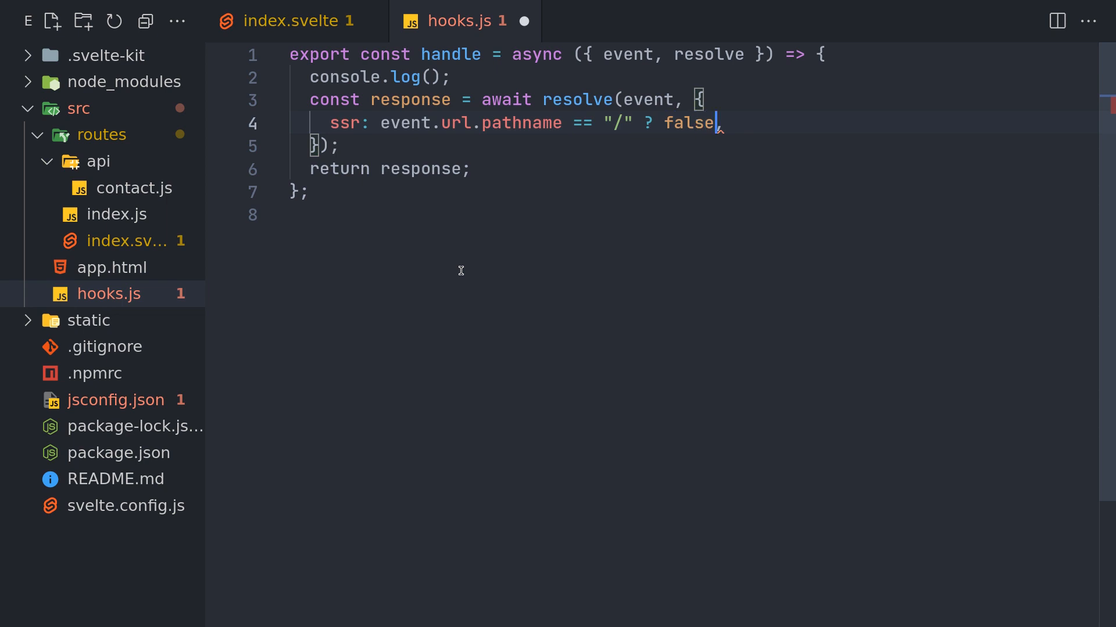
type(": tr")
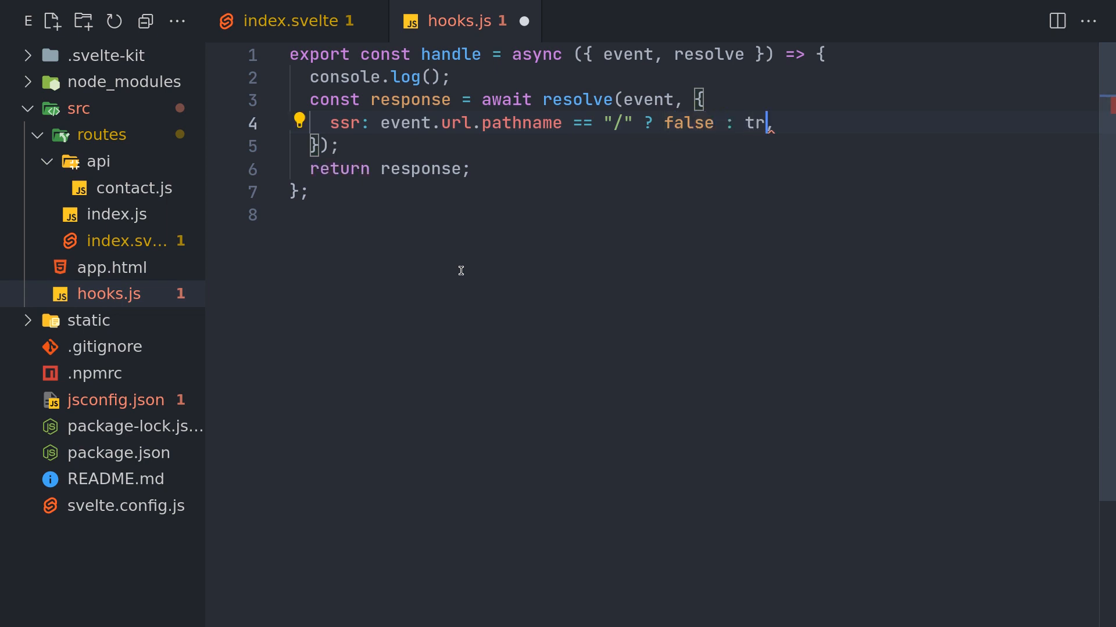
type("ue,")
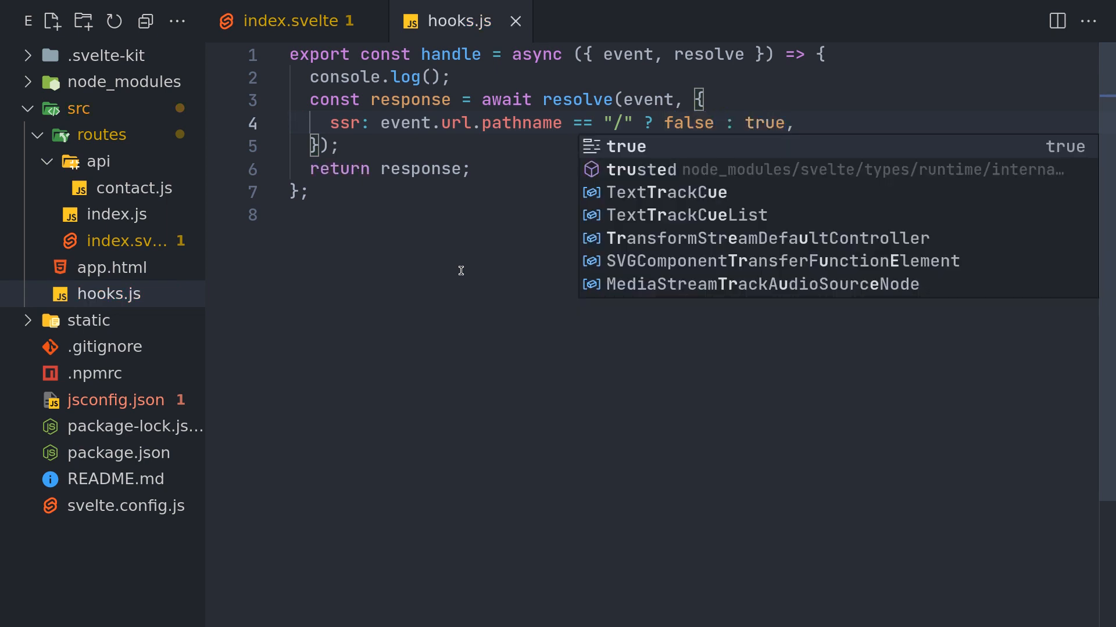
key("Escape")
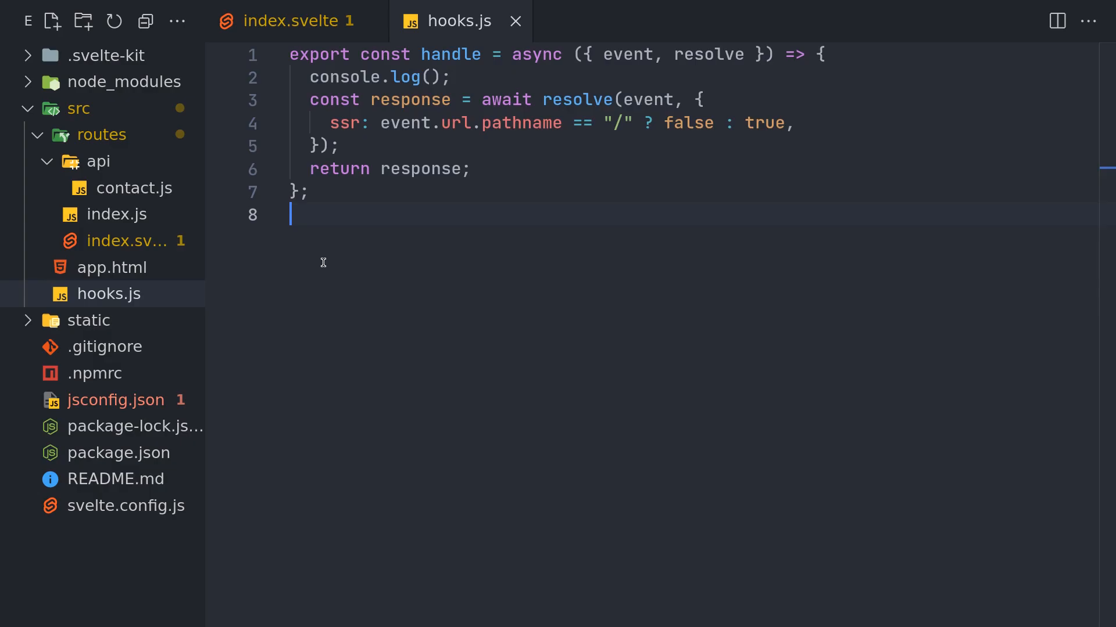
left_click(285, 20)
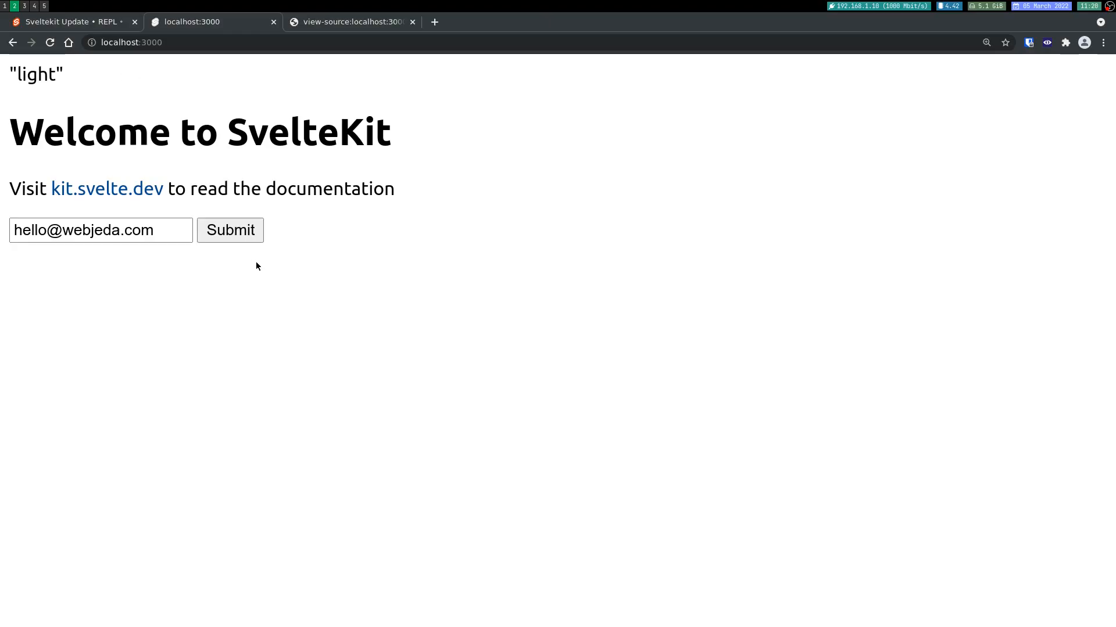
Reload the view-source:localhost:3000 tab to see the server's current home page HTML.
left_click(349, 21)
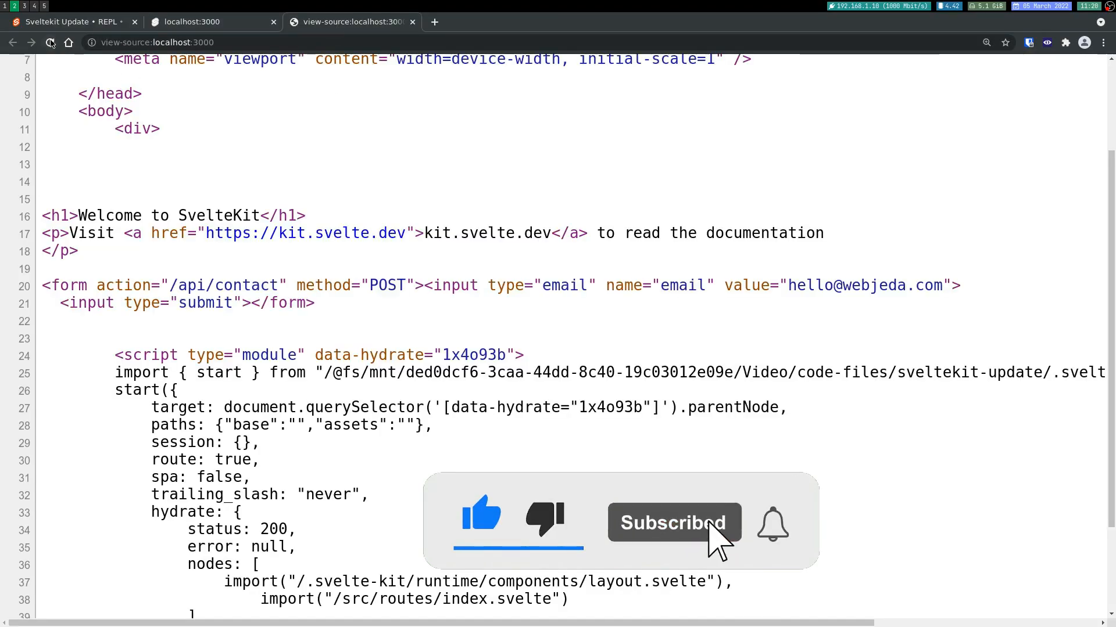
left_click(50, 42)
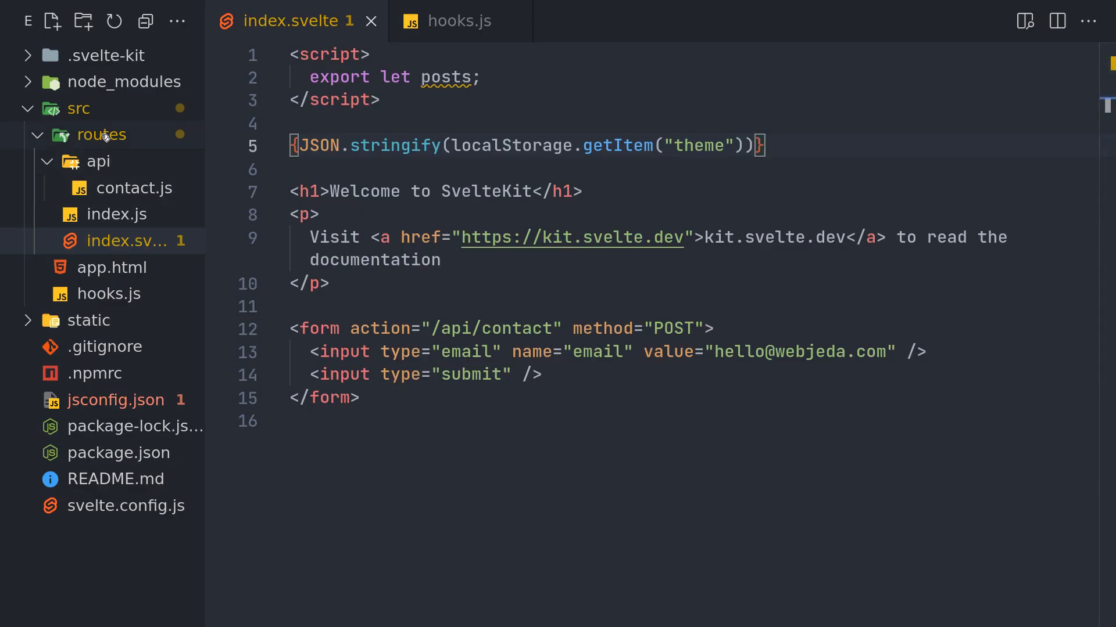
Create src/routes/about.svelte containing <h1>About</h1>.
type("about.svelte")
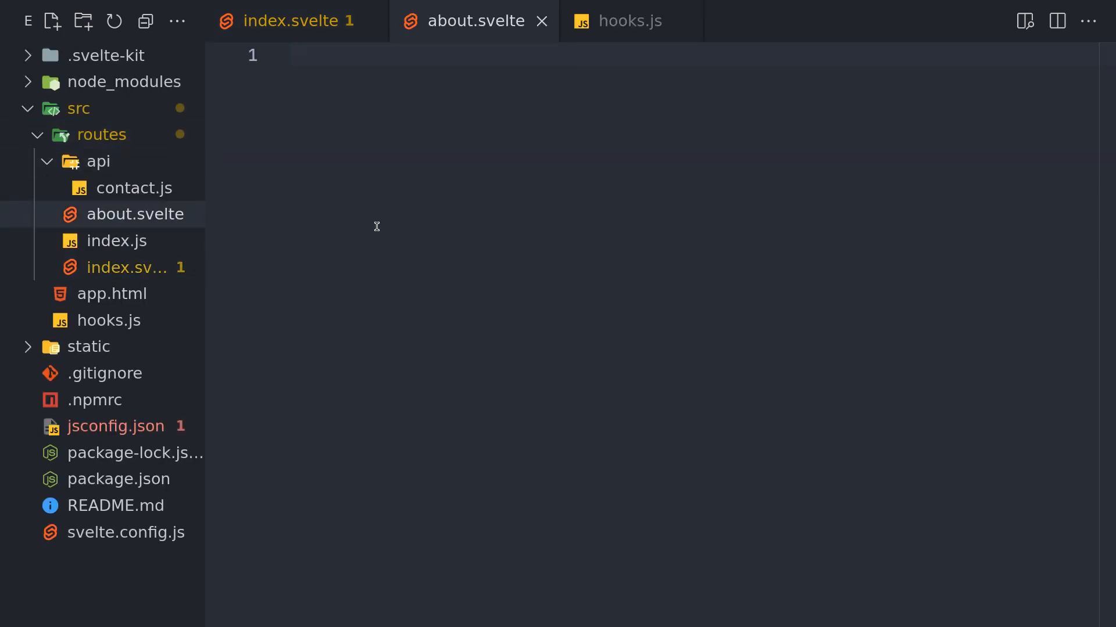
type("<h1>Abo</h1>")
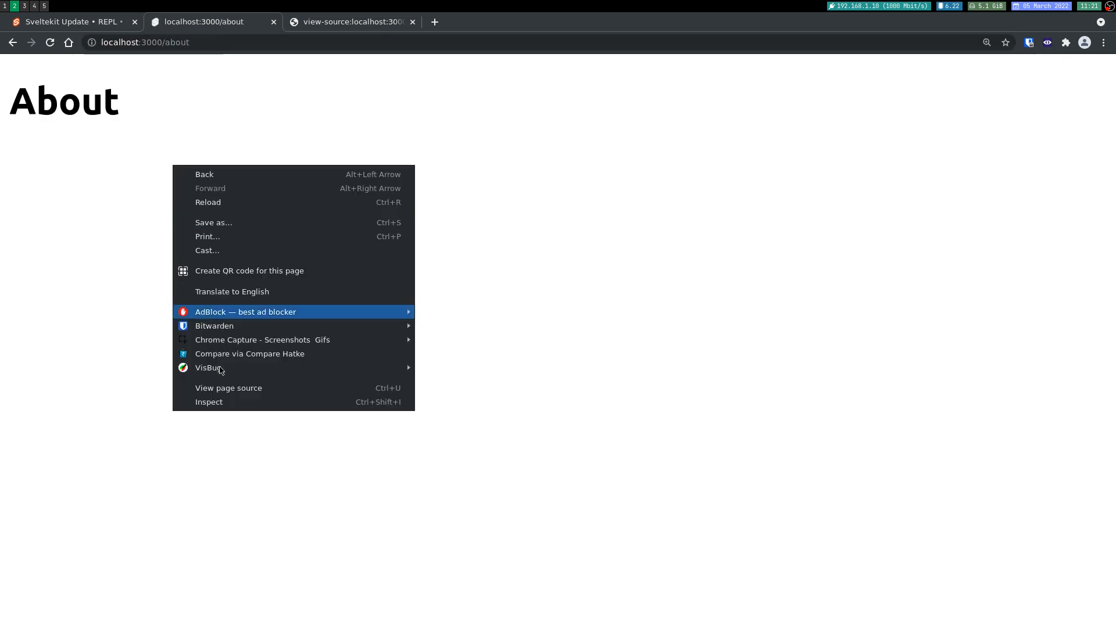
Confirm the /about source includes <h1>About</h1>, then pick the Optional SSR on routes item.
left_click(228, 388)
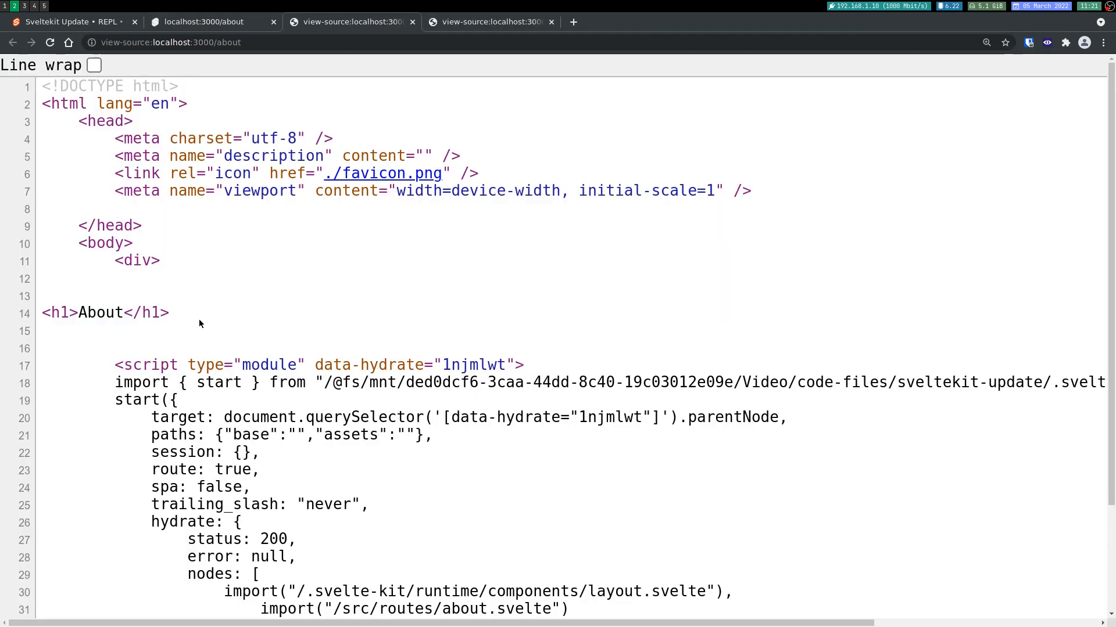
double_click(104, 313)
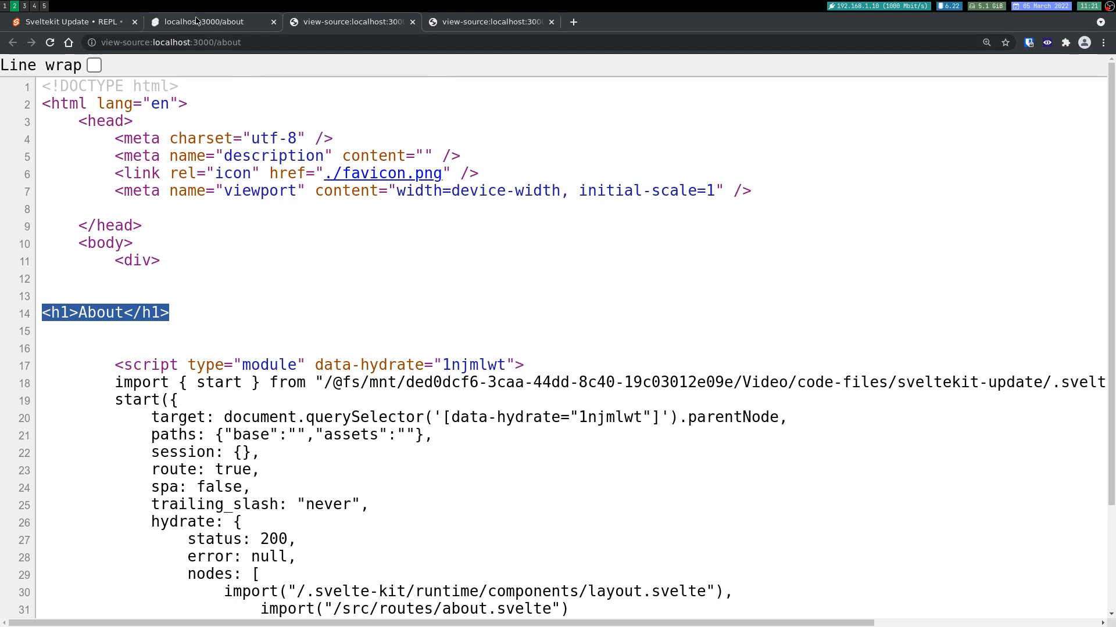
left_click(71, 22)
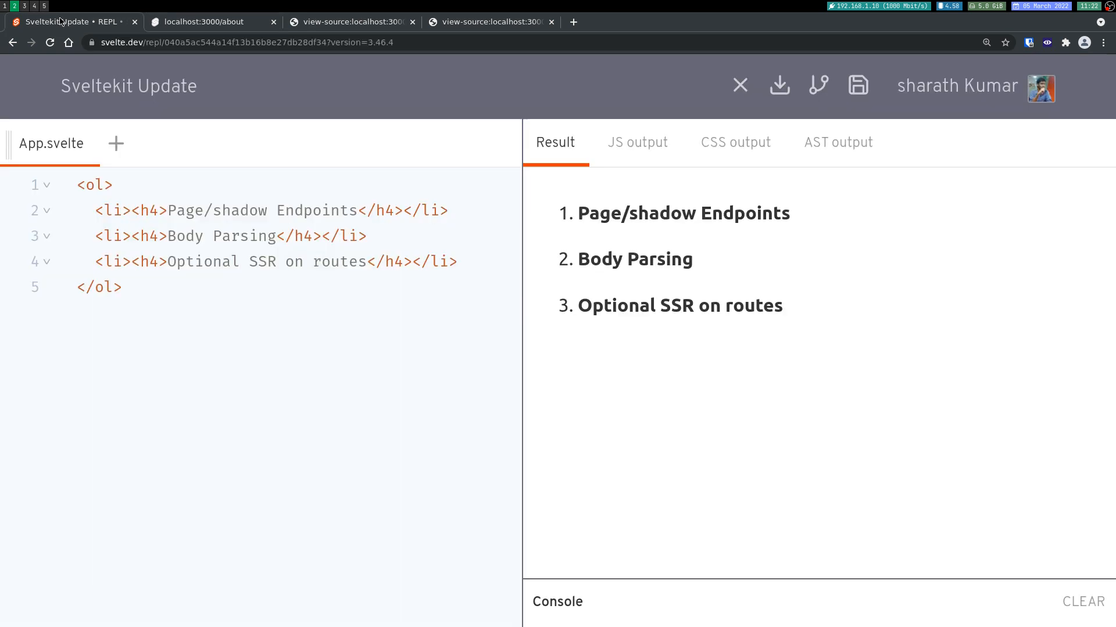
double_click(679, 305)
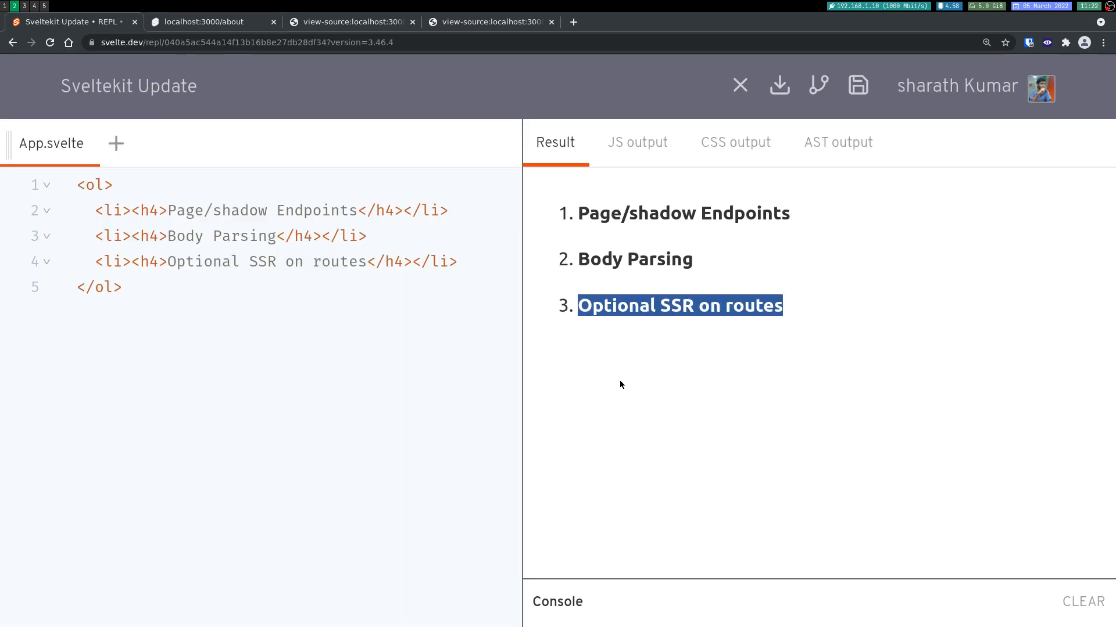
left_click(621, 384)
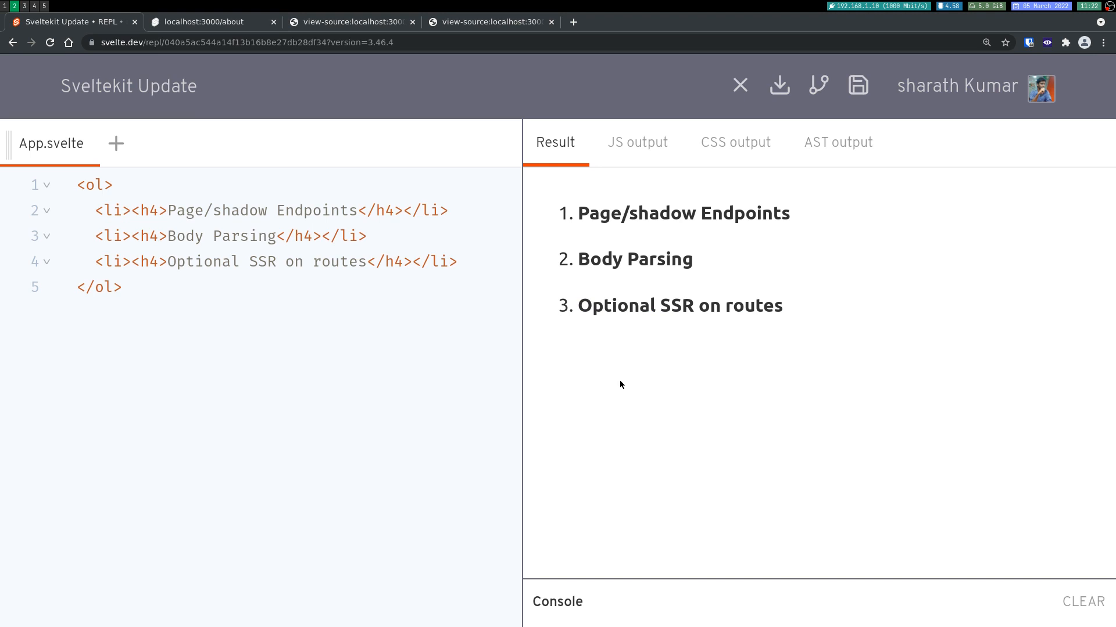